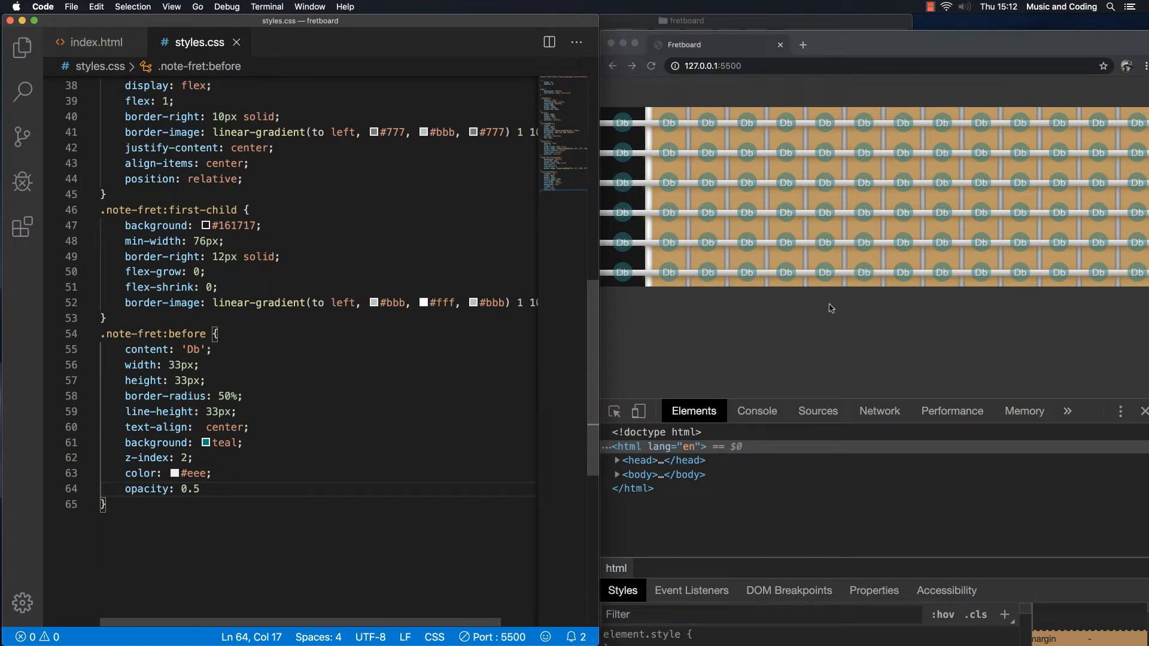
mouse_move(690, 289)
text(2;)
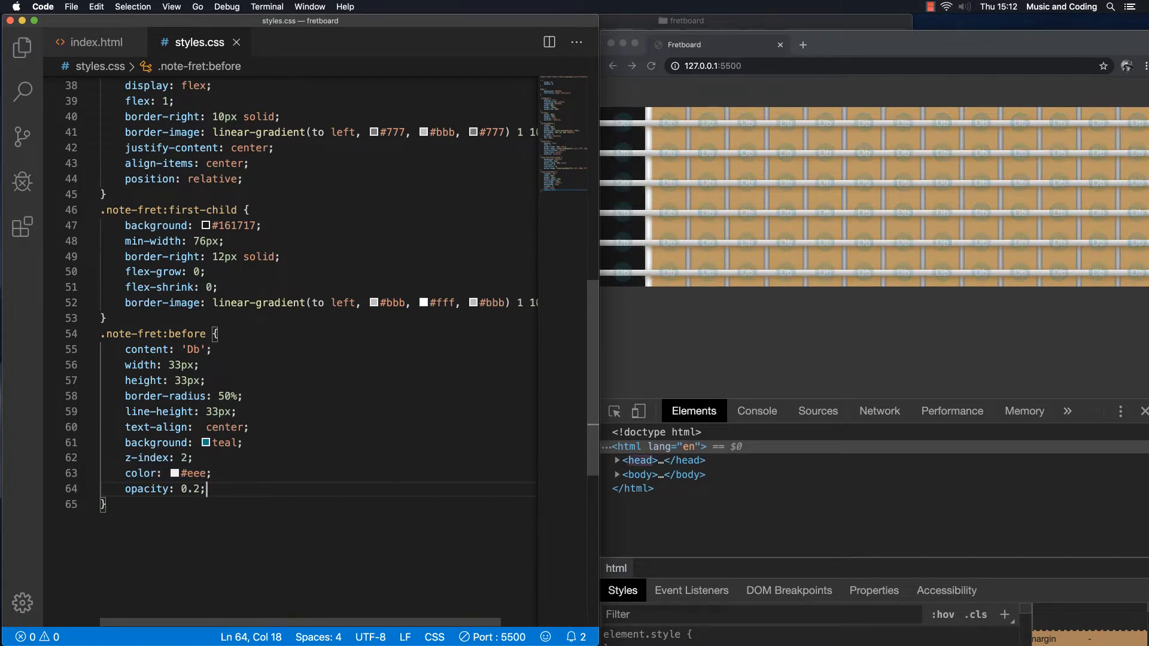
mouse_move(707, 214)
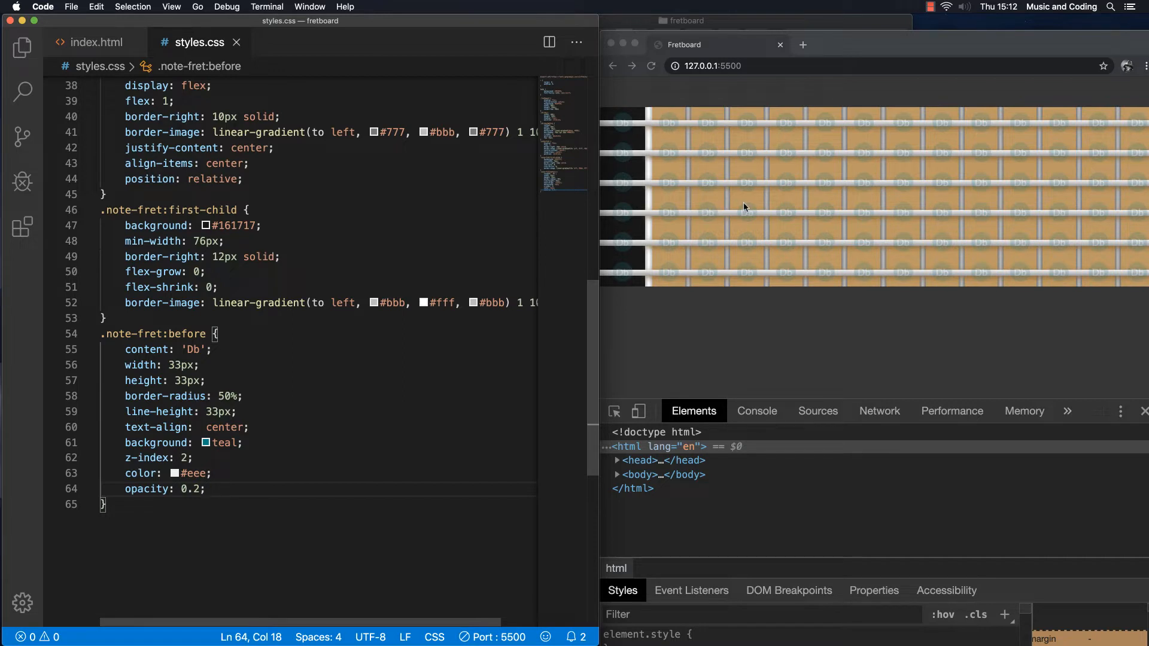
mouse_move(749, 208)
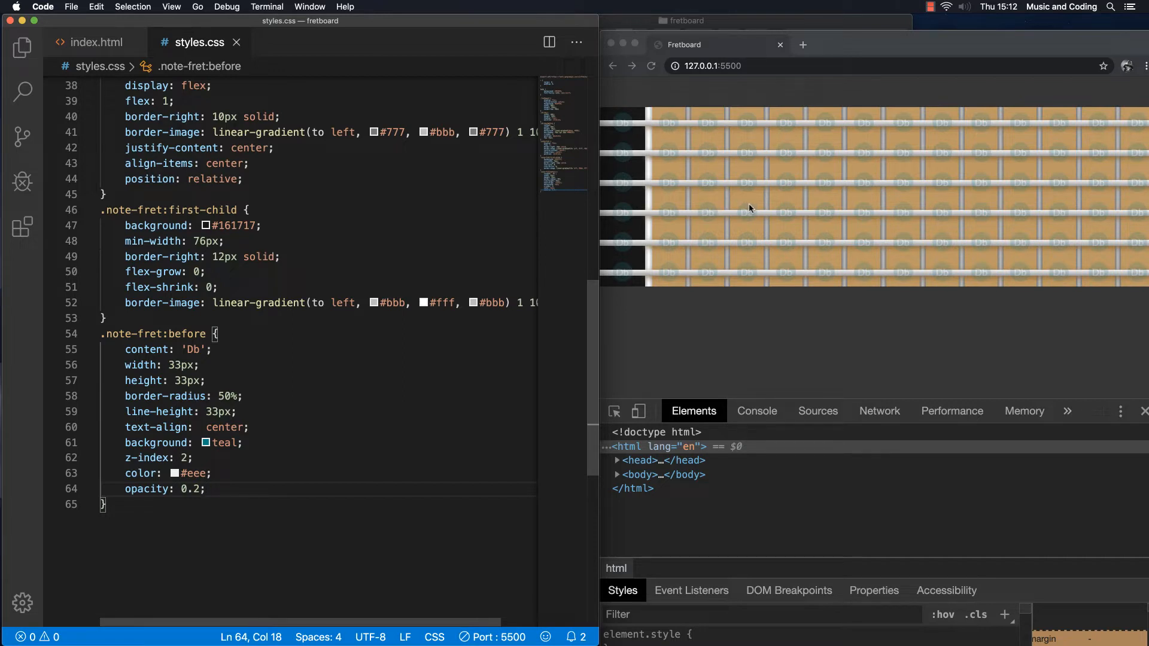
mouse_move(913, 236)
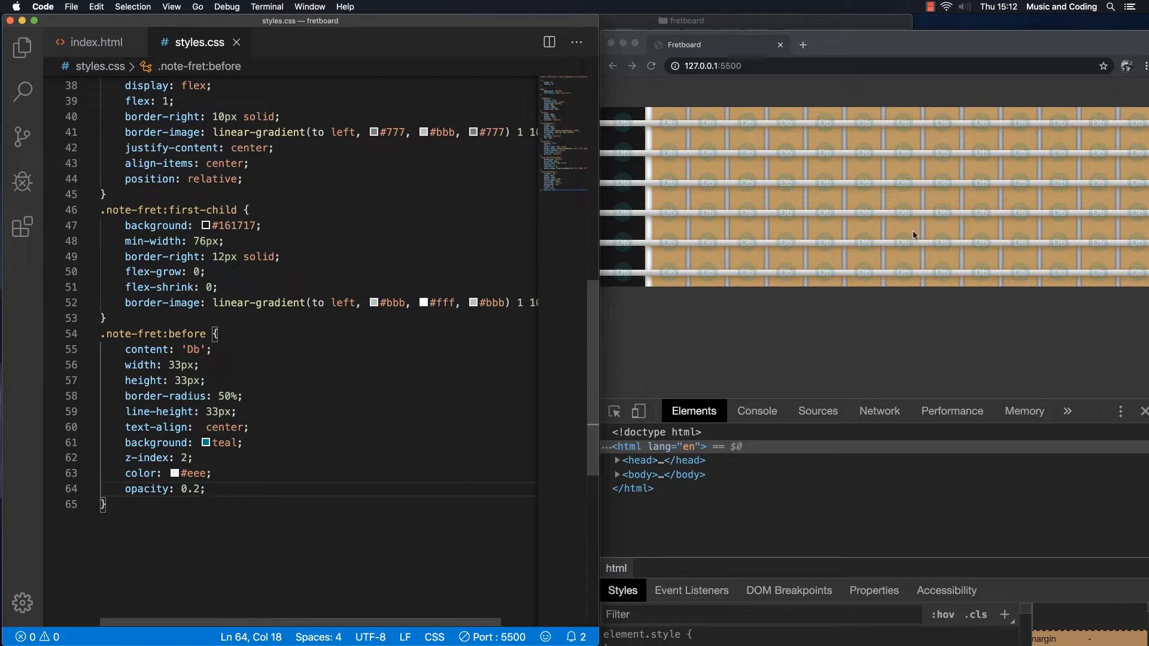
mouse_move(978, 210)
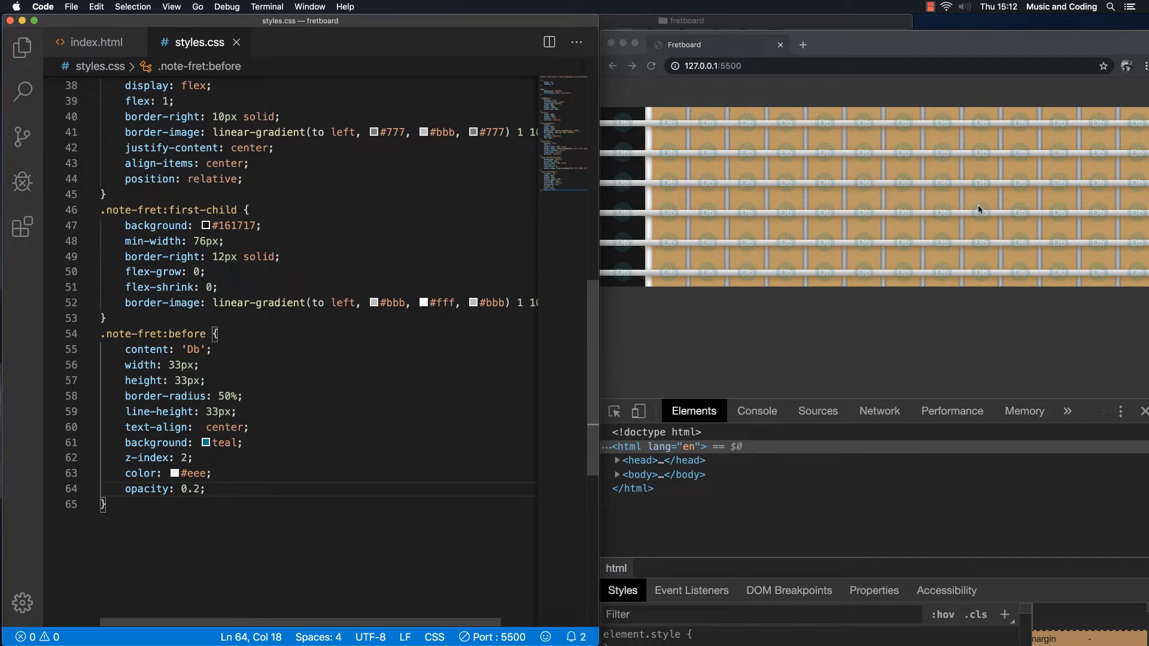
mouse_move(1132, 223)
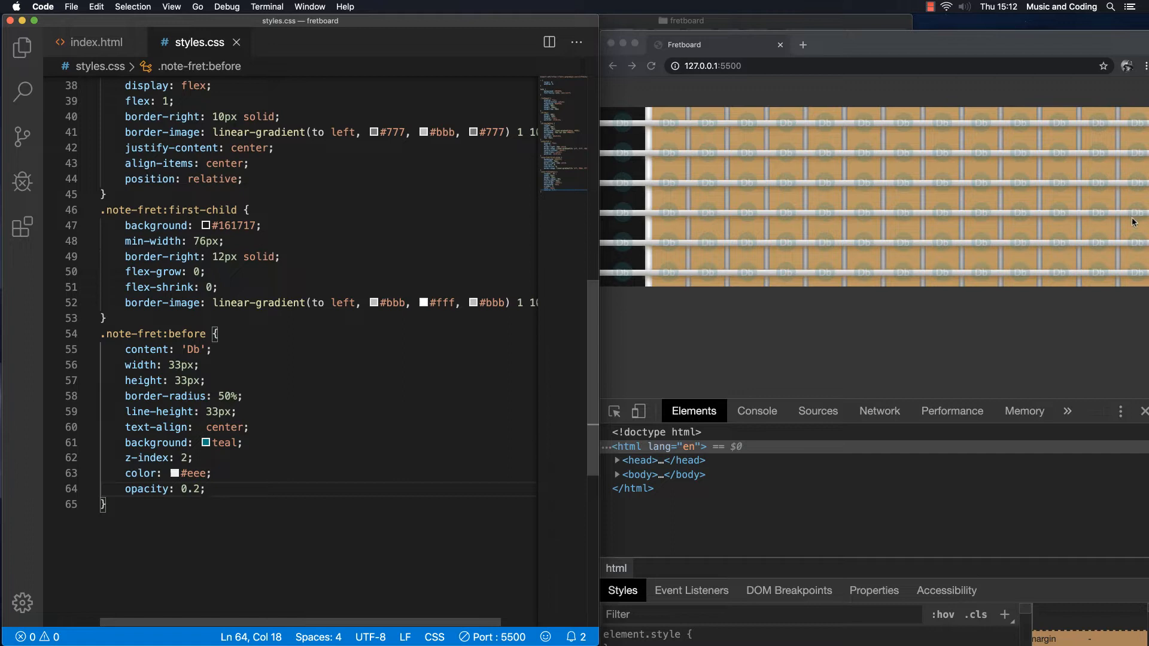
mouse_move(1079, 344)
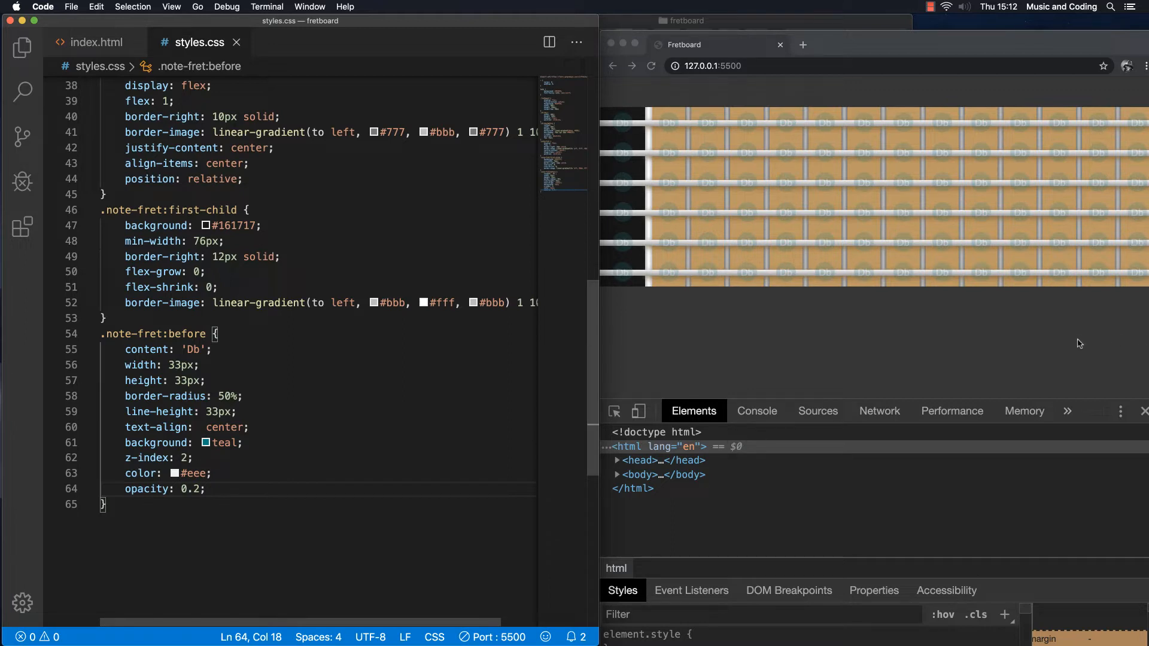
mouse_move(920, 364)
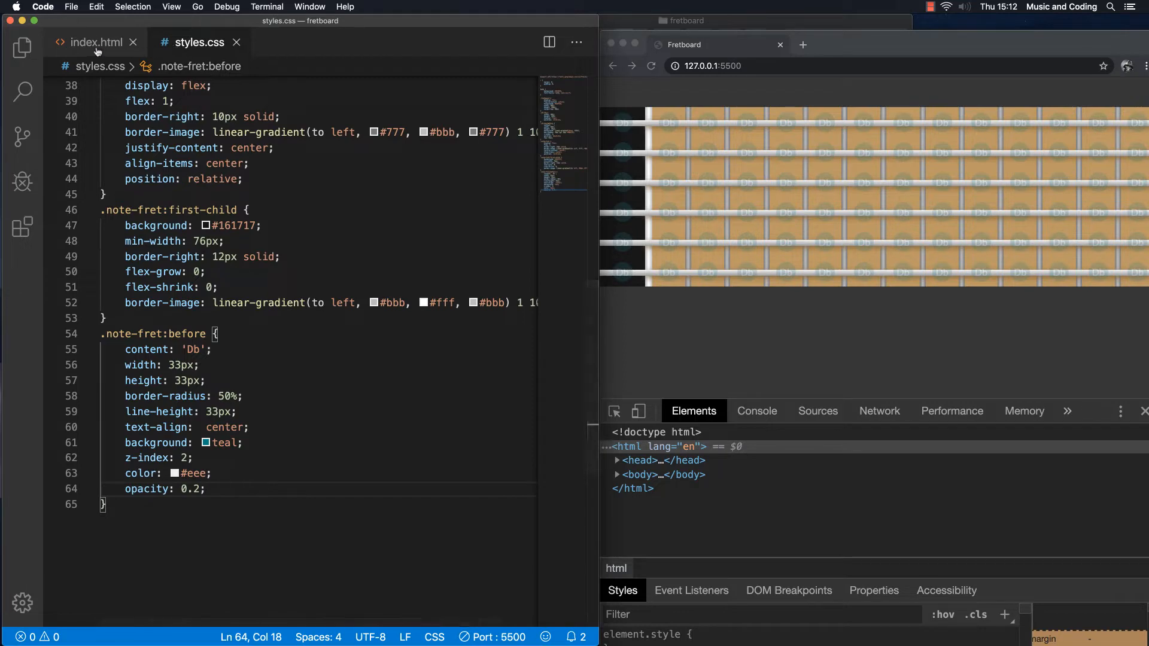
Append the single-fretmark class to the note-fret divs on lines 16, 18, 20 and 22 of index.html
click(94, 42)
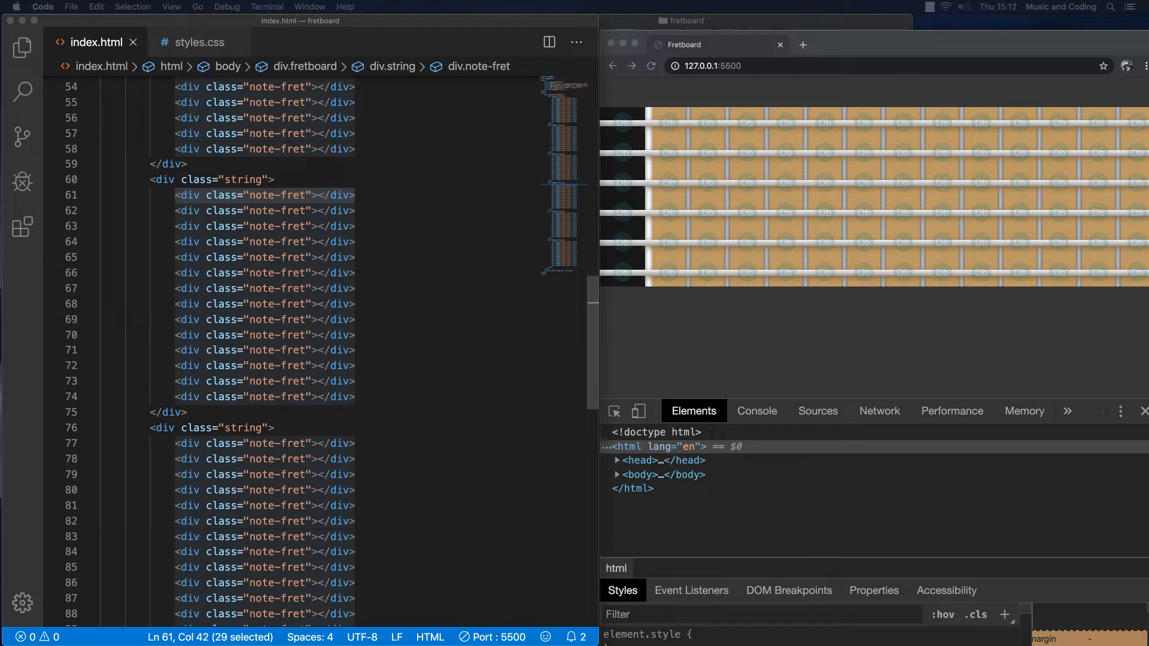
mouse_move(769, 357)
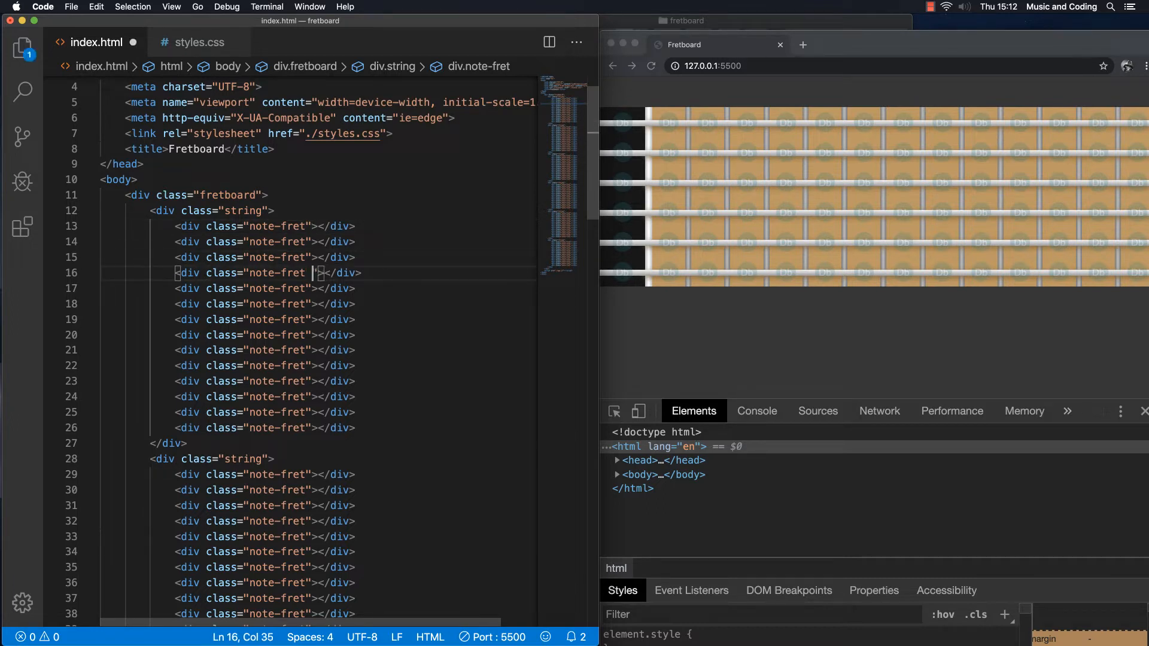
text(single-fr)
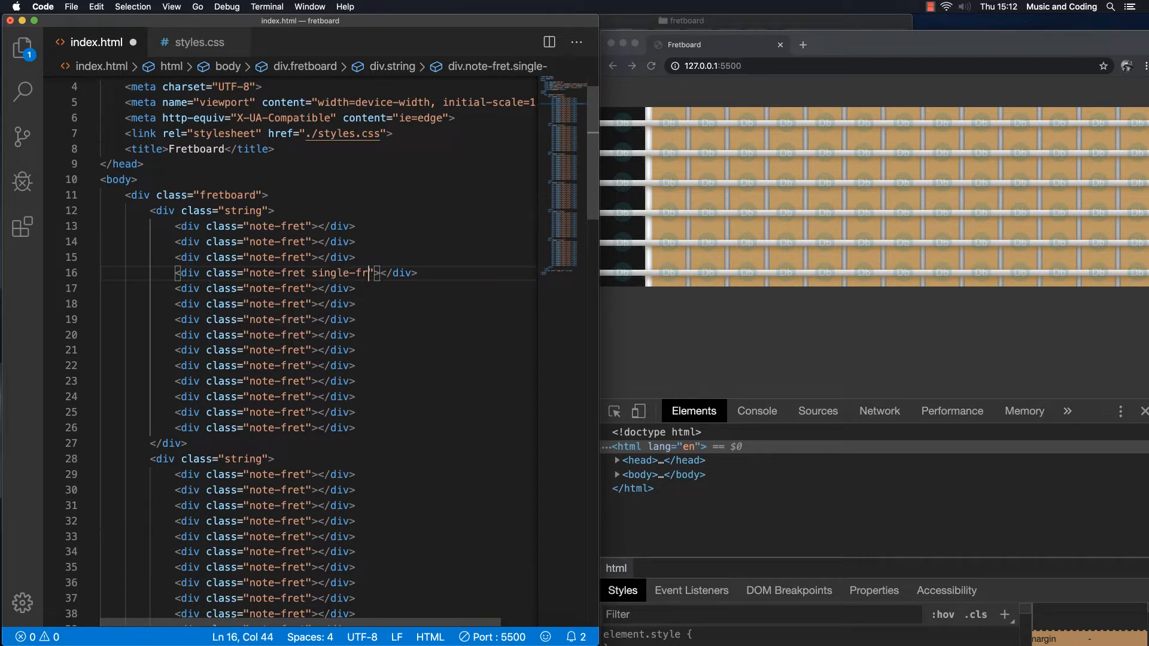
text(etmark)
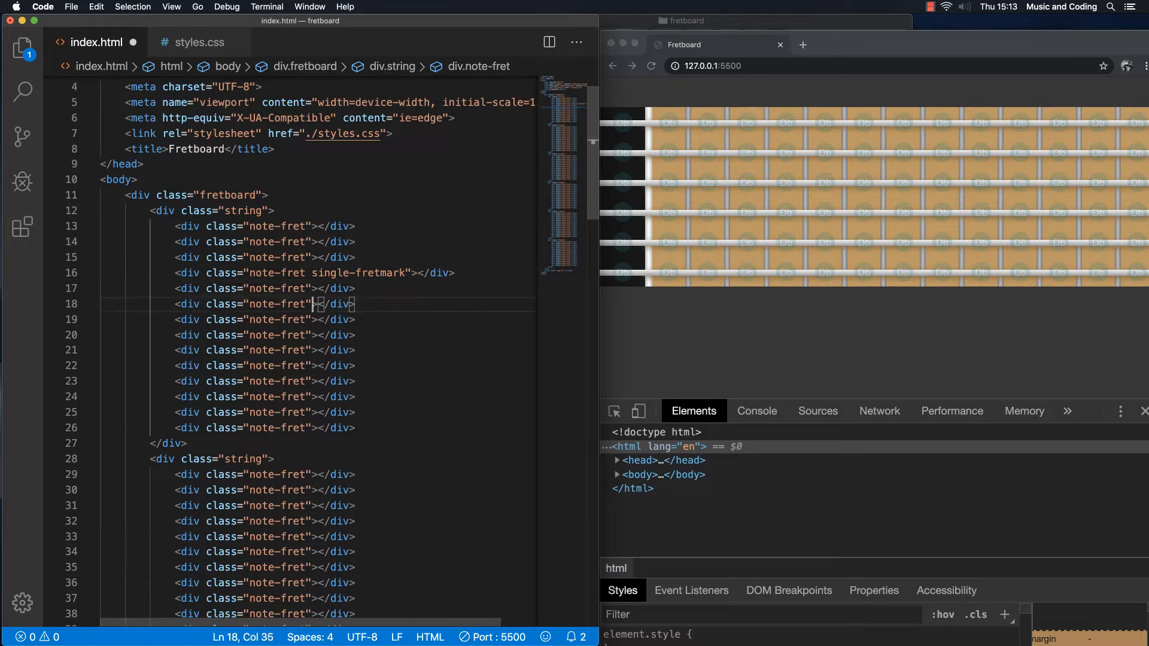
text(sing)
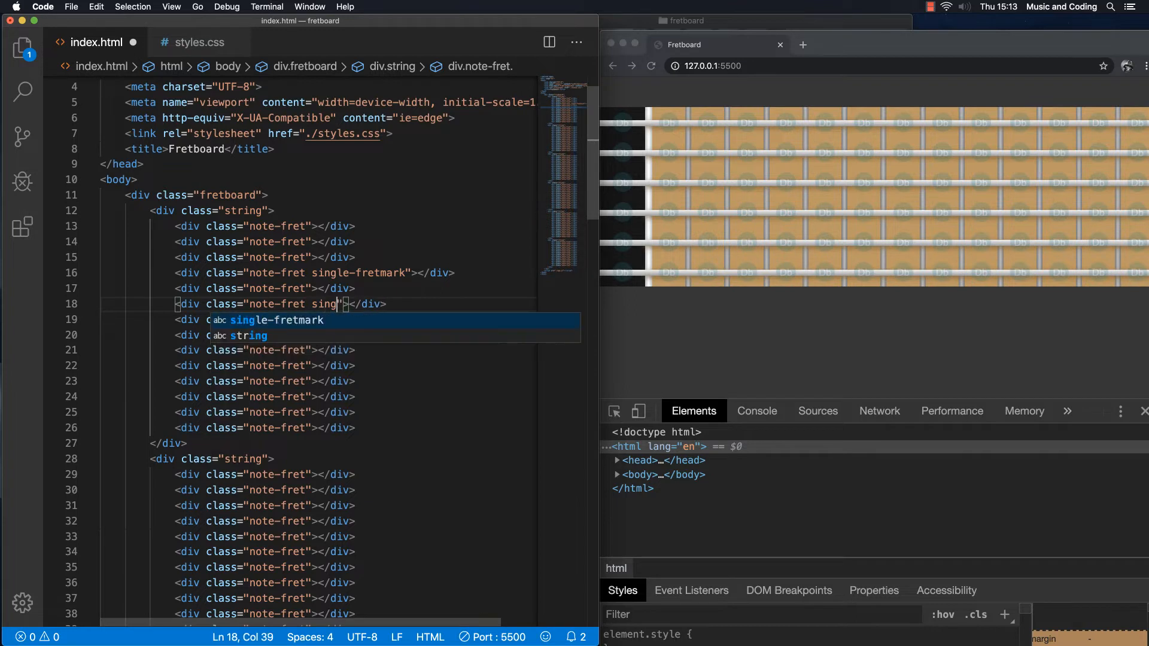
text(le-)
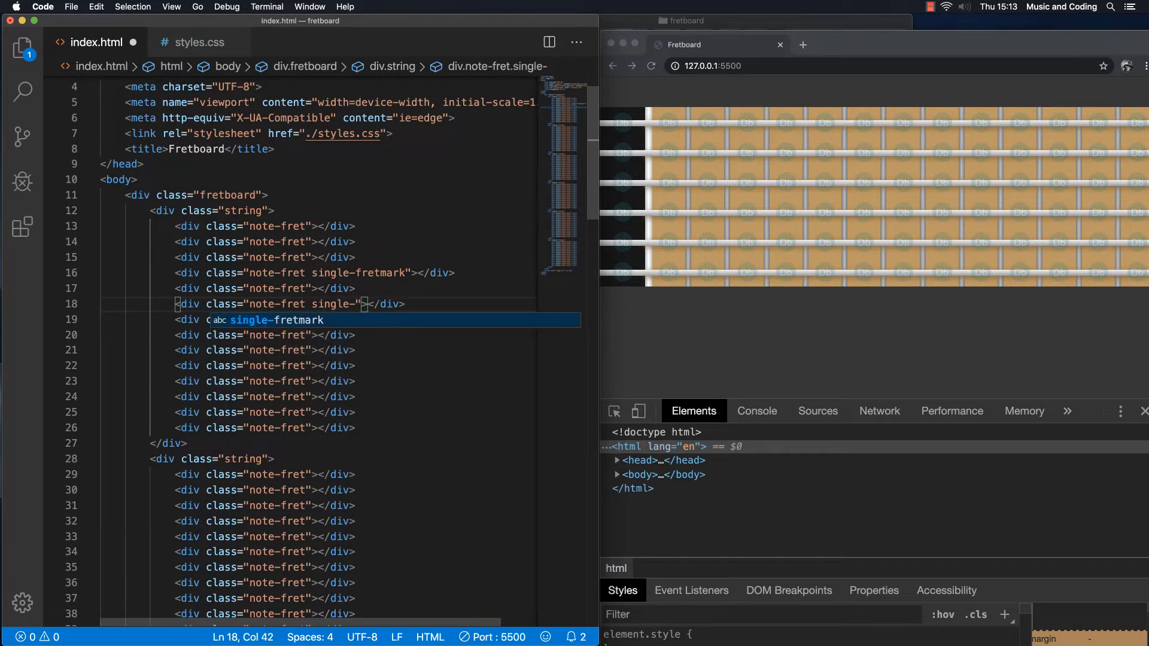
text(fretmark)
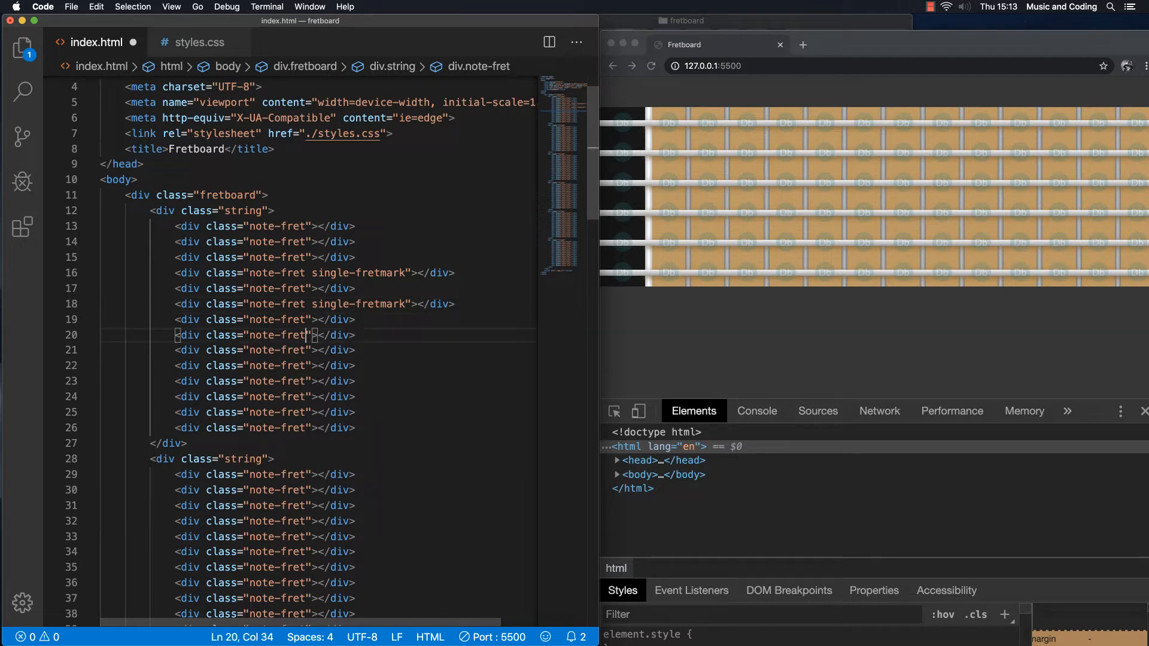
text(single)
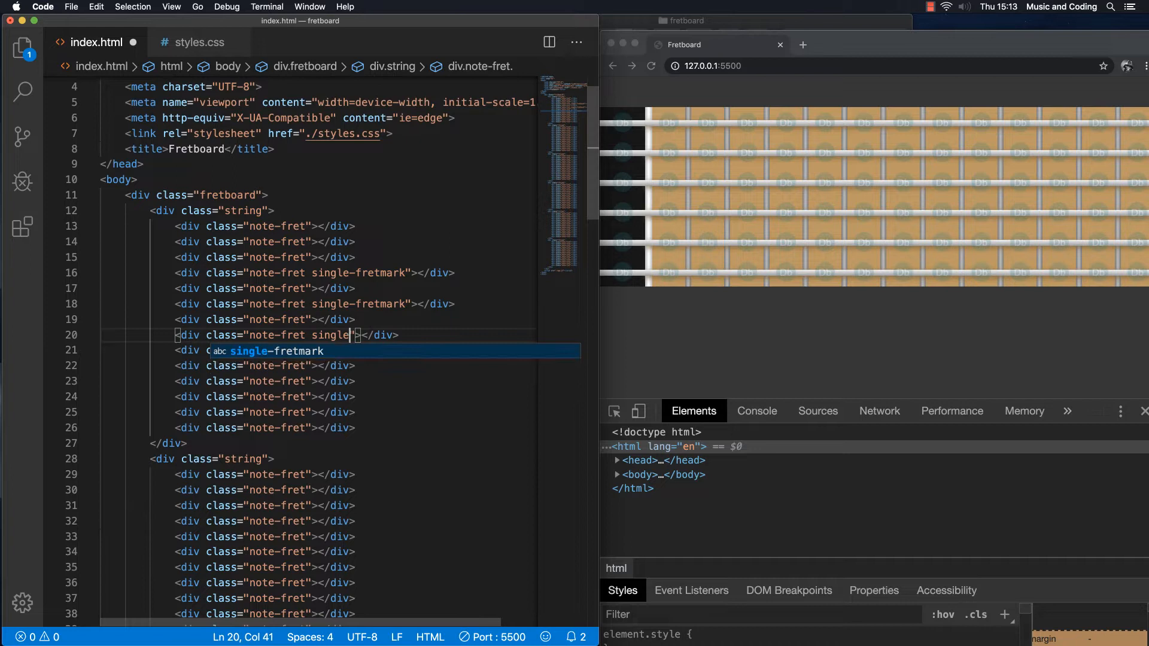
text(-fretmark)
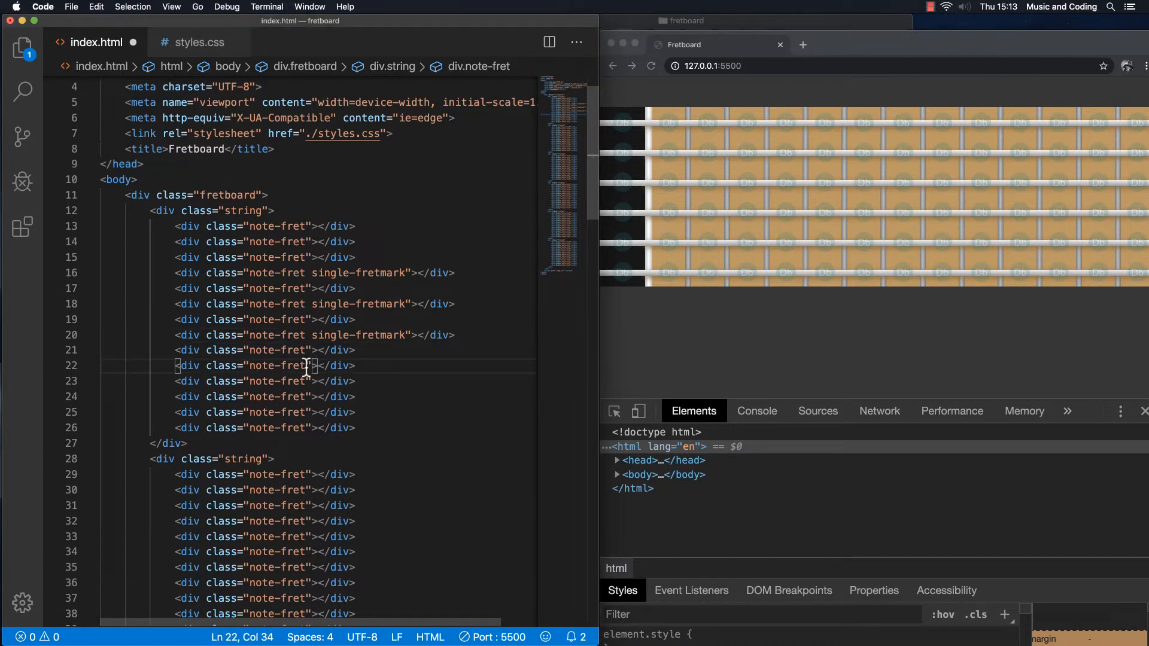
text(single-fretmark)
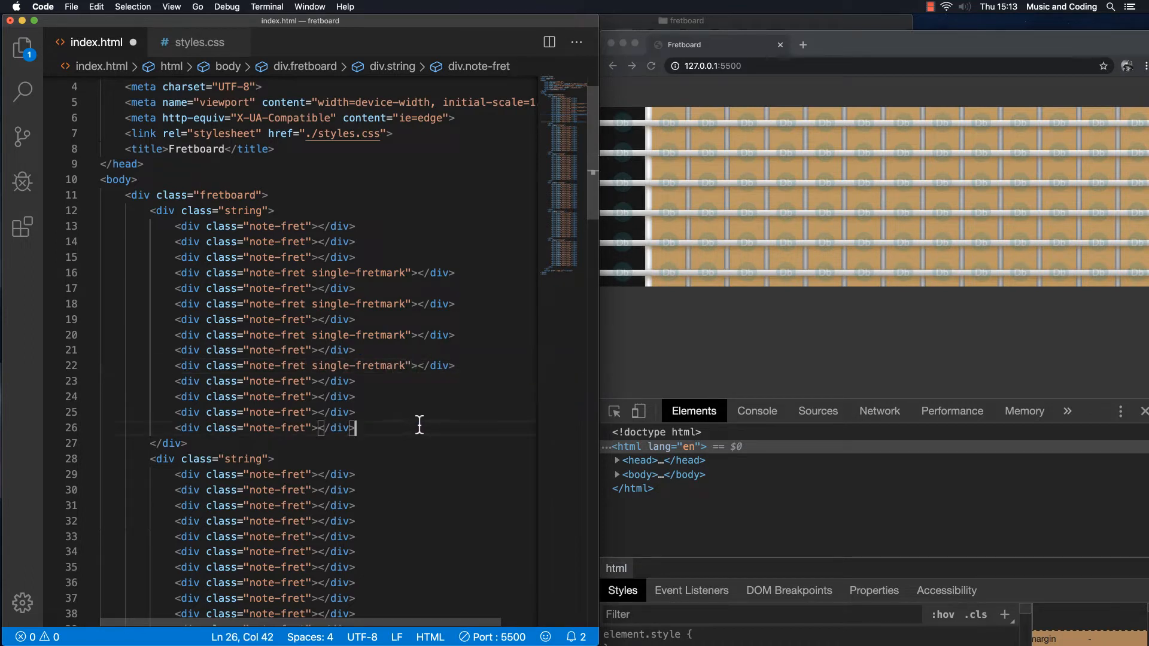
mouse_move(208, 42)
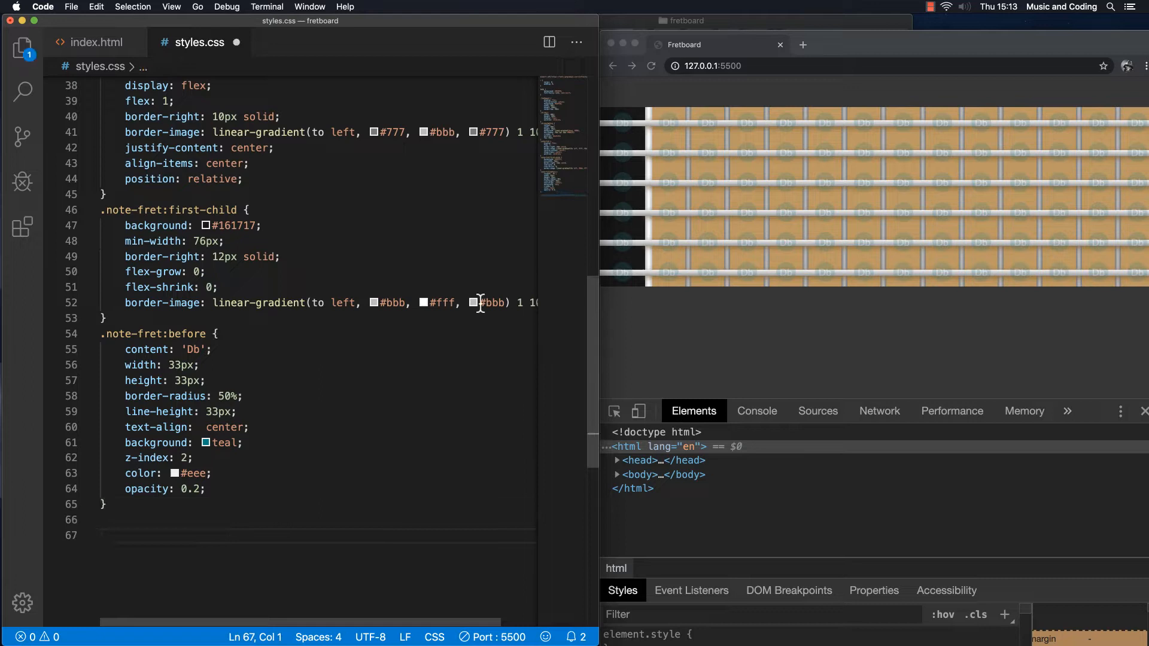
Write an empty .single-fretmark:after { } rule at the bottom of styles.css
scroll(down, 3)
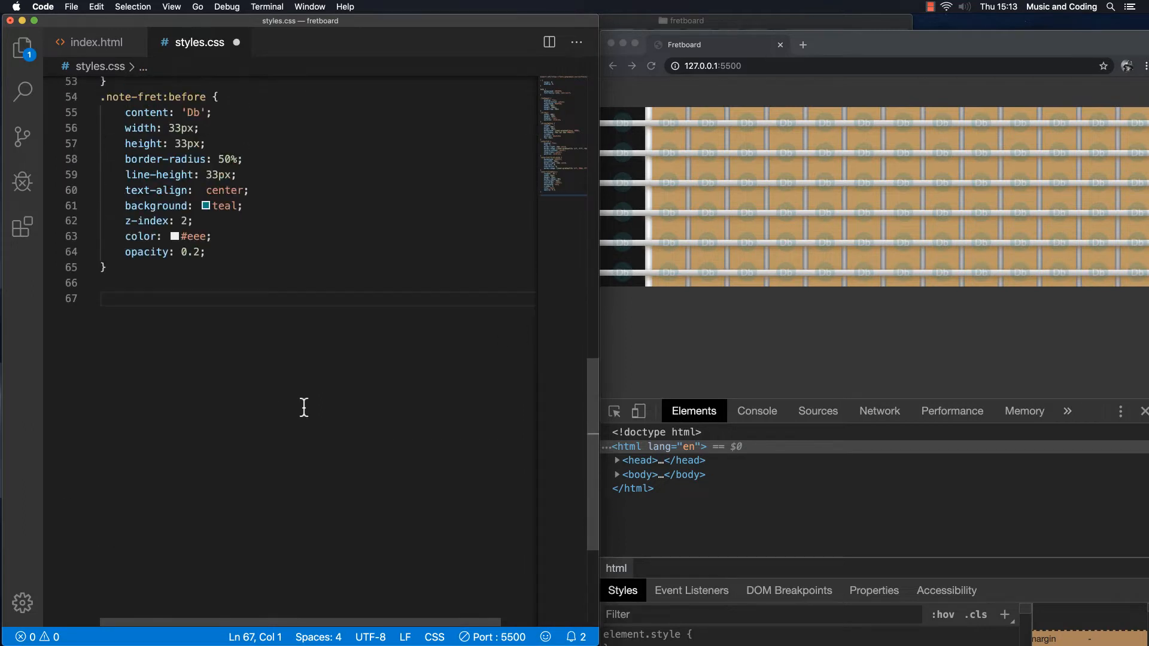
mouse_move(269, 301)
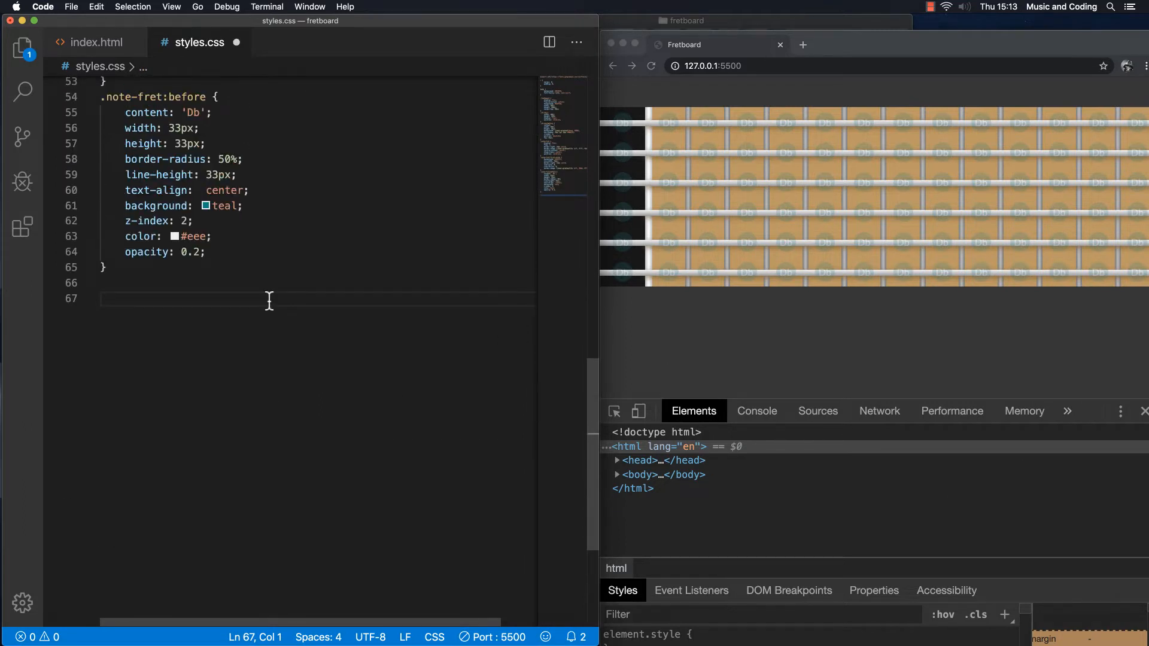
text(.single)
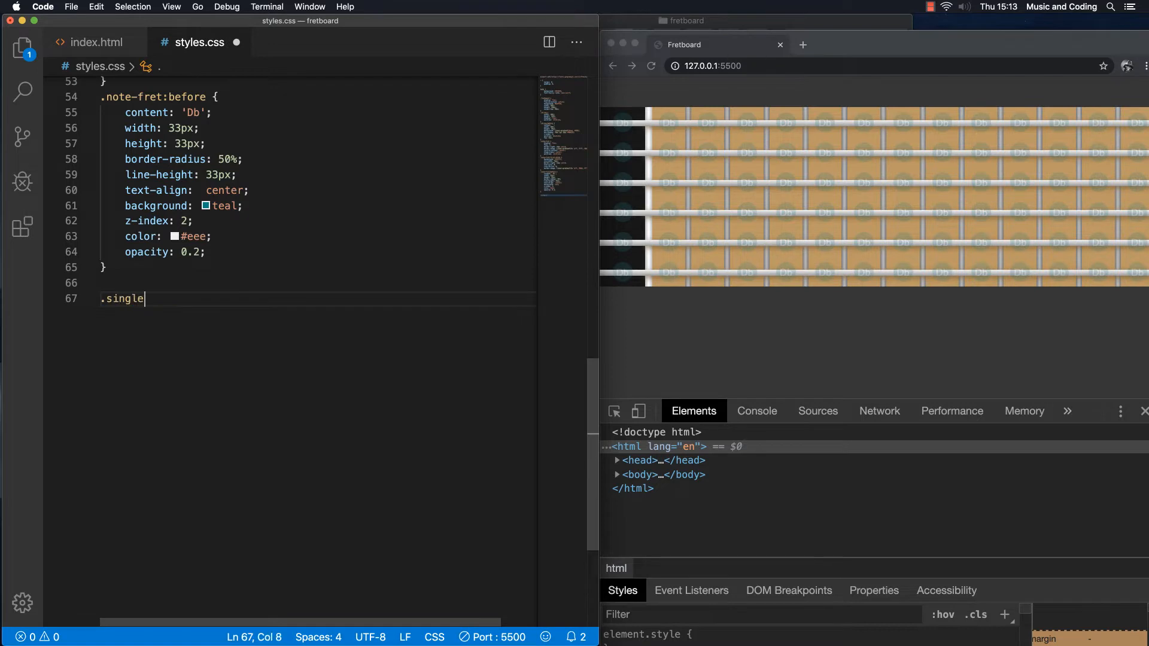
text(-fret)
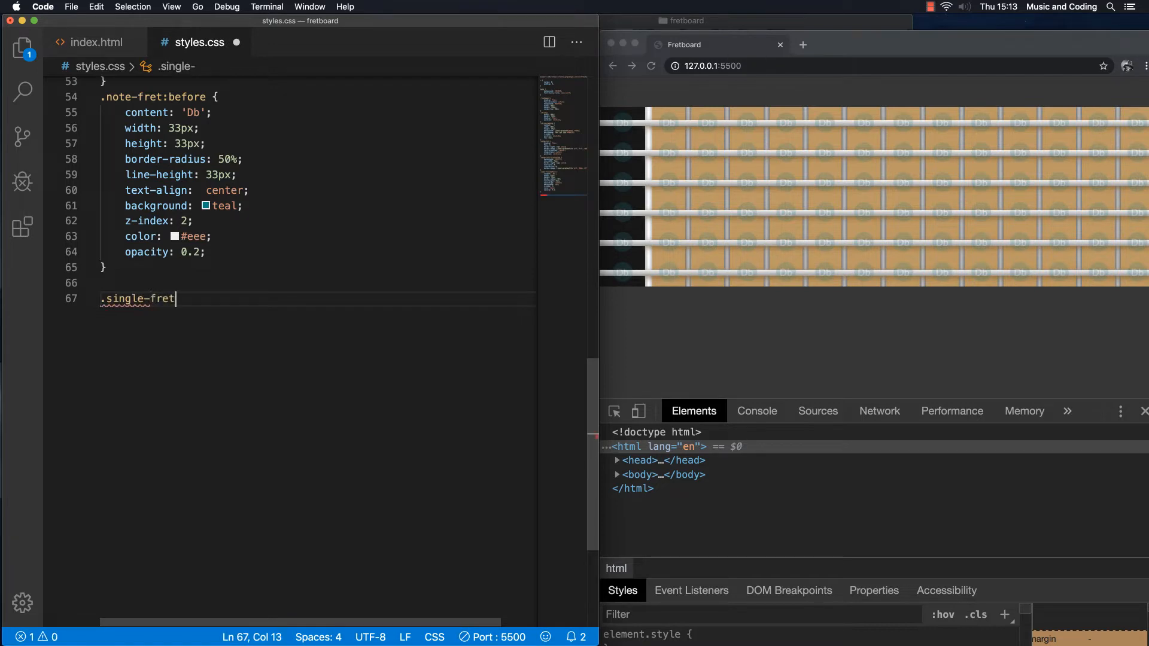
text(mark)
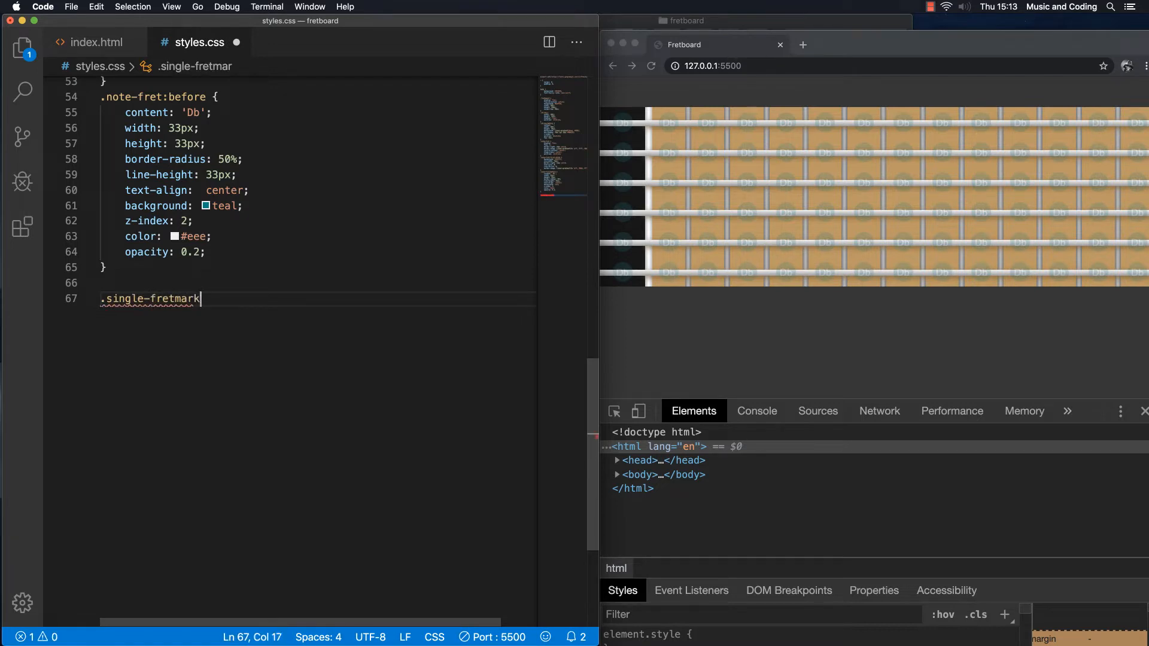
text(: a)
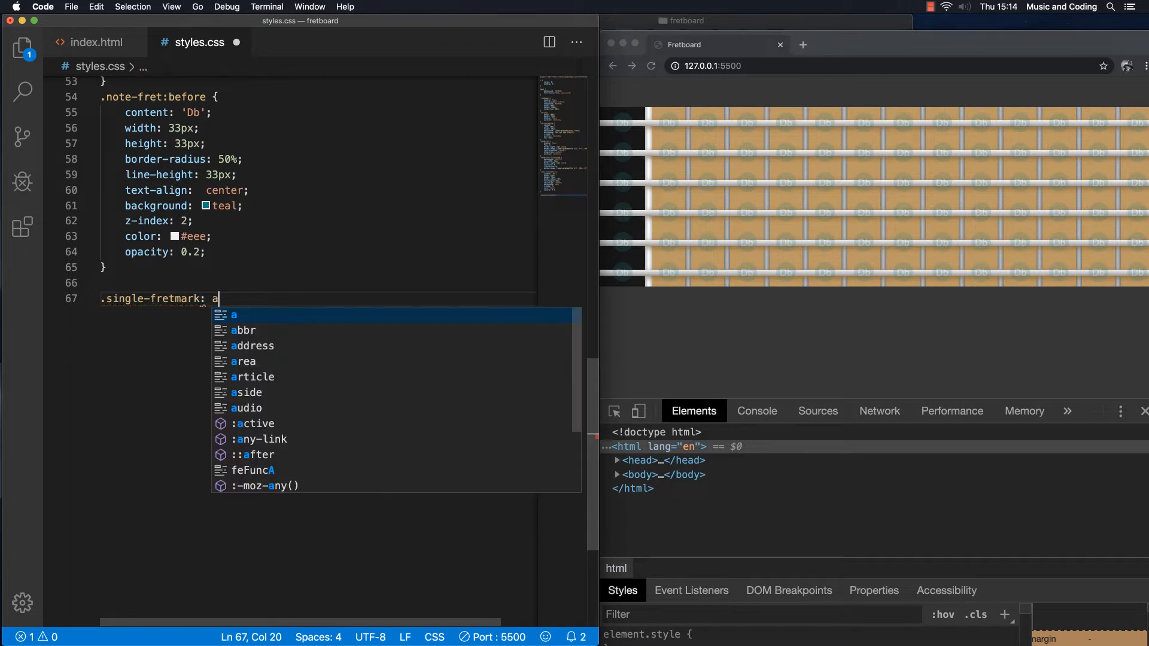
text(fter)
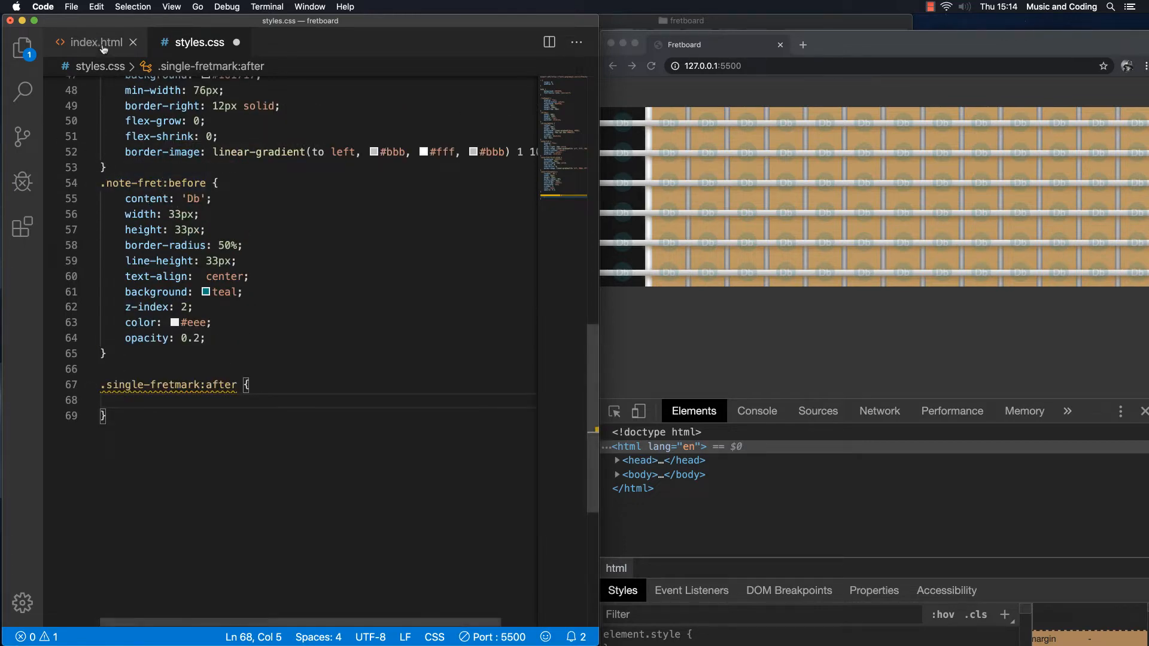
Inspect the single-fretmark note-fret divs in index.html, then return to styles.css
click(93, 42)
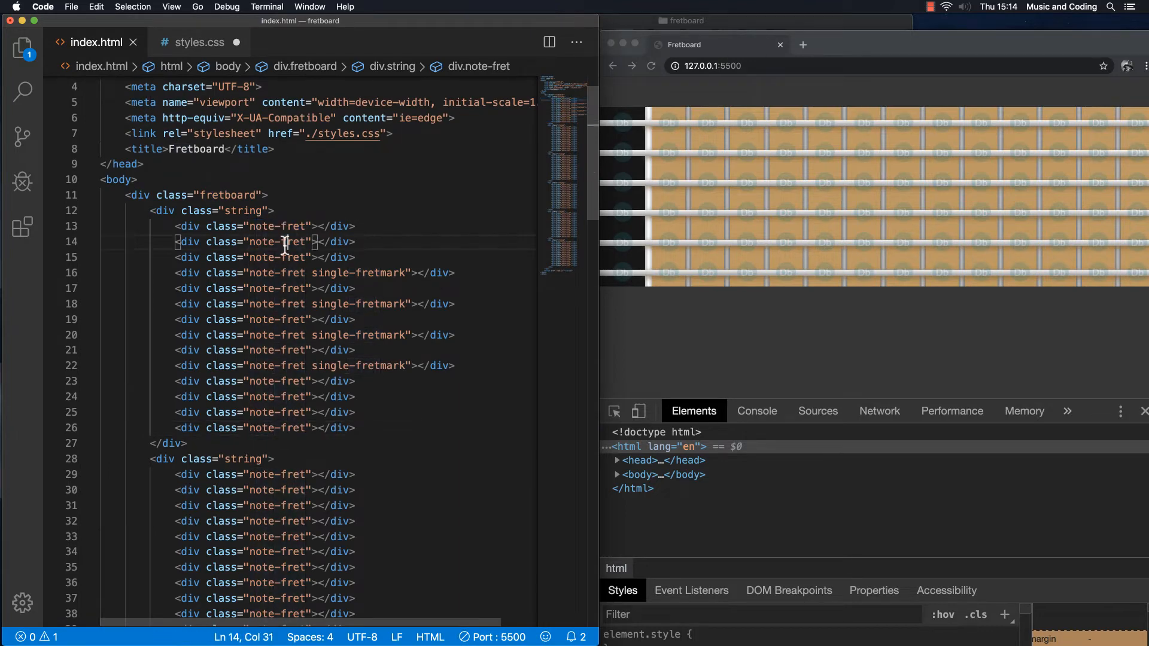
double_click(276, 242)
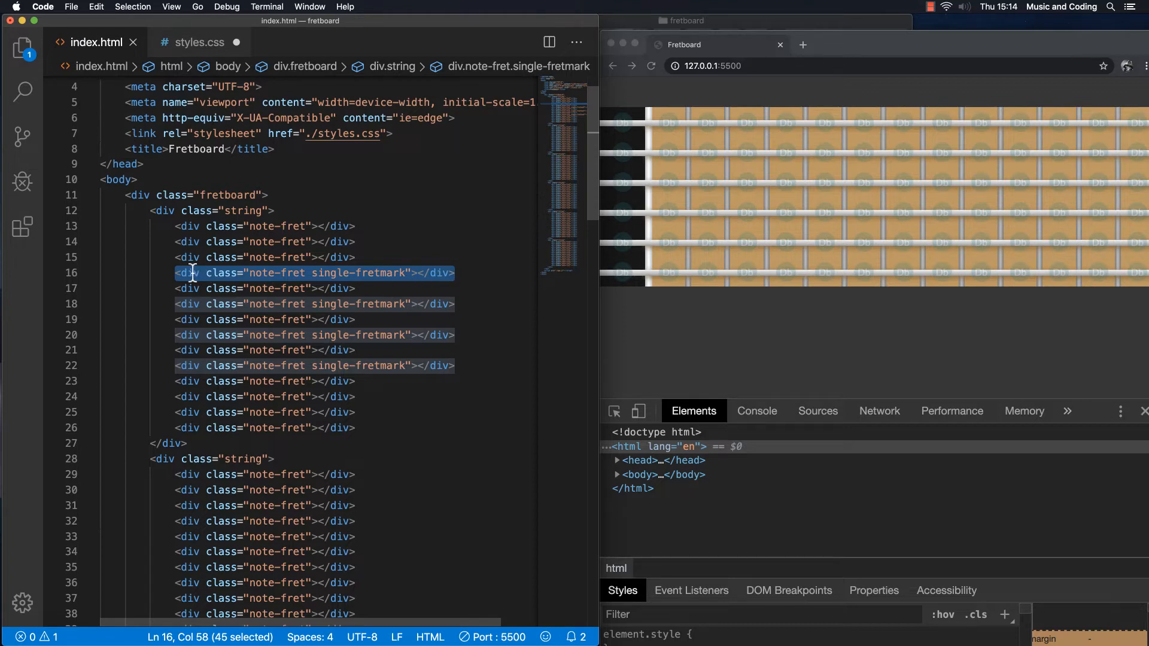
click(259, 272)
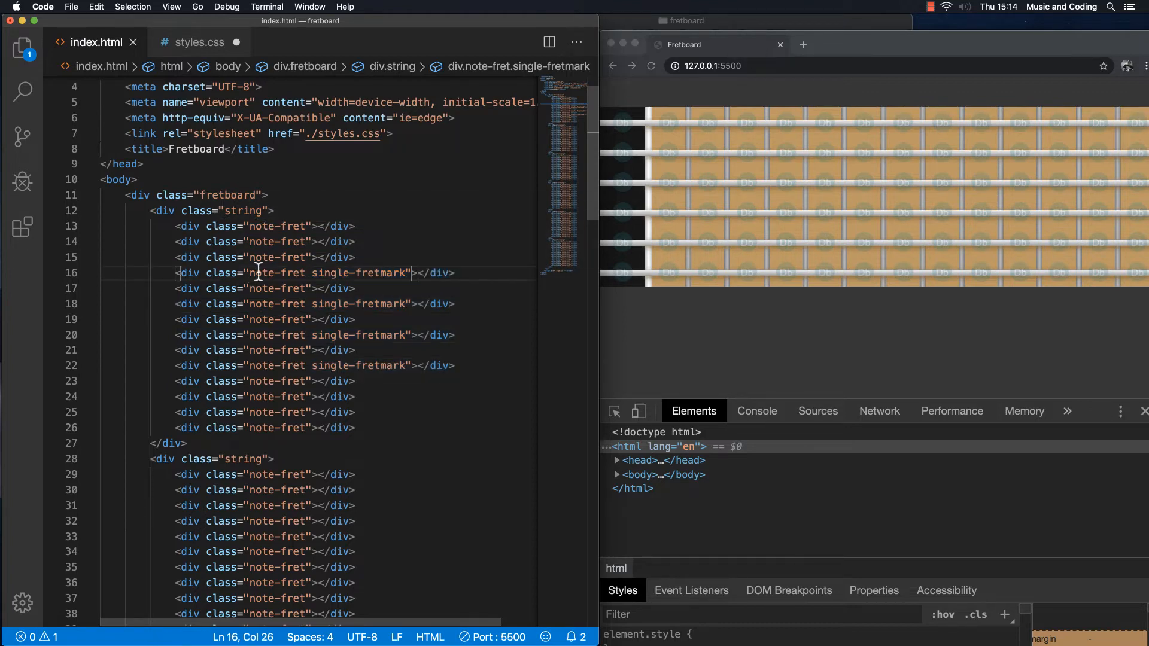
click(262, 273)
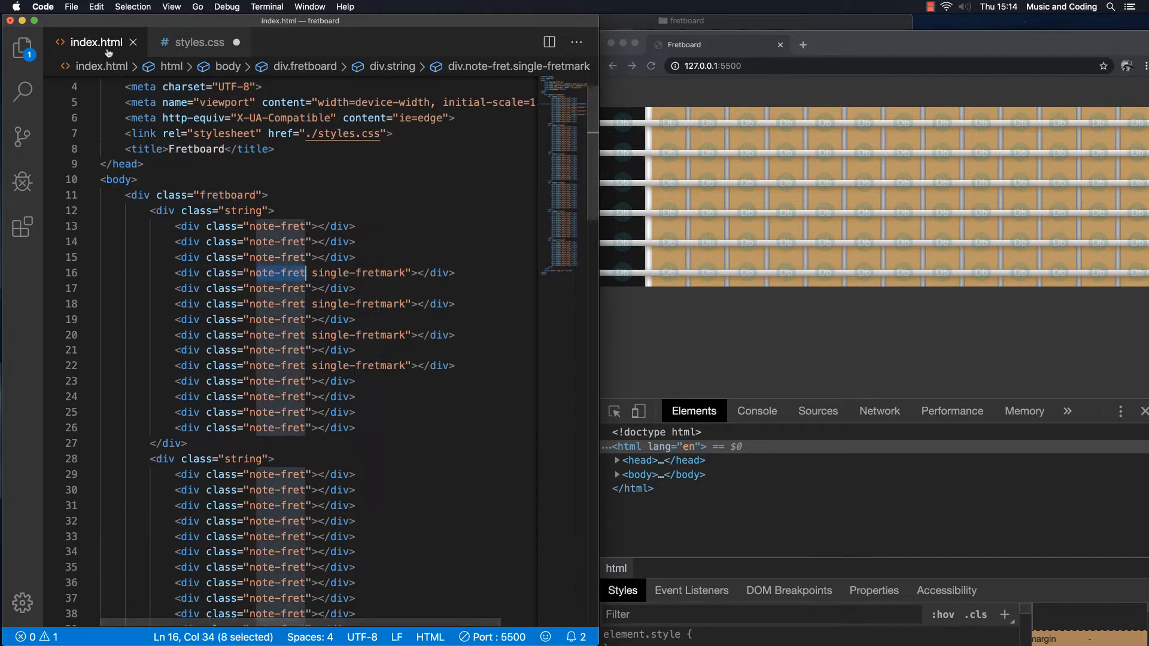
click(198, 42)
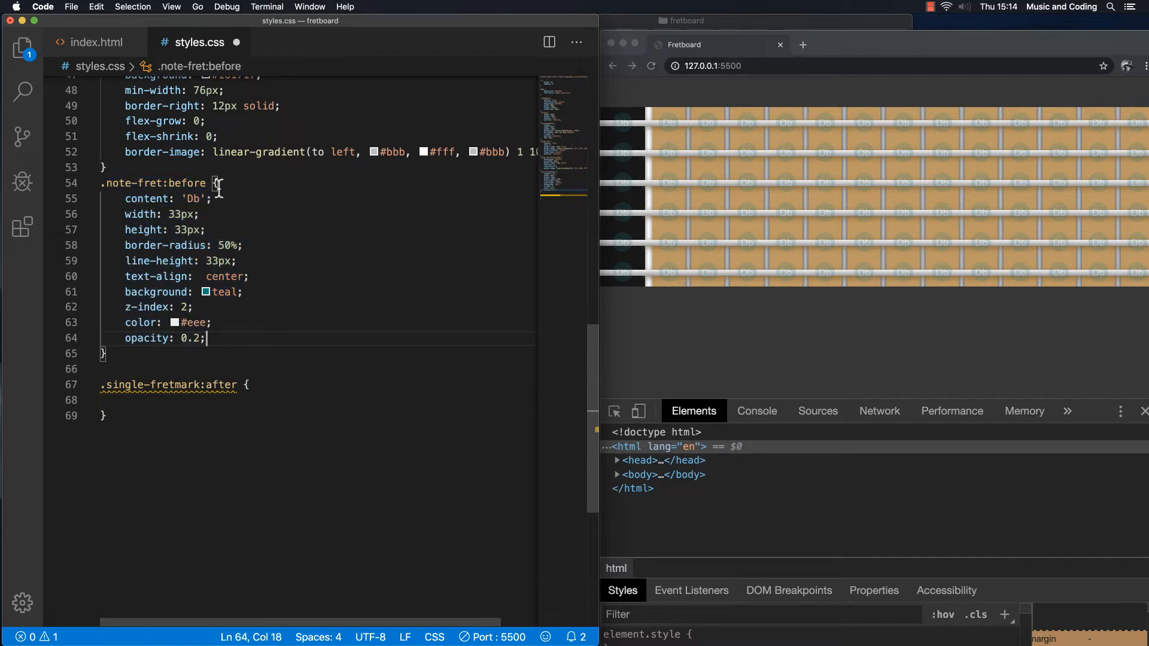
Give .single-fretmark:after content "", position absolute, height 20px and width 20px
click(146, 400)
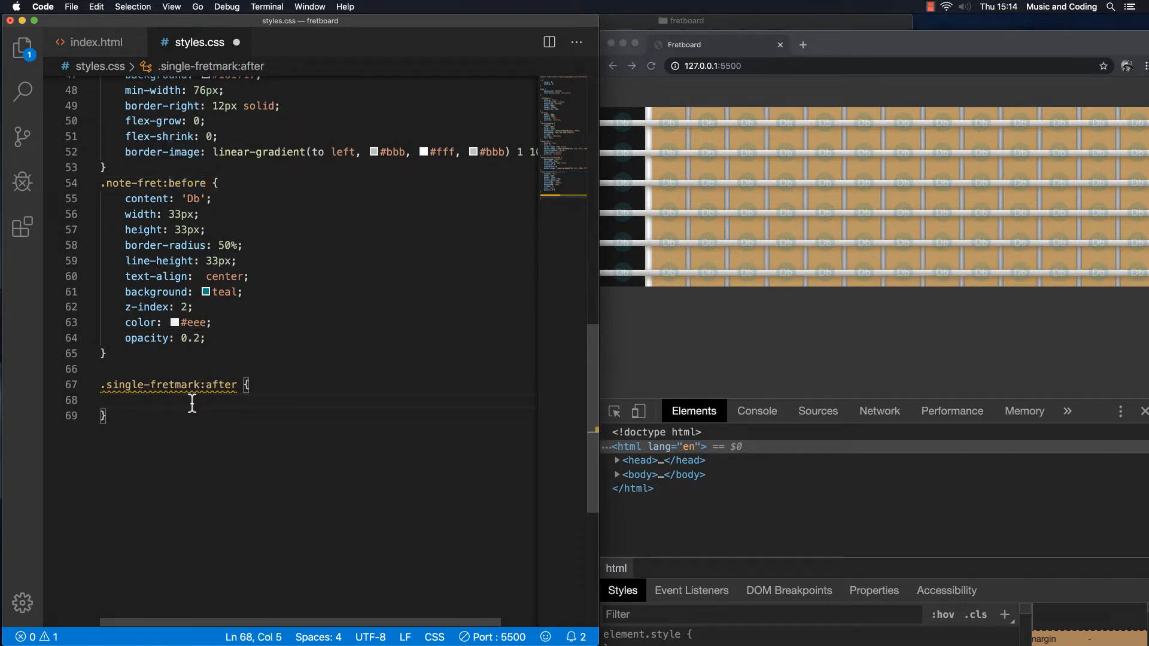
text(content:)
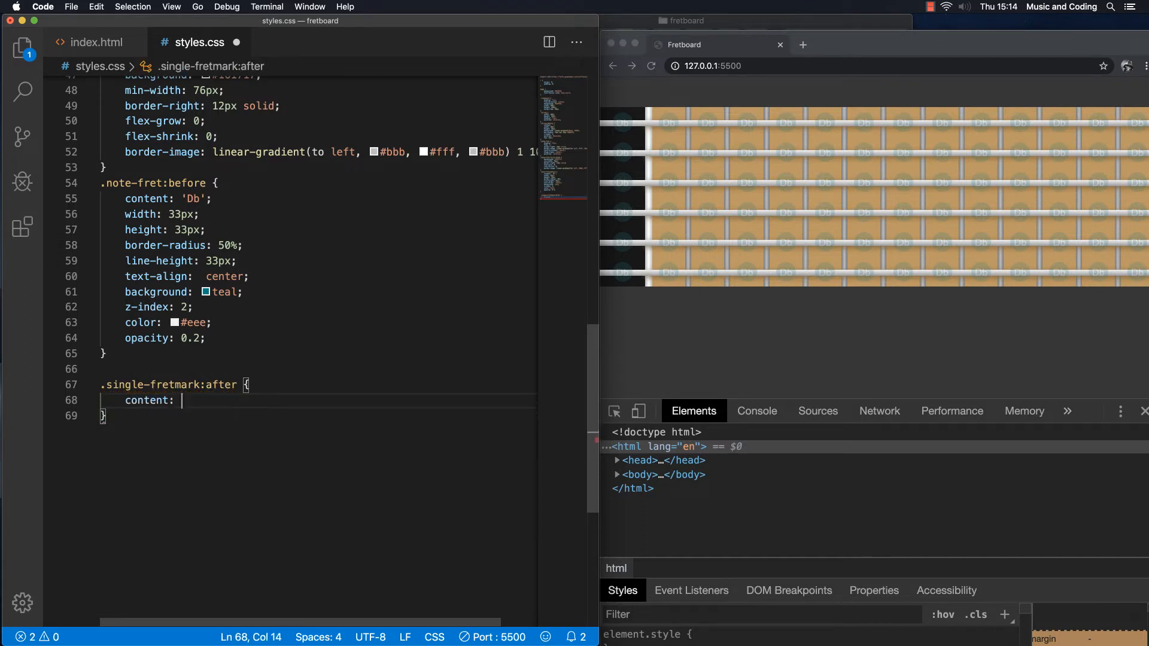
text("")
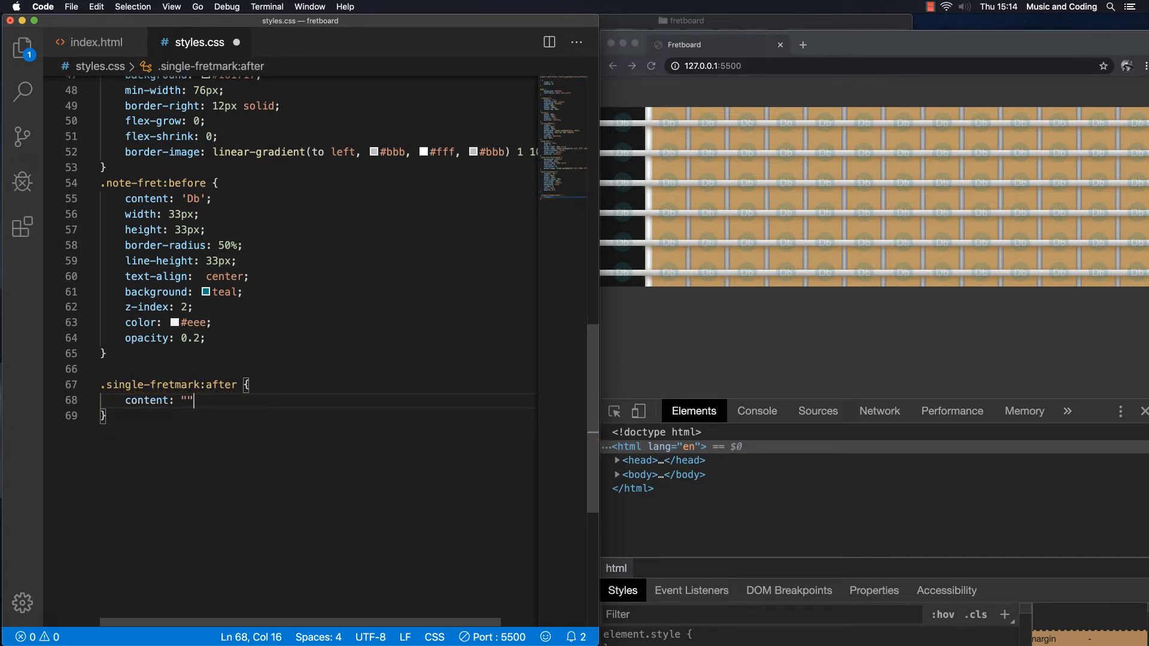
text(p)
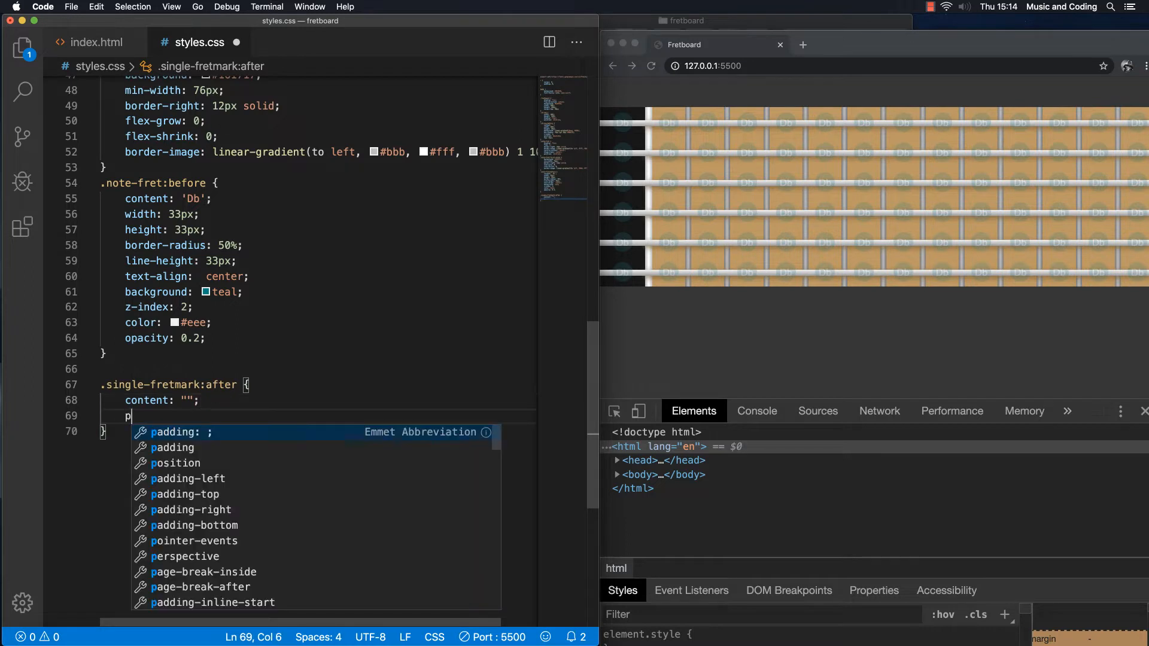
text(osition: absolutel)
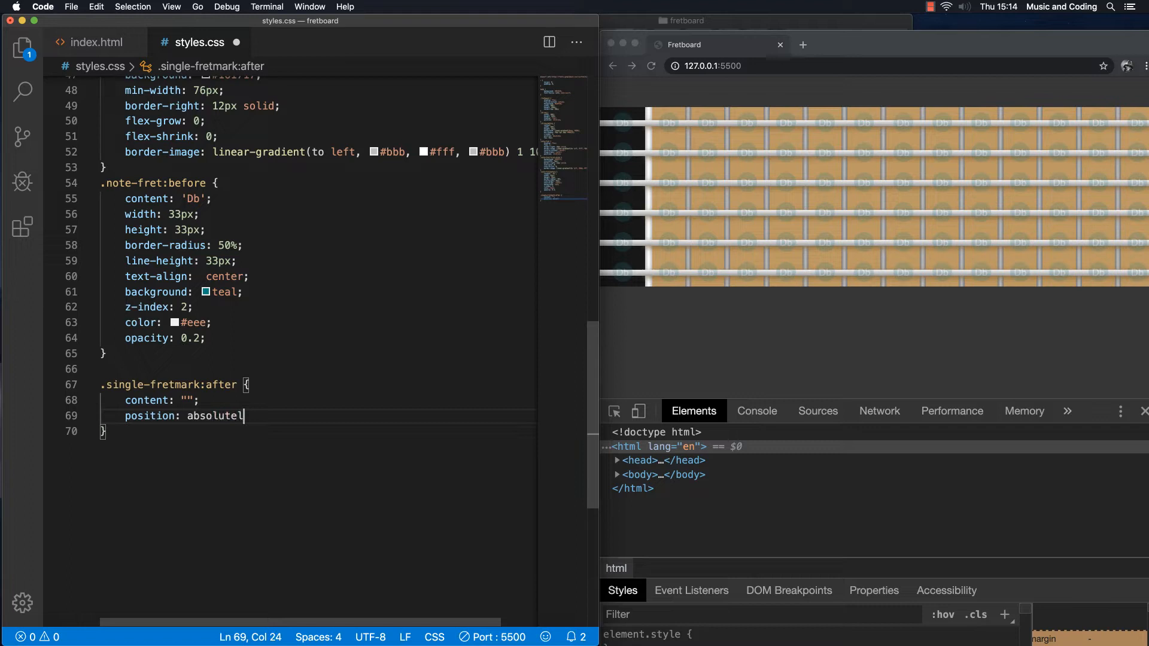
text(;)
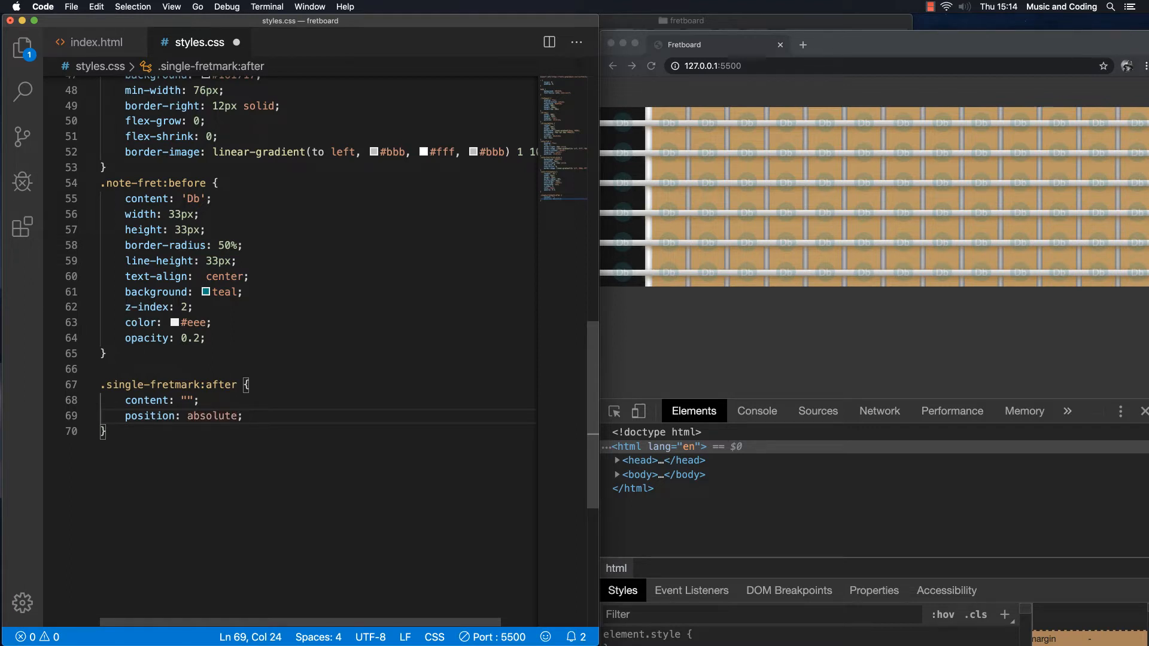
key(enter)
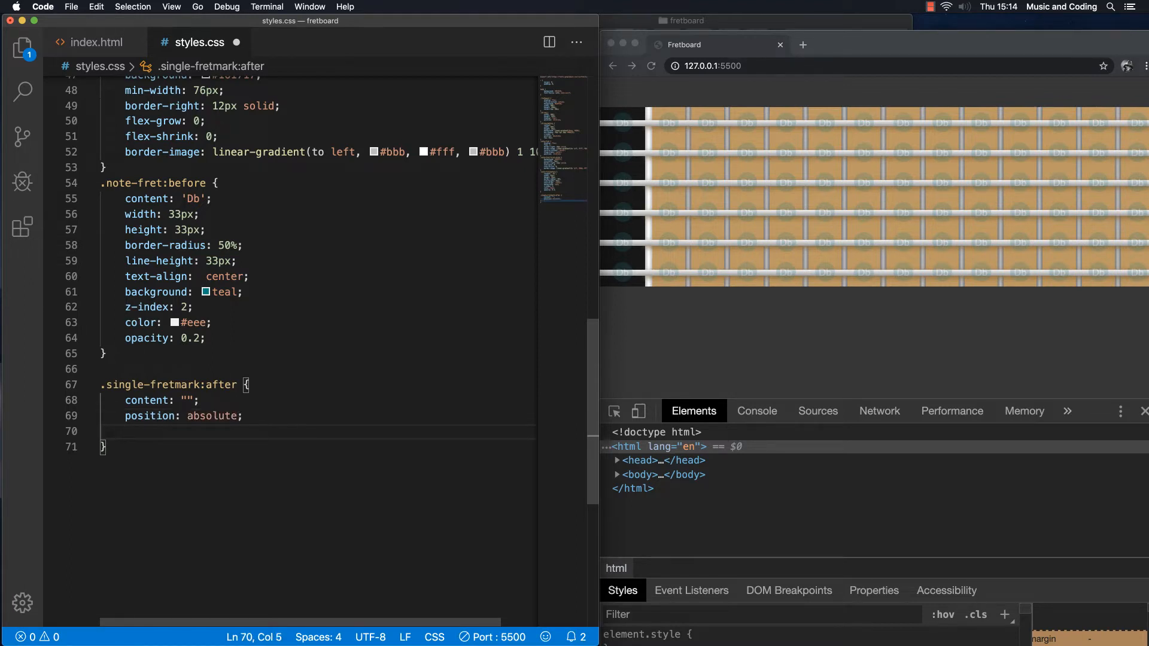
text(height: 2)
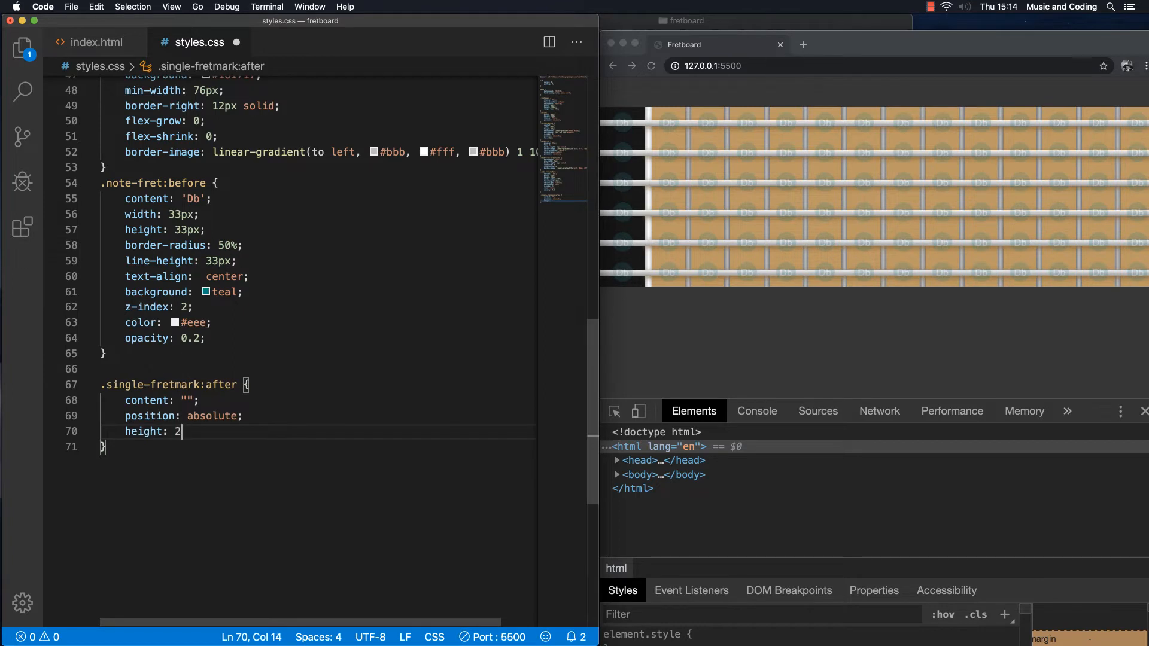
text(0px)
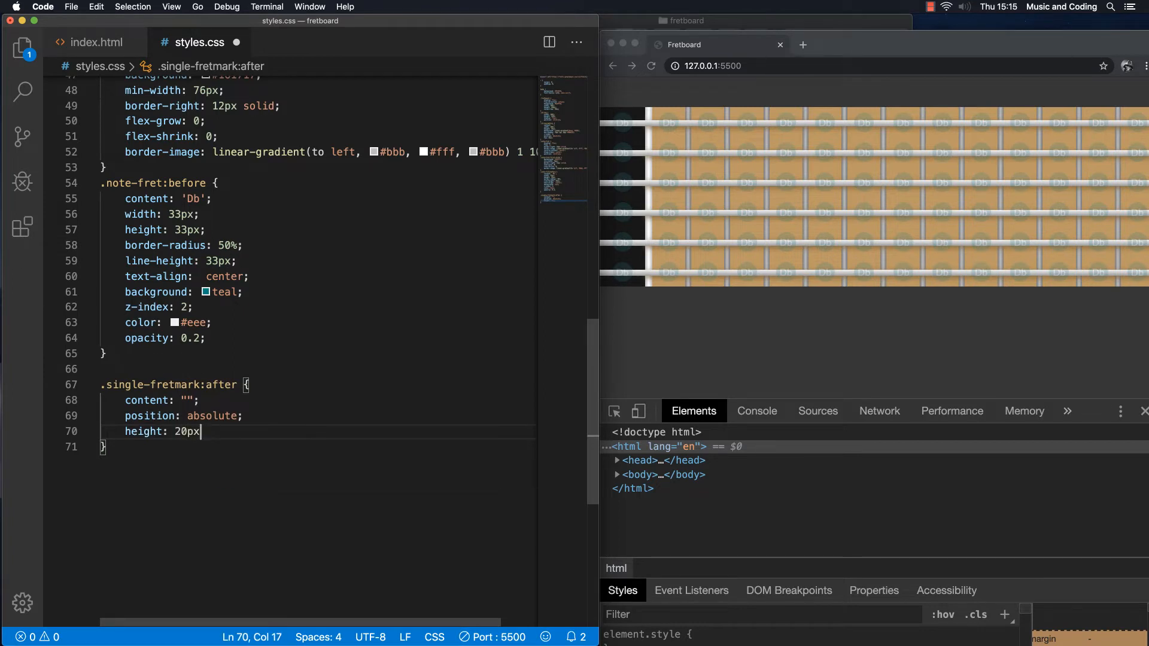
text(width:)
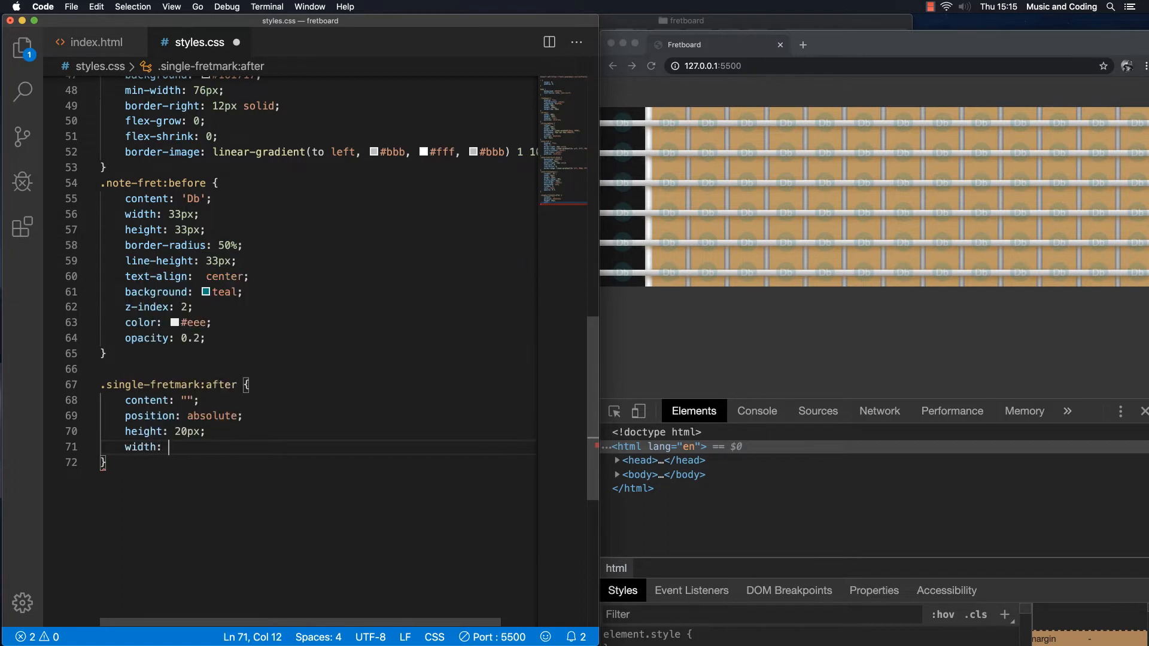
text(20px;)
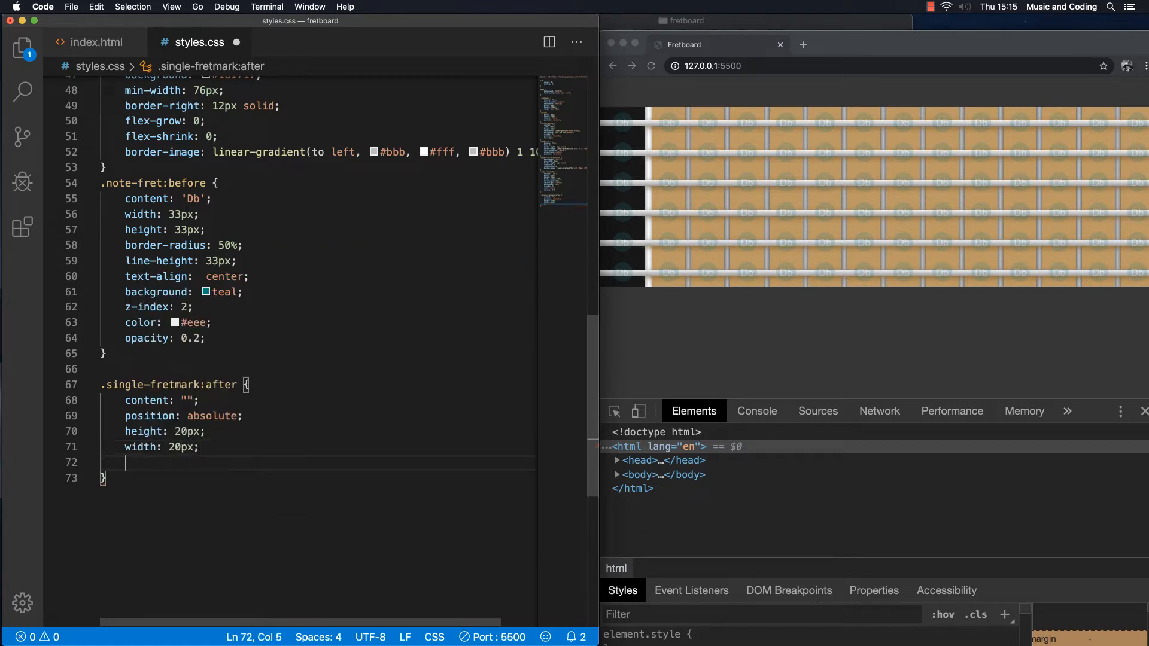
Add border-radius 50% and background #806233 to make the marker a round dark dot
text(border-radius:)
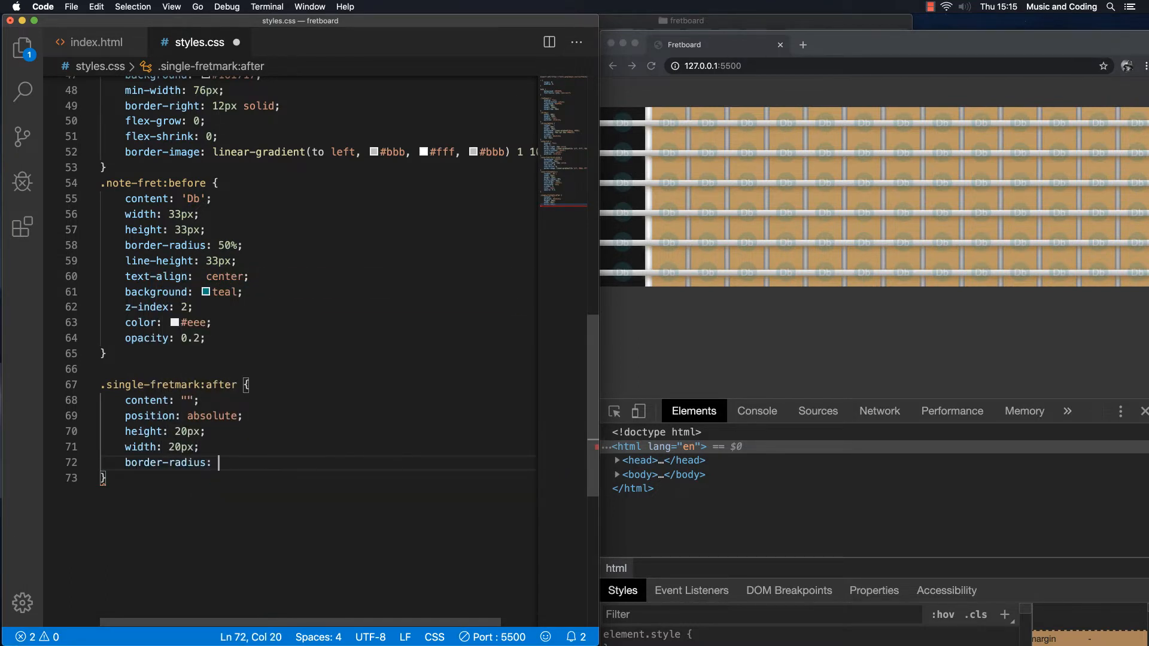
text(5)
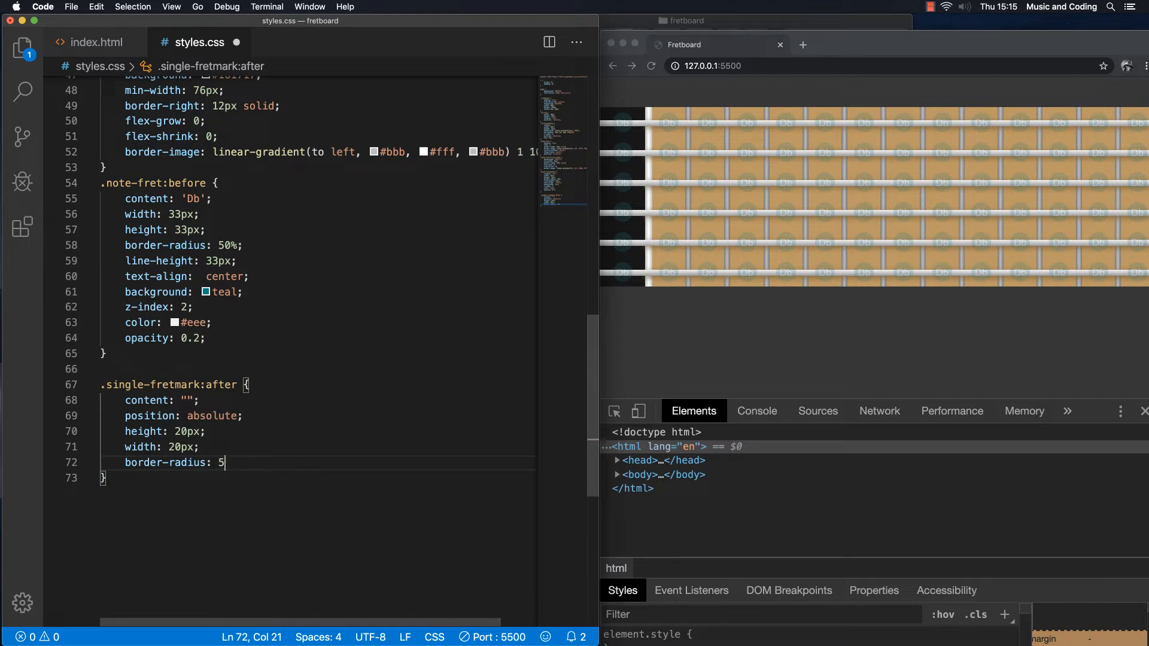
text(0%;)
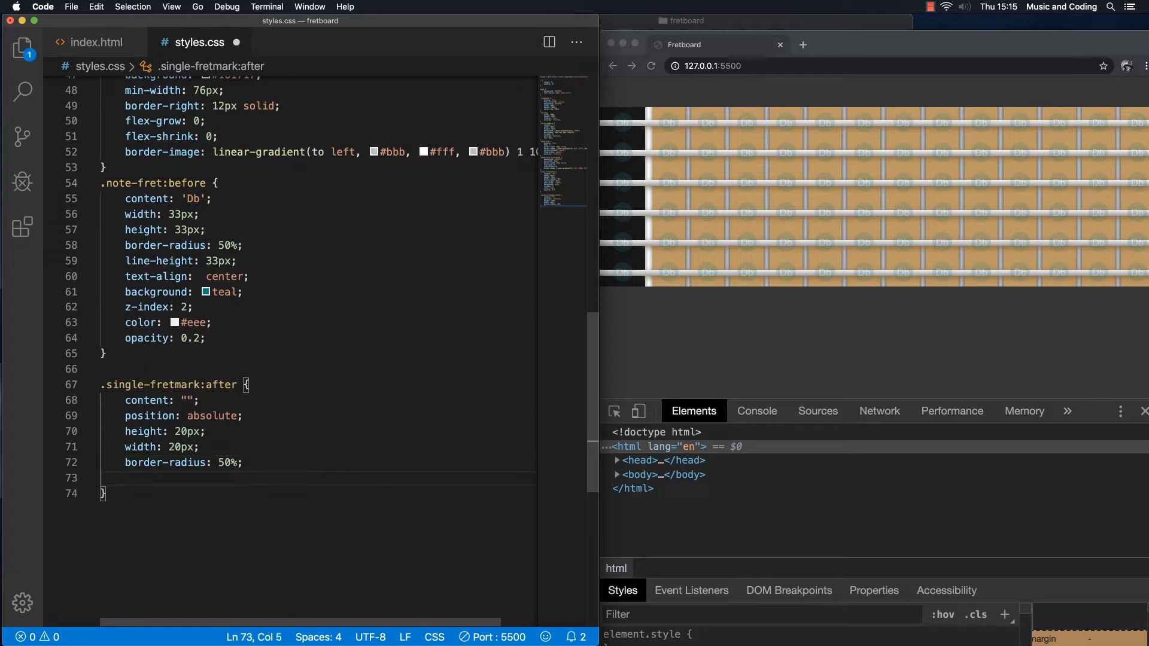
text(background:)
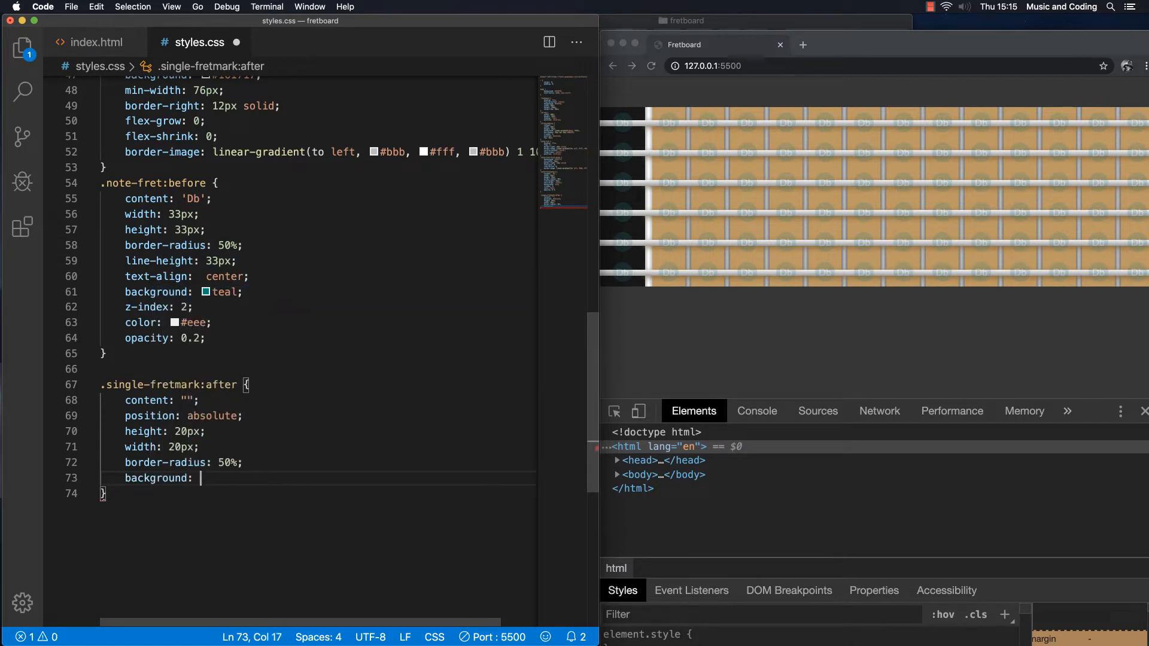
text(#8)
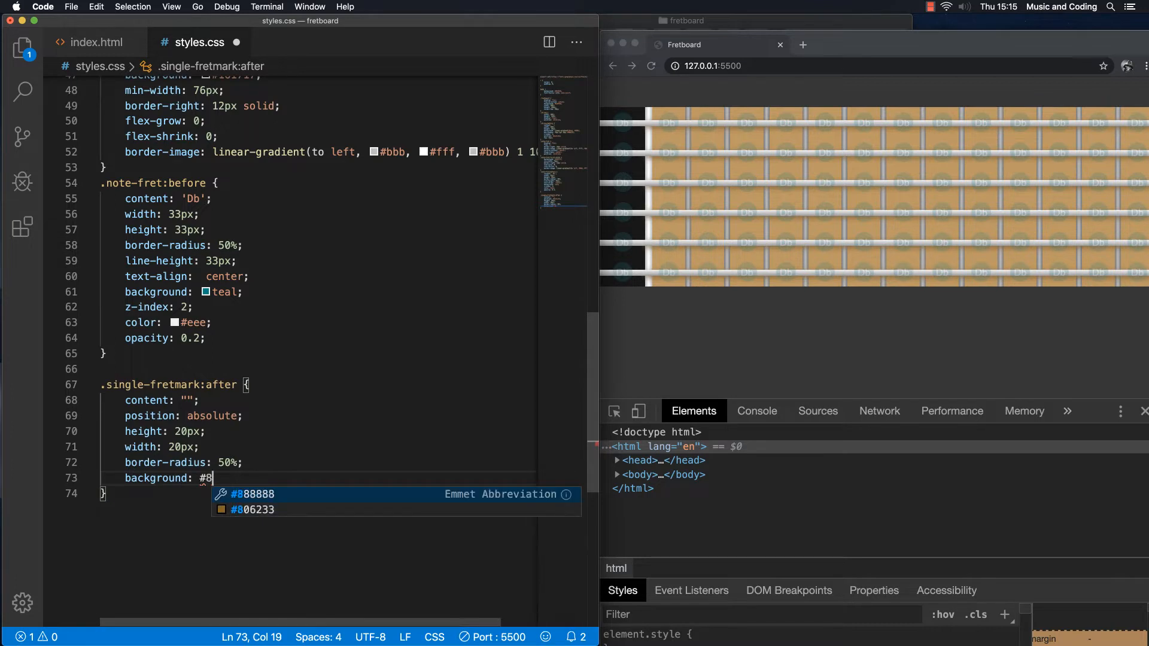
text(062)
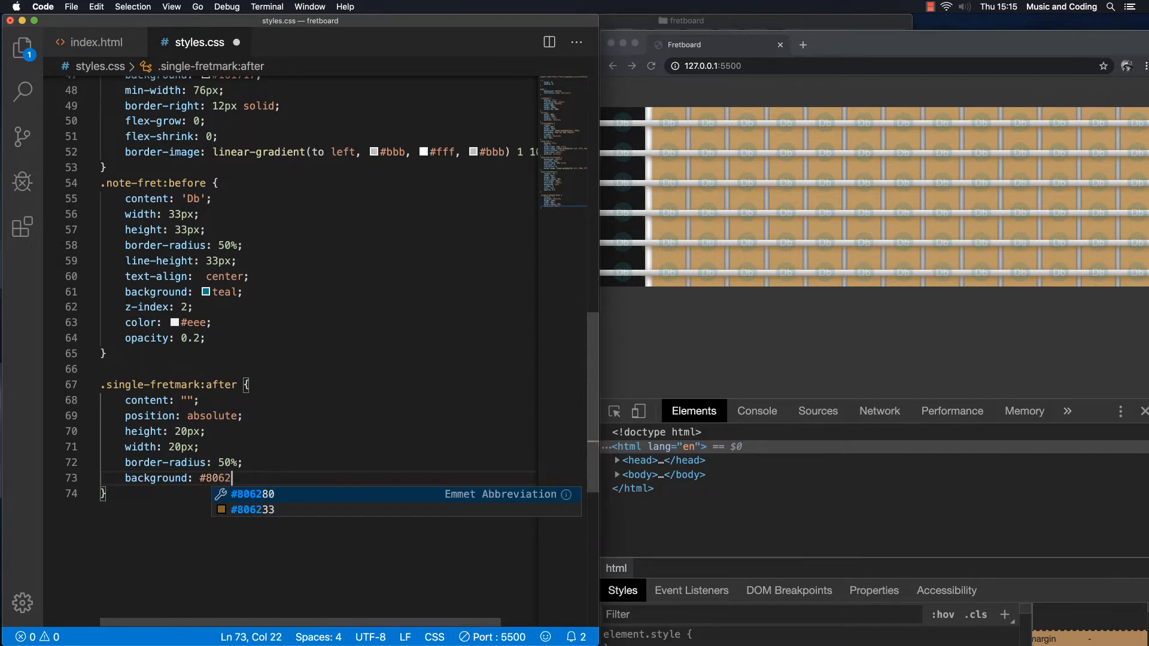
text(33;)
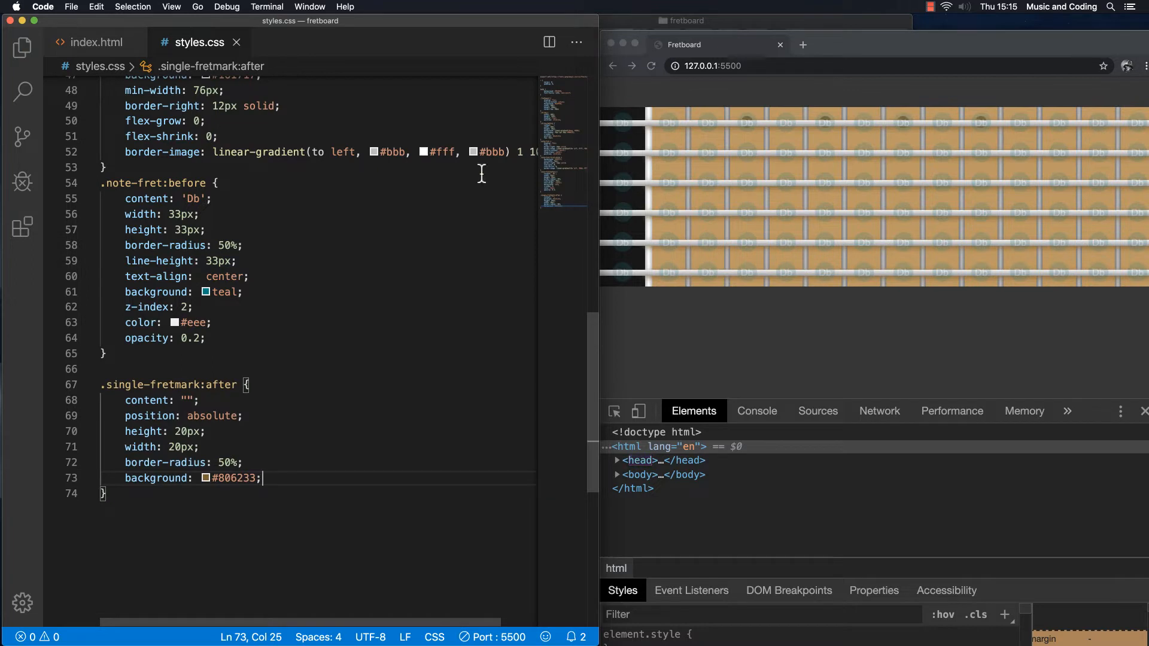
mouse_move(730, 185)
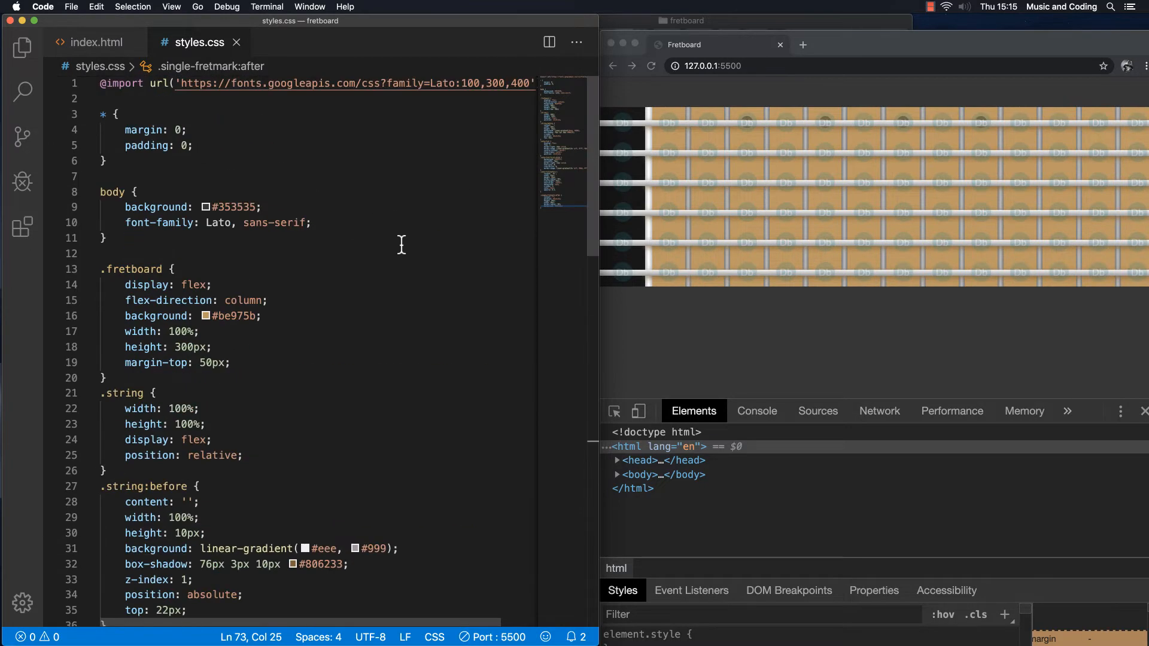
scroll(down, 3)
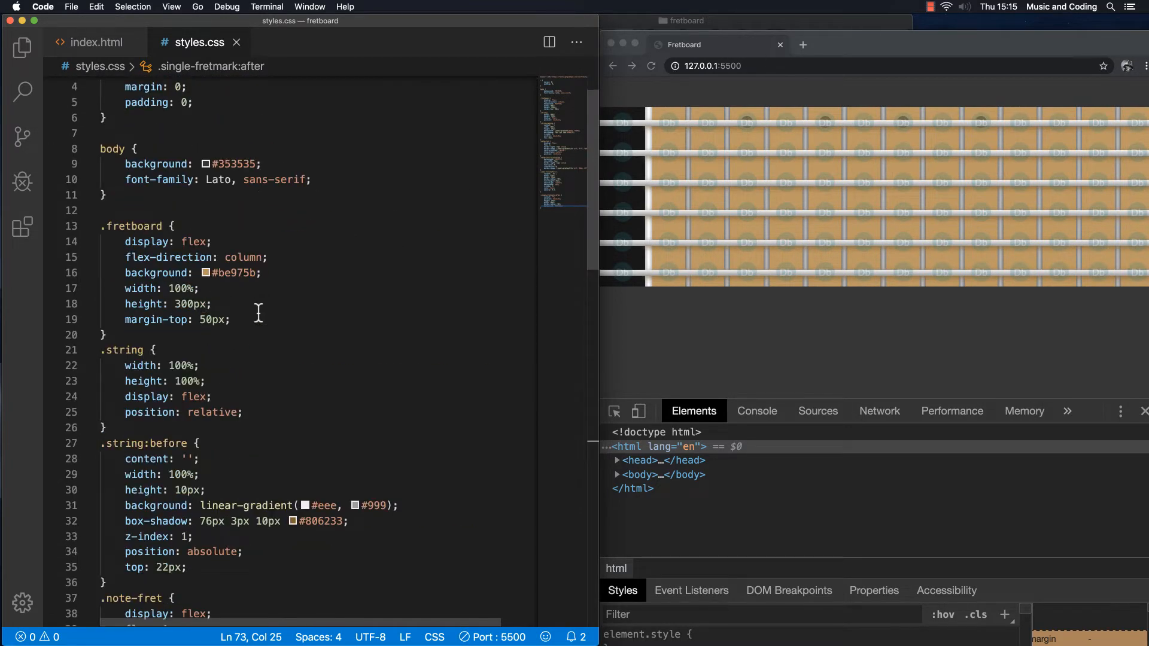
scroll(down, 3)
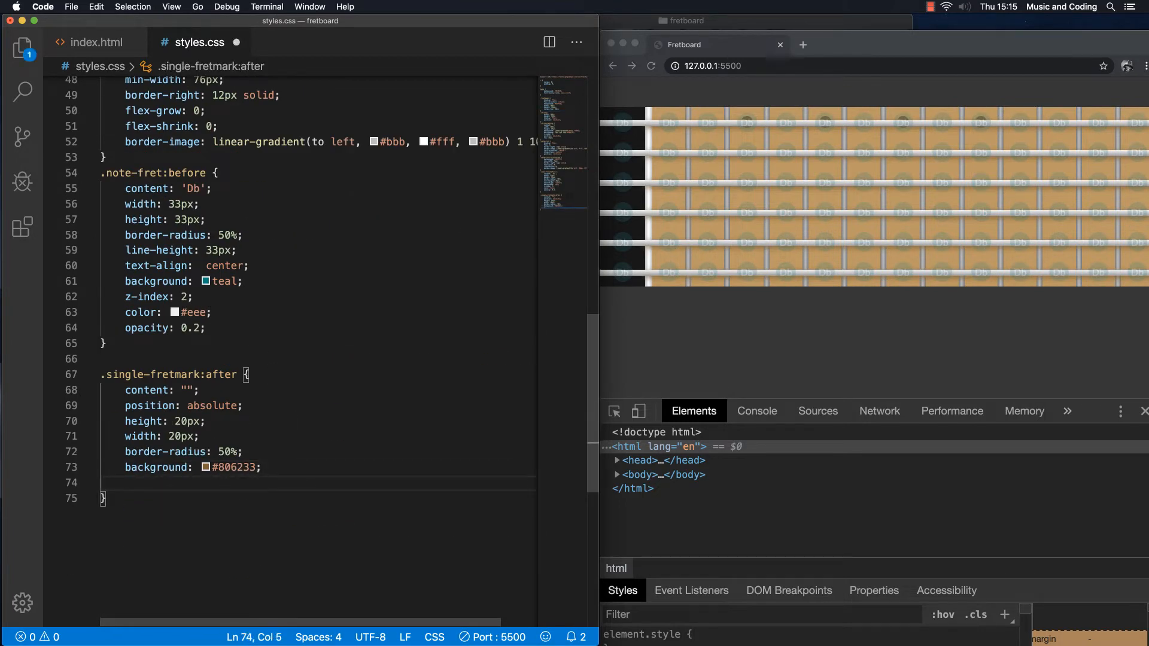
Add top: 150px and transform: translate(0, -50%) to .single-fretmark:after
text(top:)
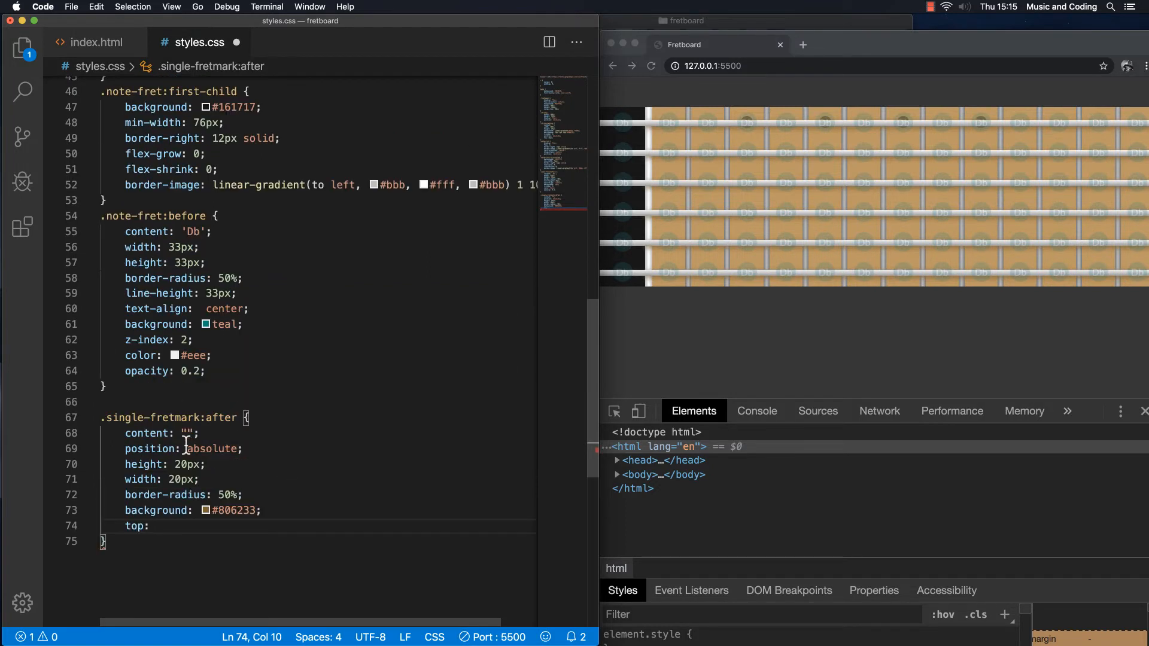
text(1)
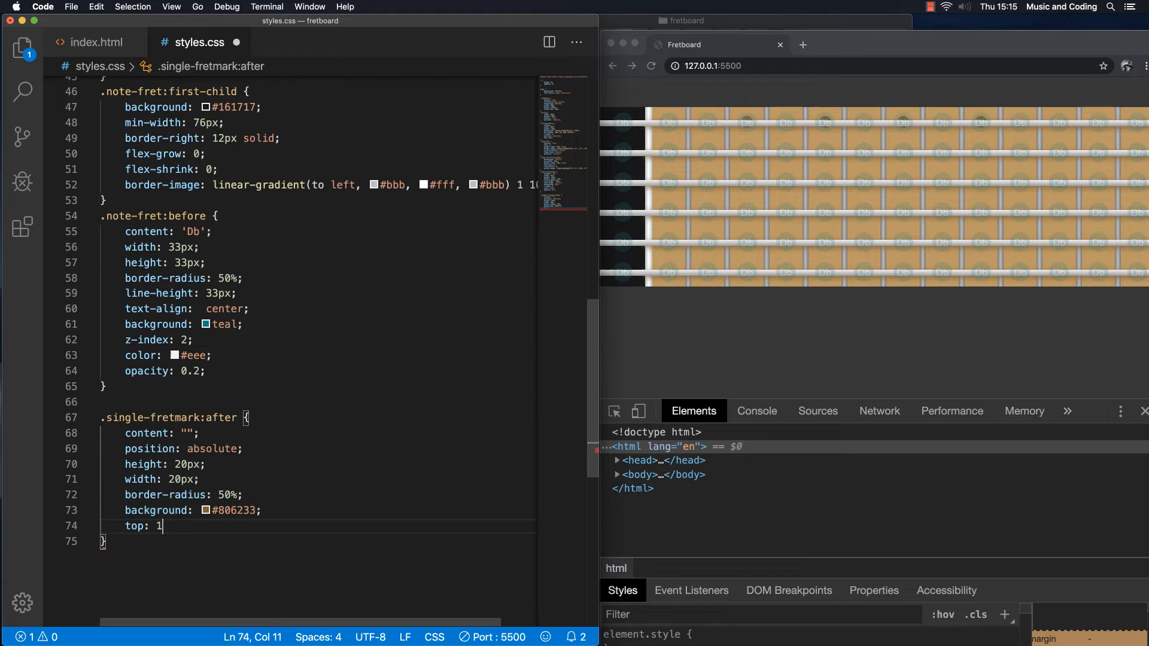
text(50px;)
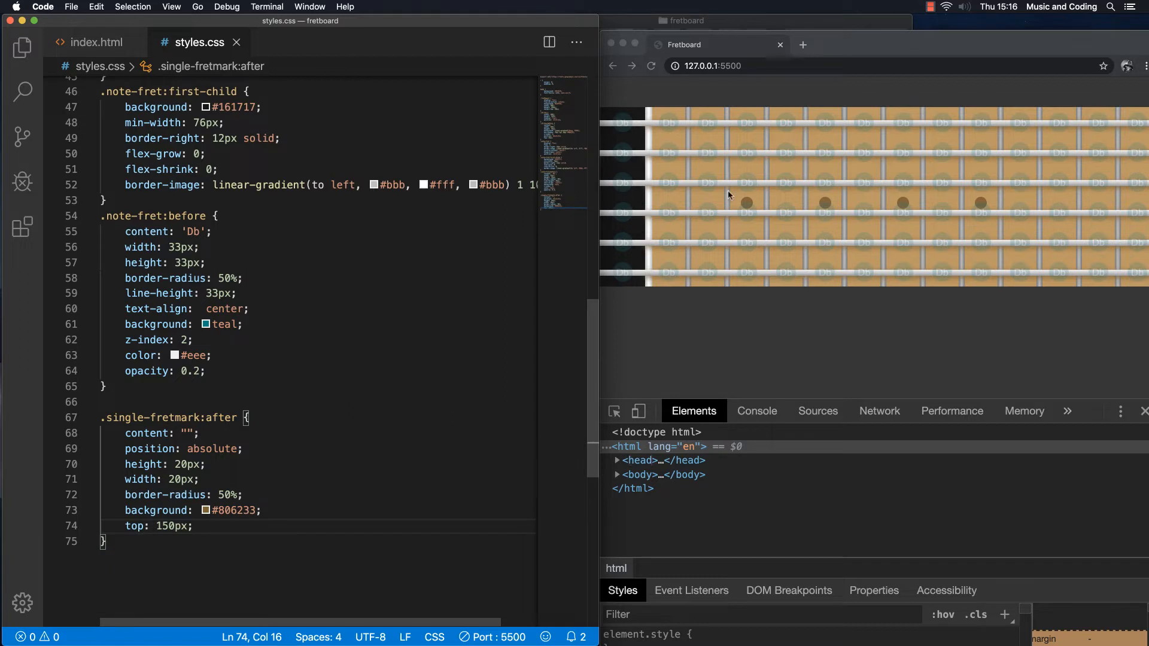
mouse_move(751, 204)
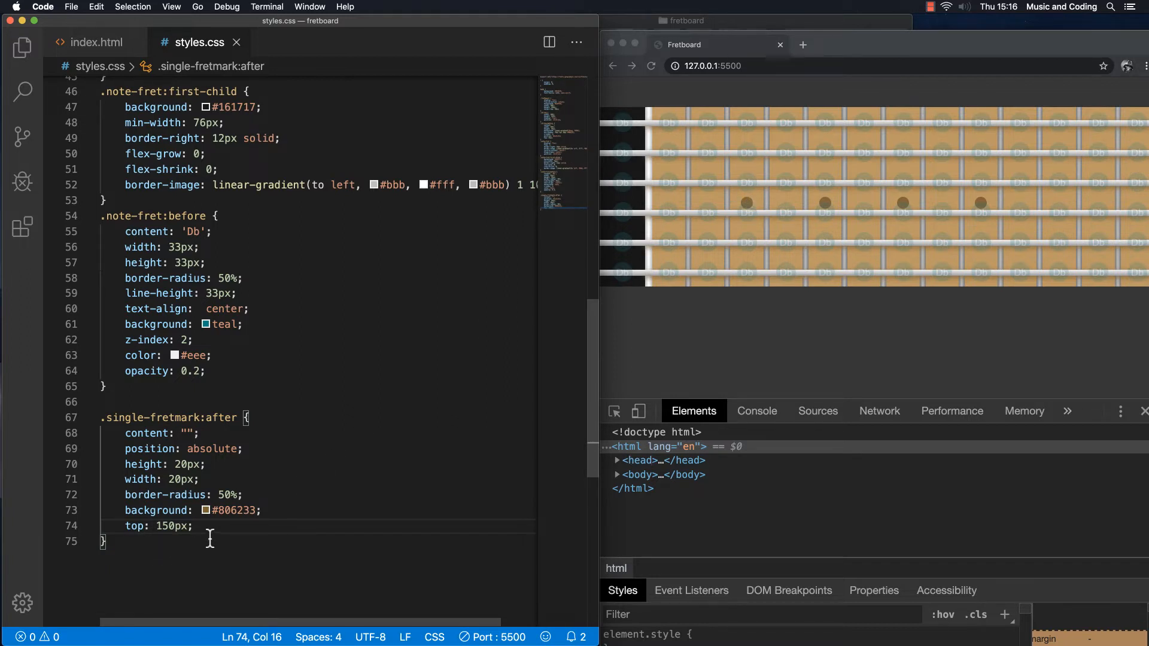
text(transform:)
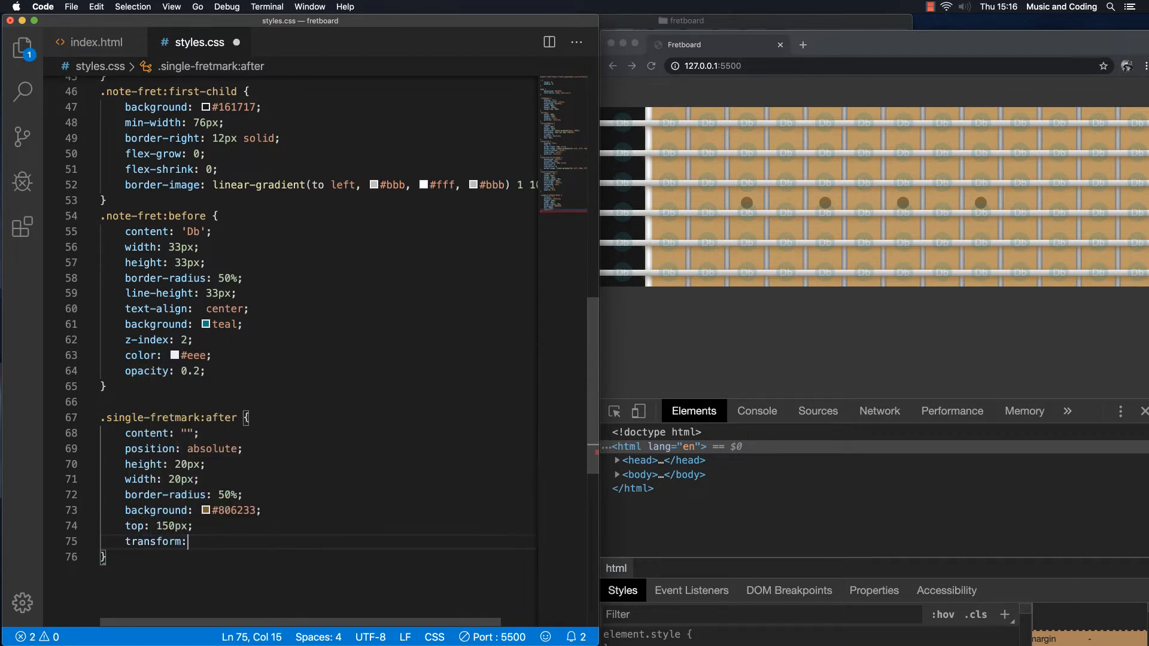
text(translate)
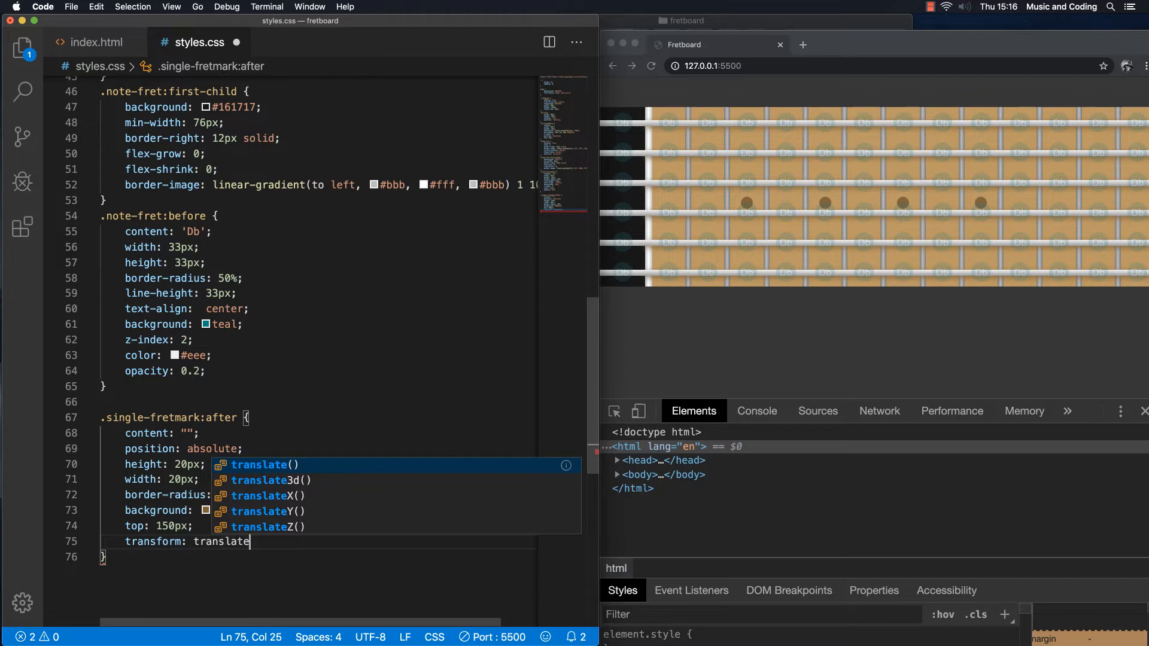
text((0))
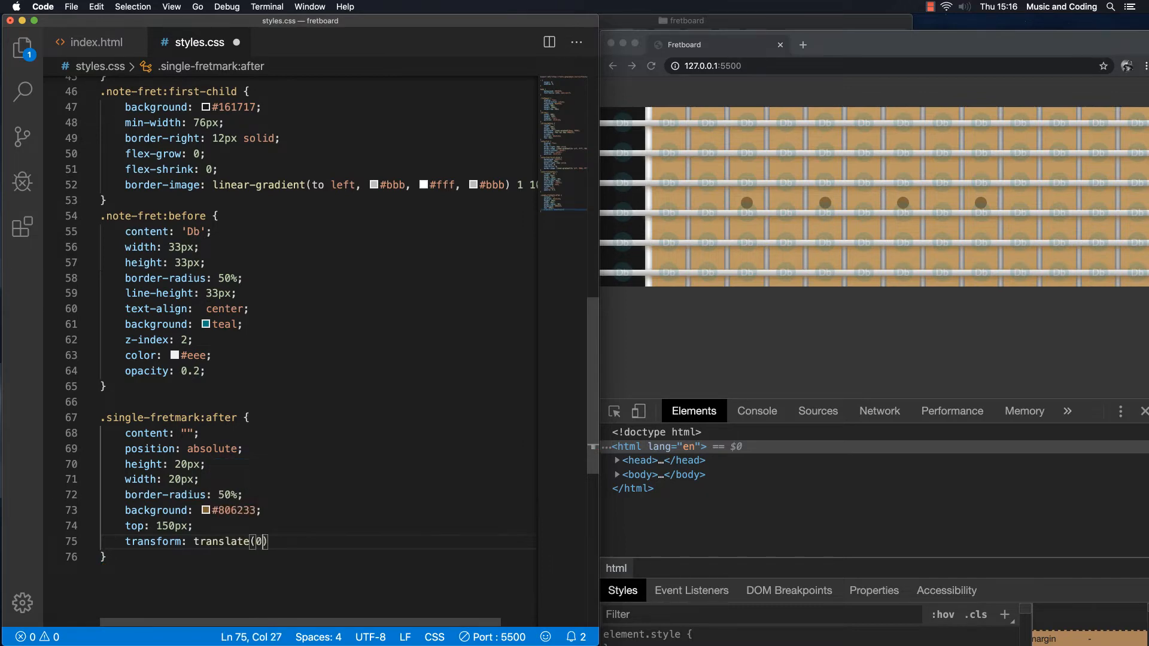
text(, -)
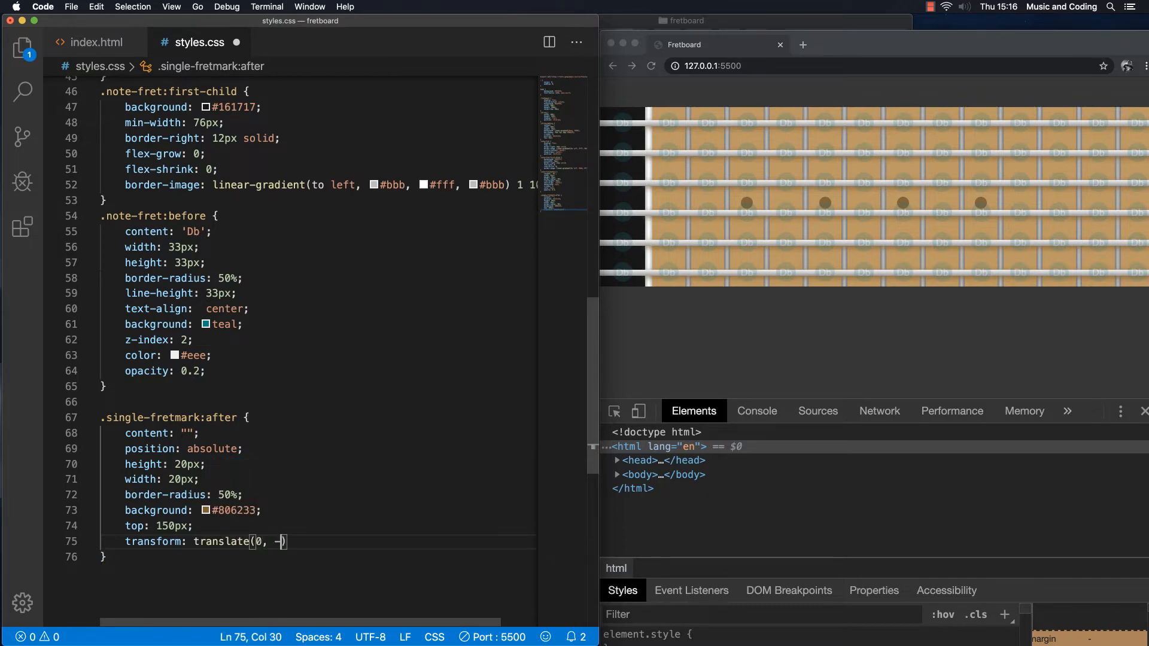
text(50)
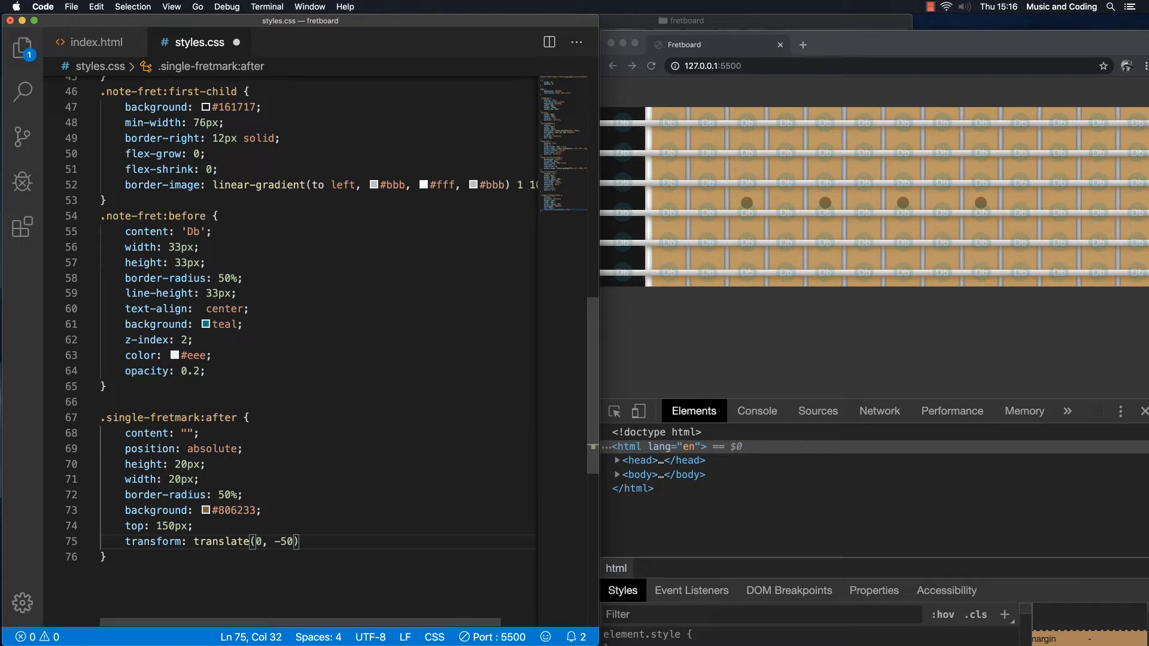
text(;)
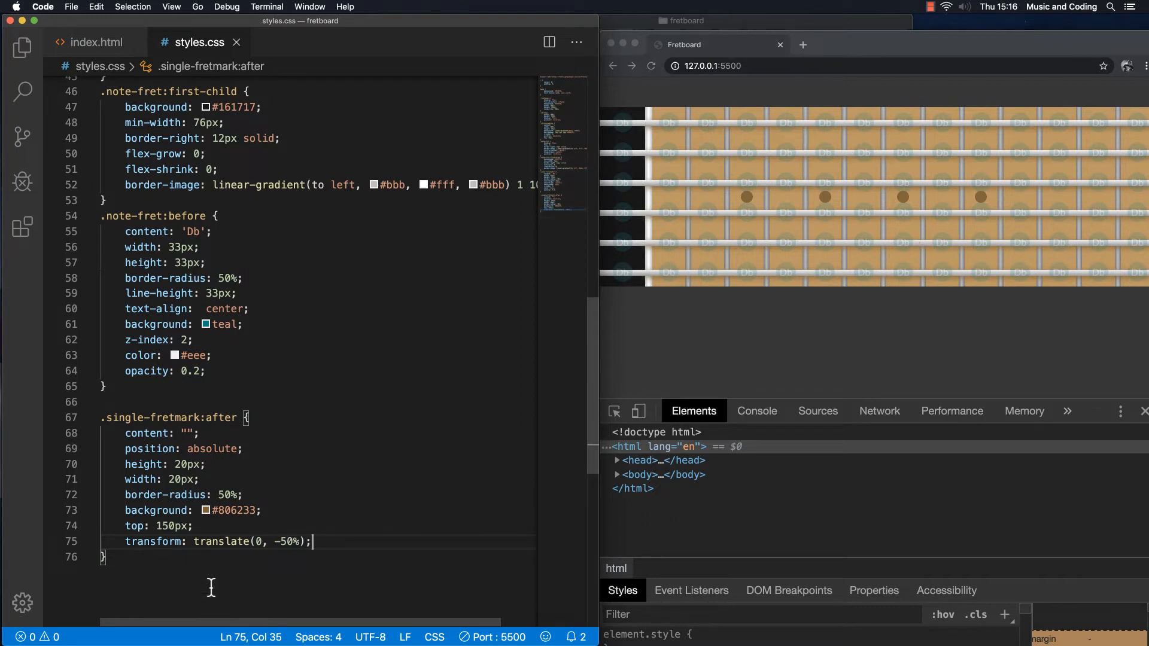
key(enter)
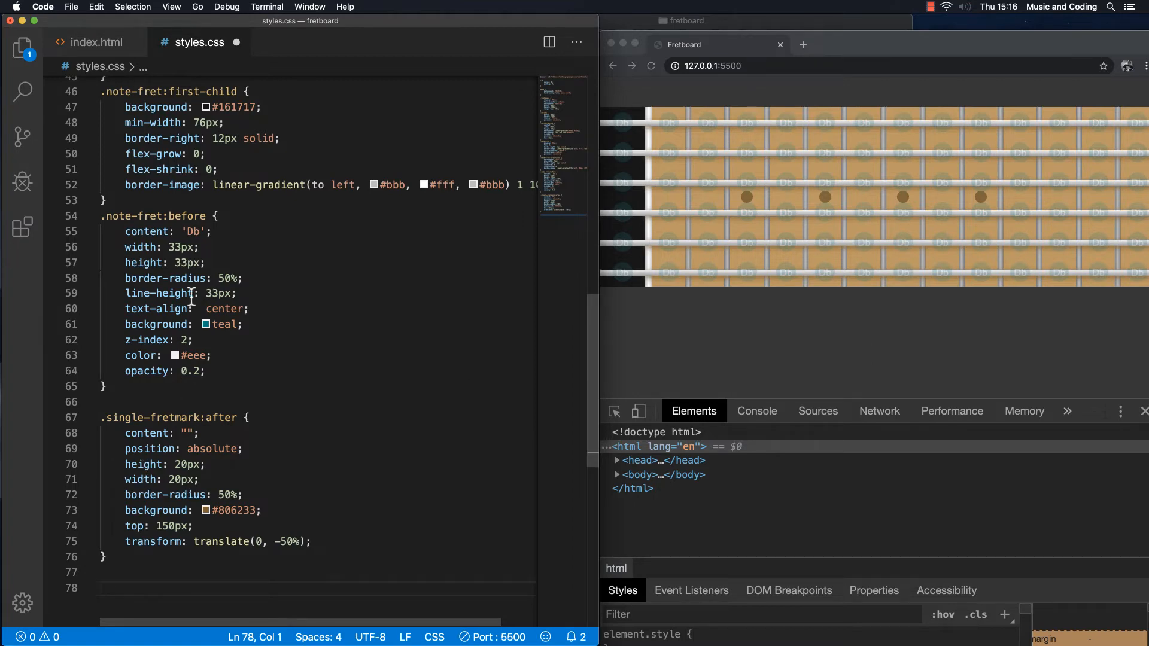
Return to index.html and place the insertion point inside the last fret div on line 26
double_click(186, 216)
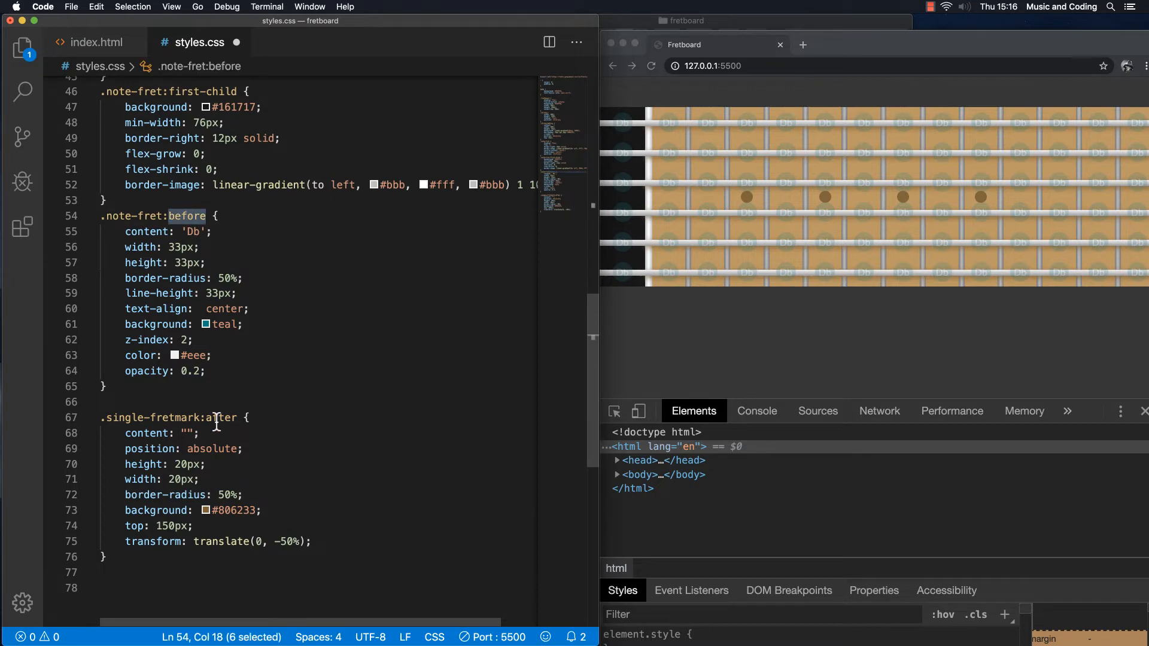
click(96, 42)
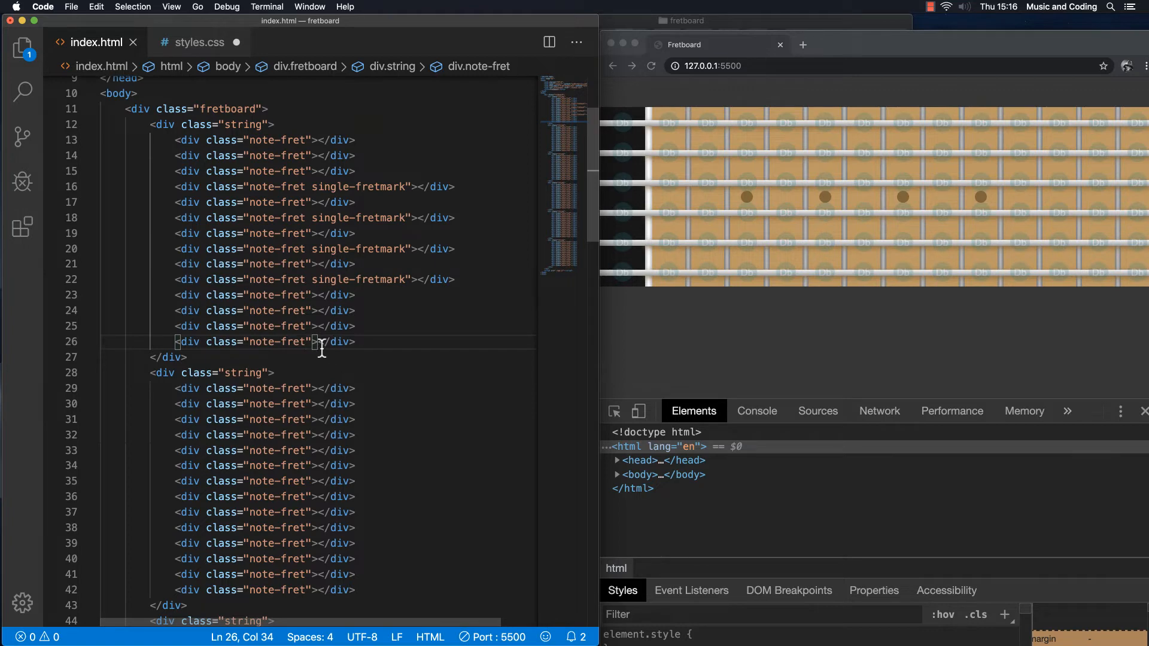
double_click(276, 341)
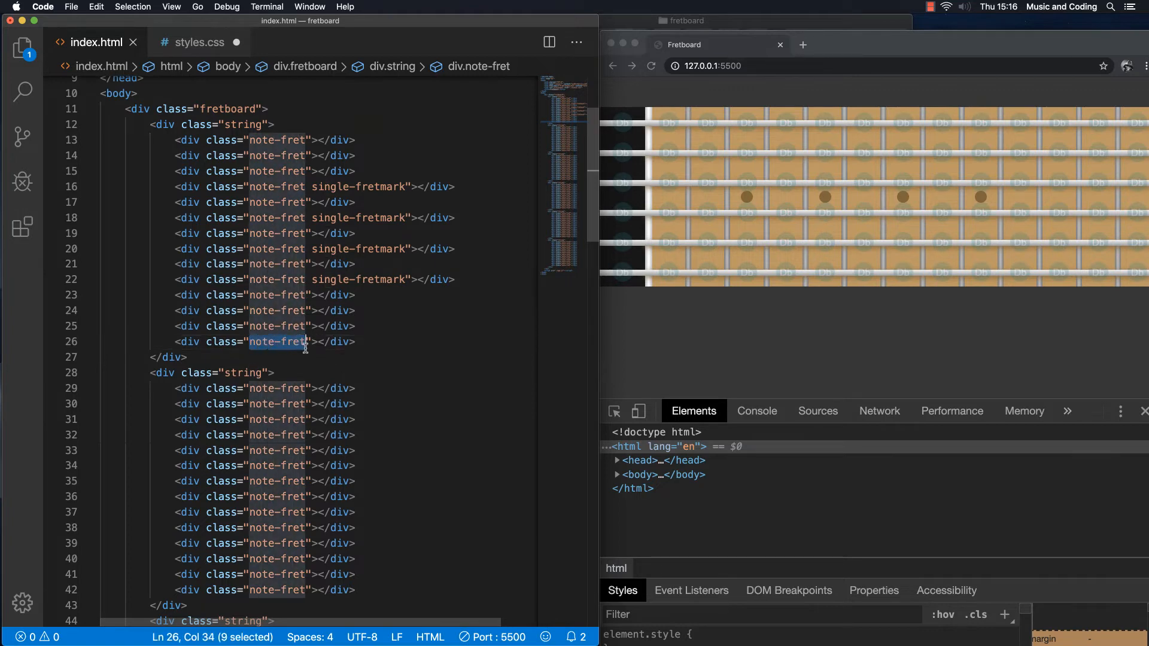
click(359, 279)
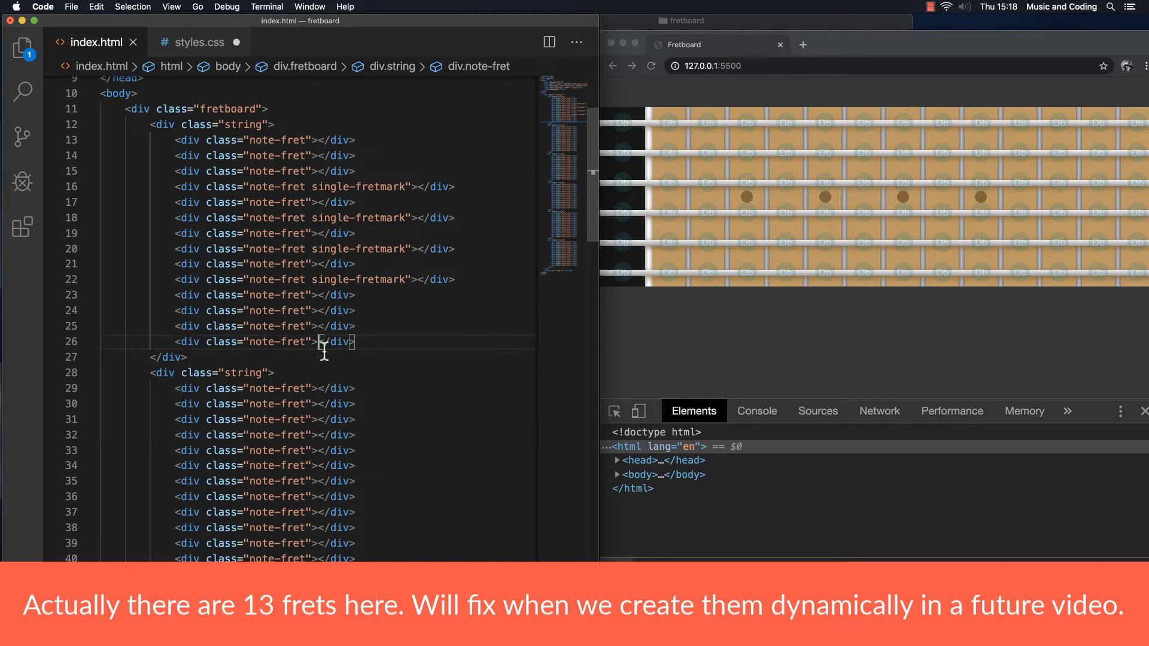
Expand Emmet div.double-fretmark into a nested empty double-fretmark div inside the last fret
key(Enter)
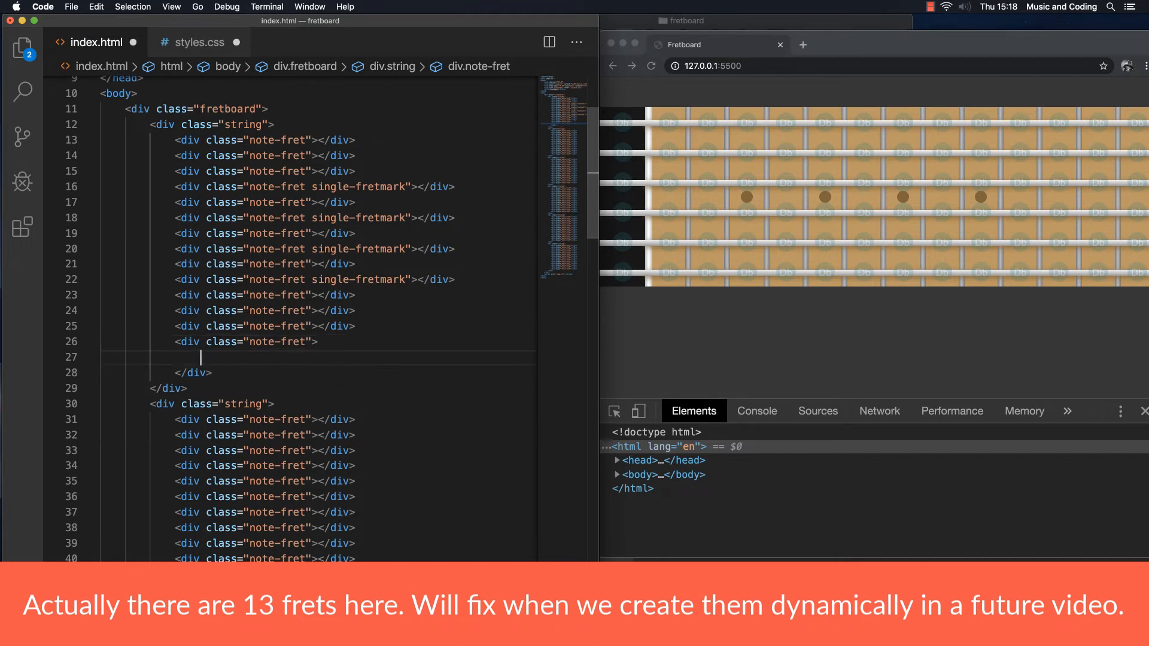
text(div)
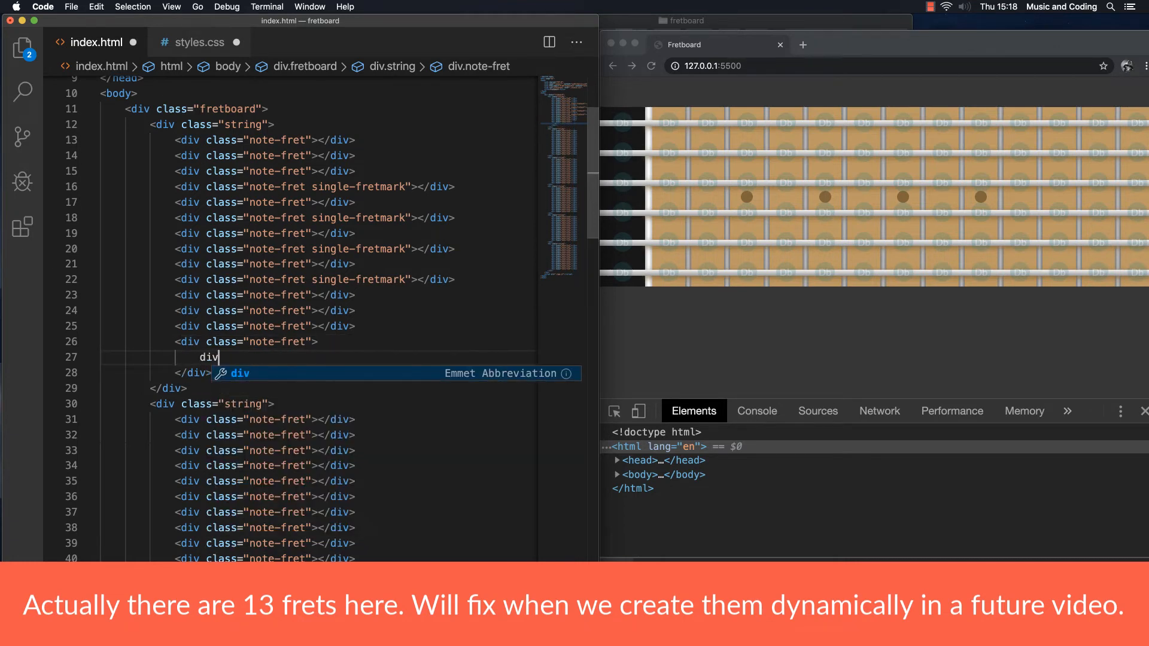
text(.)
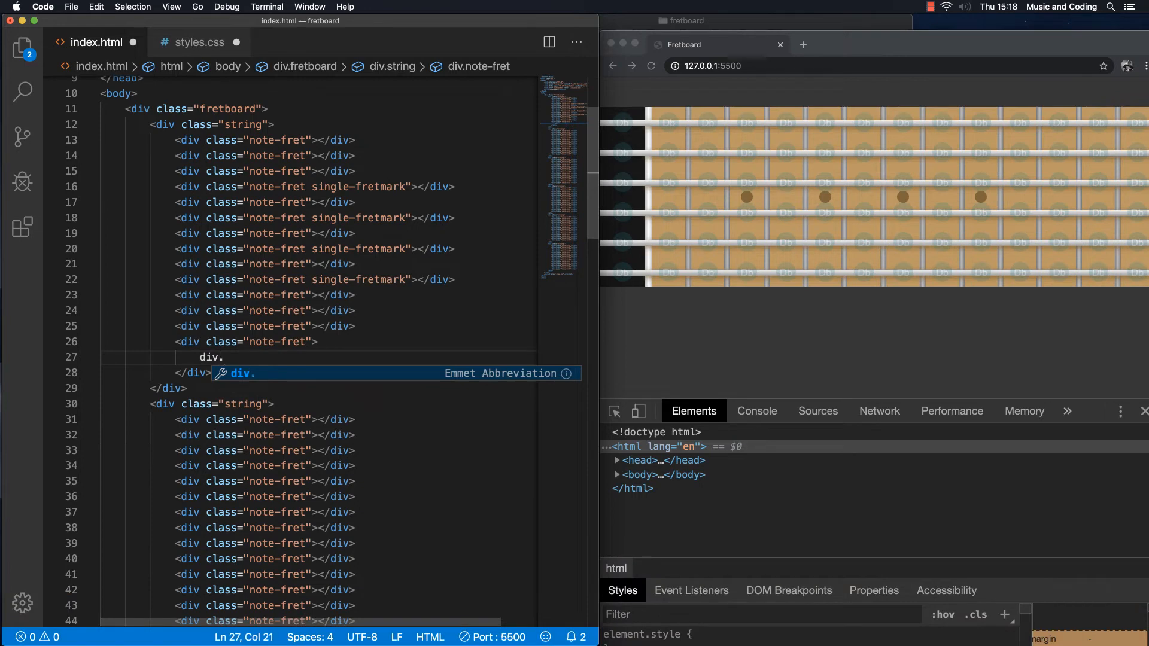
text(doubla)
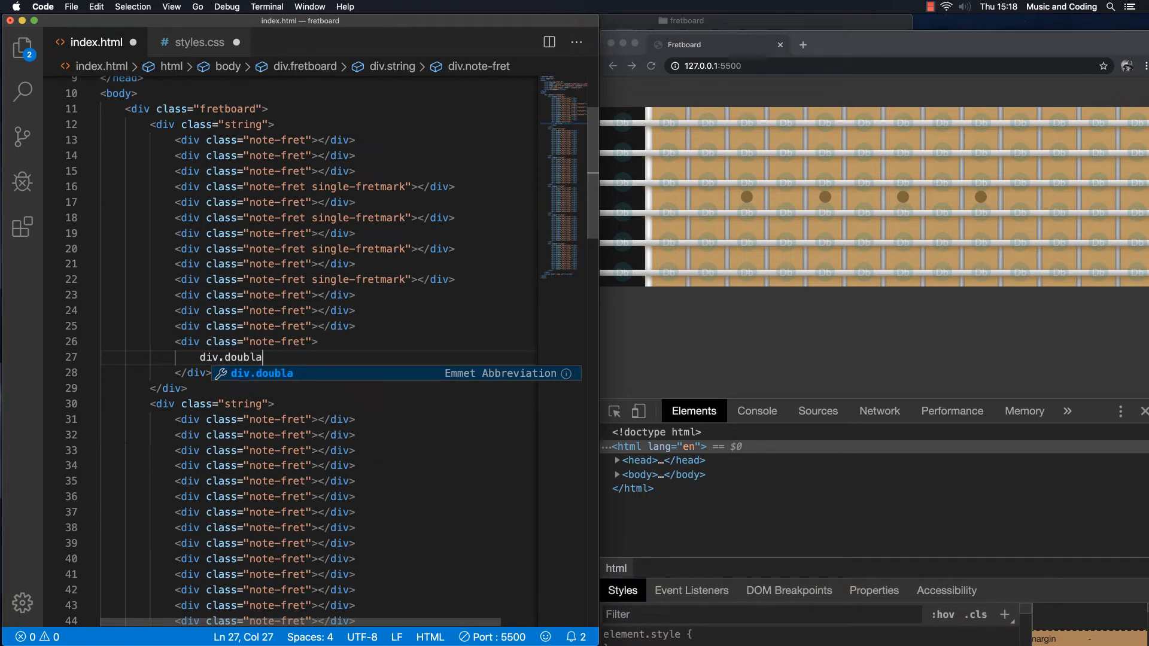
text(-fret)
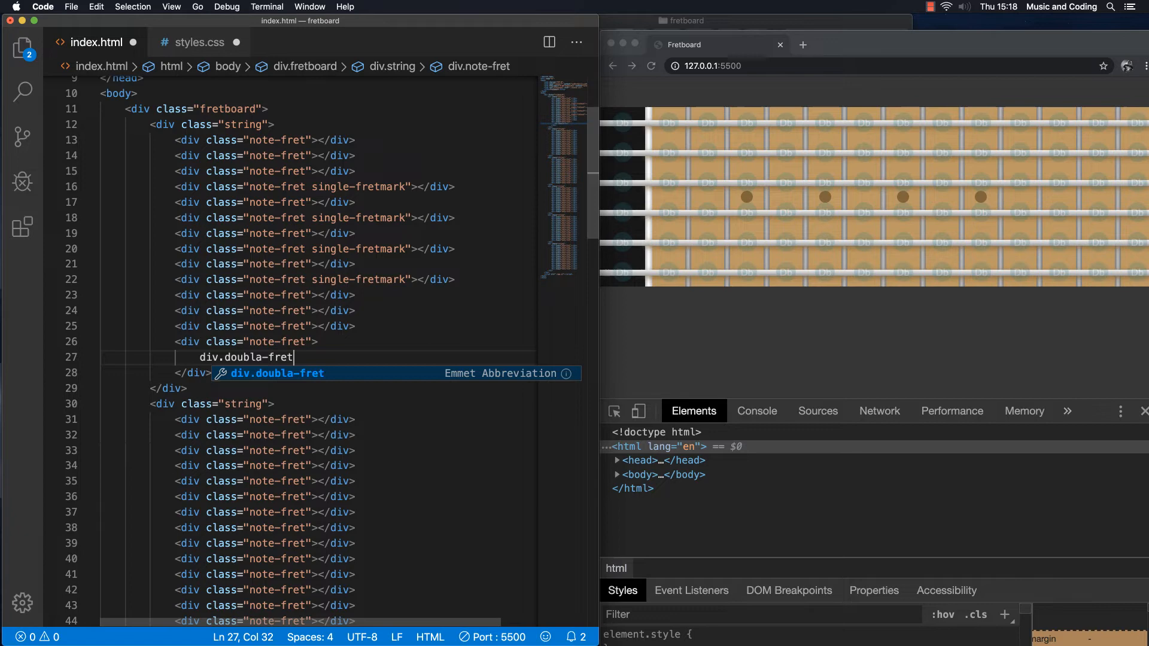
key(Backspace)
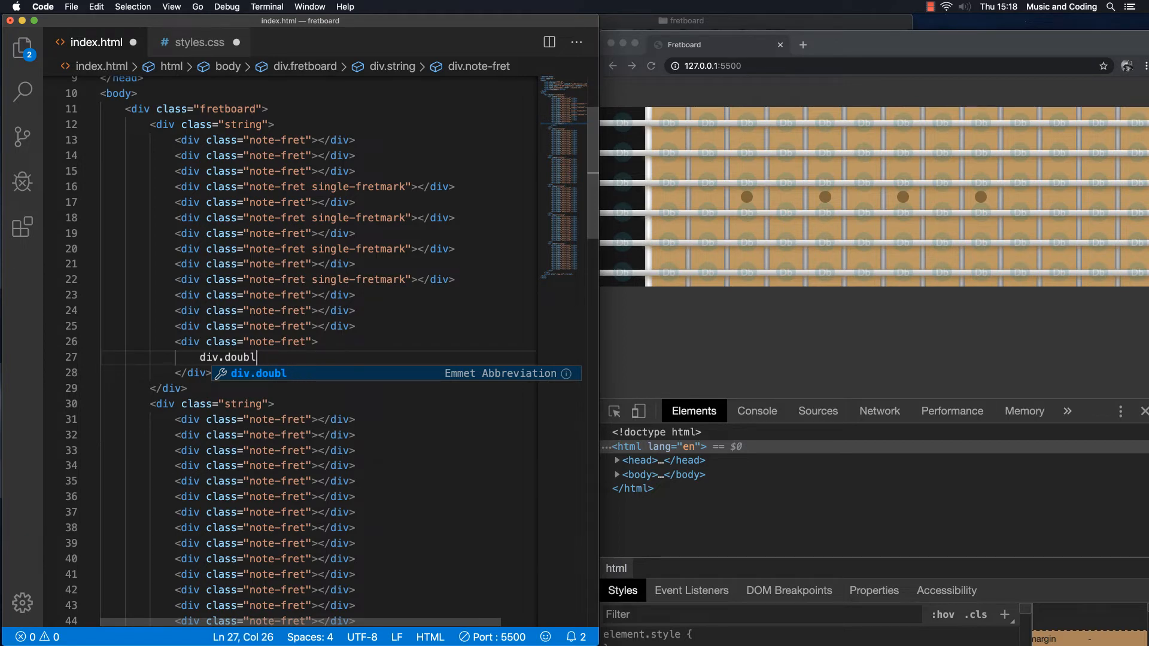
text(e-fr)
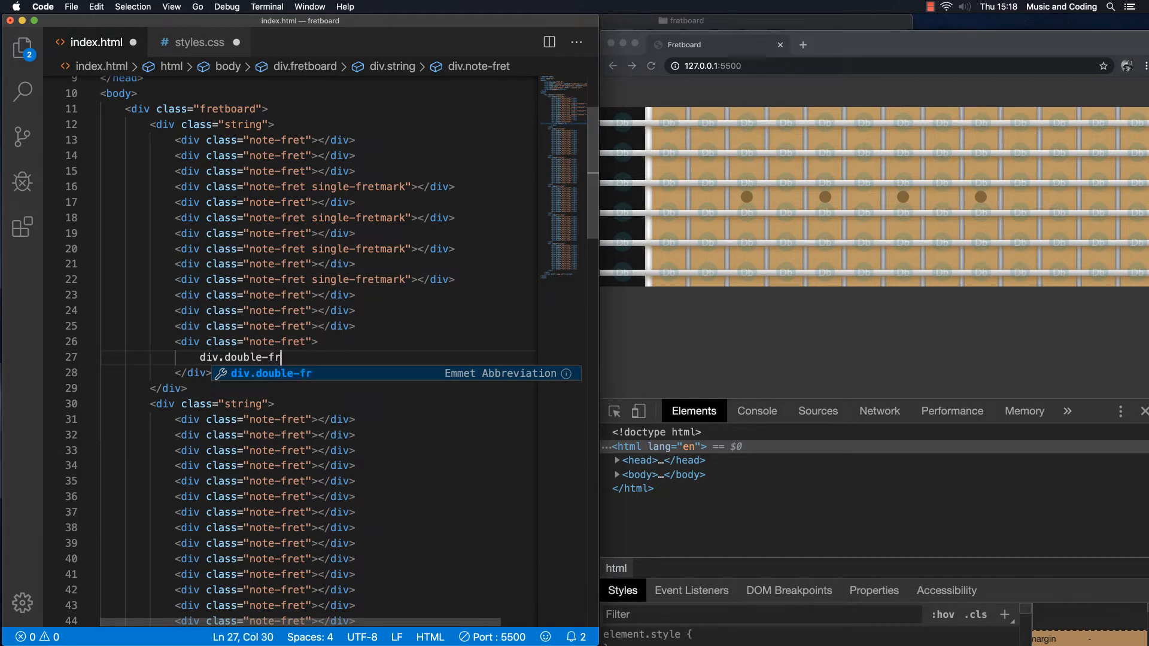
text(etmark)
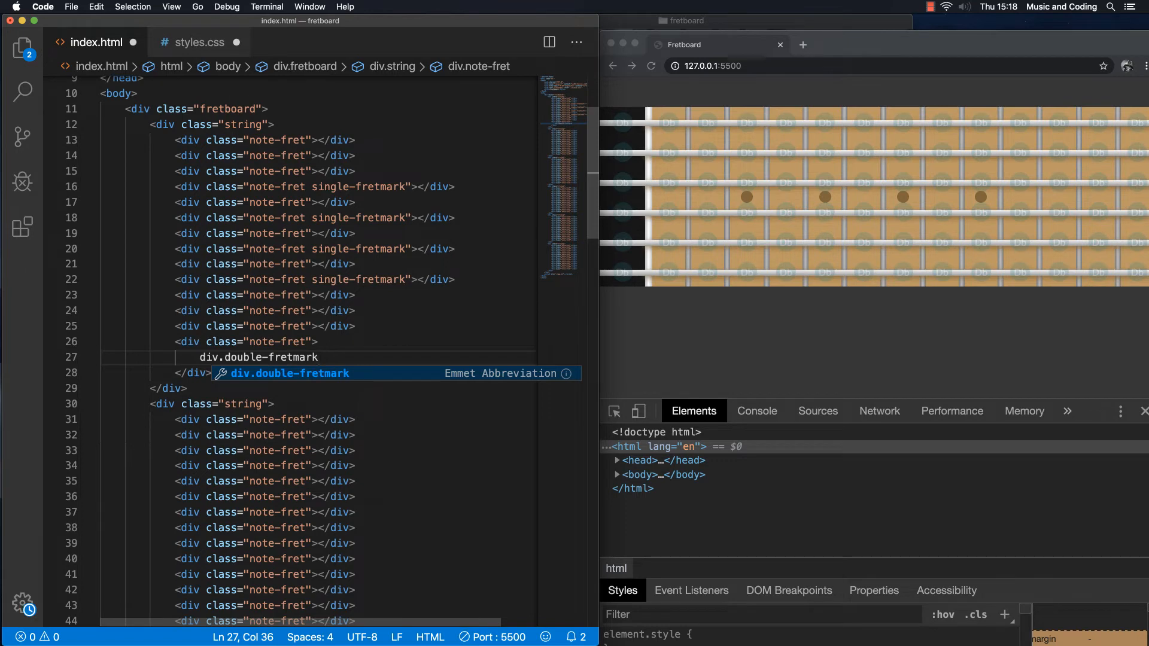
key(Tab)
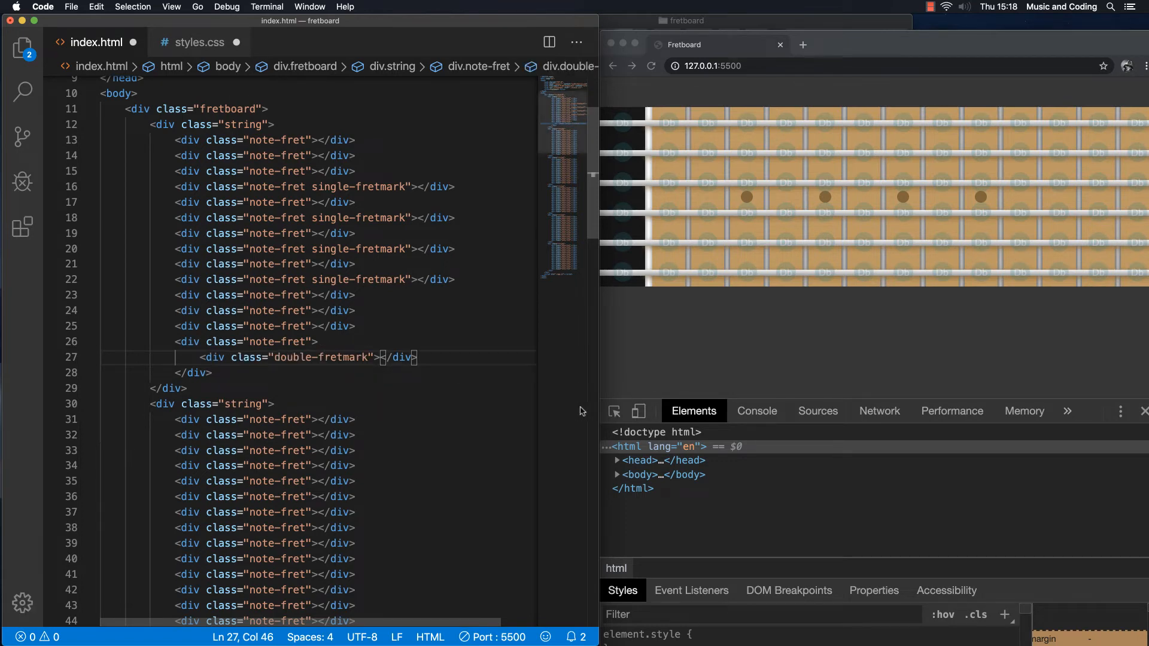
mouse_move(315, 349)
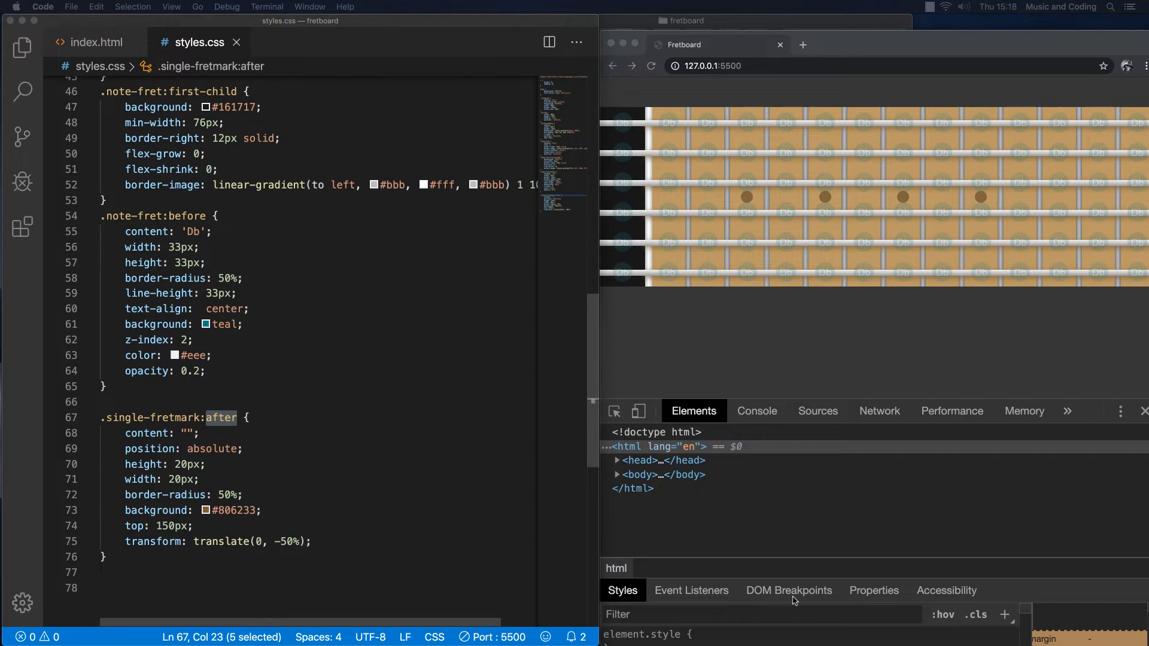
Start a .double-fretmark:before rule in styles.css with content and position absolute
click(97, 42)
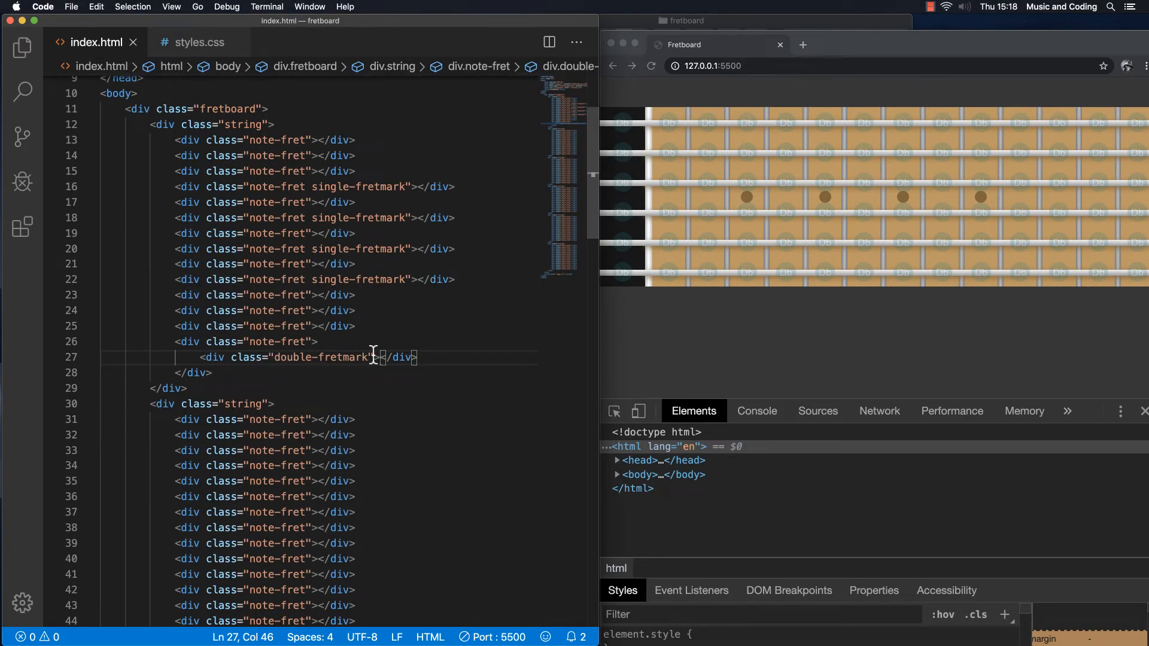
click(199, 42)
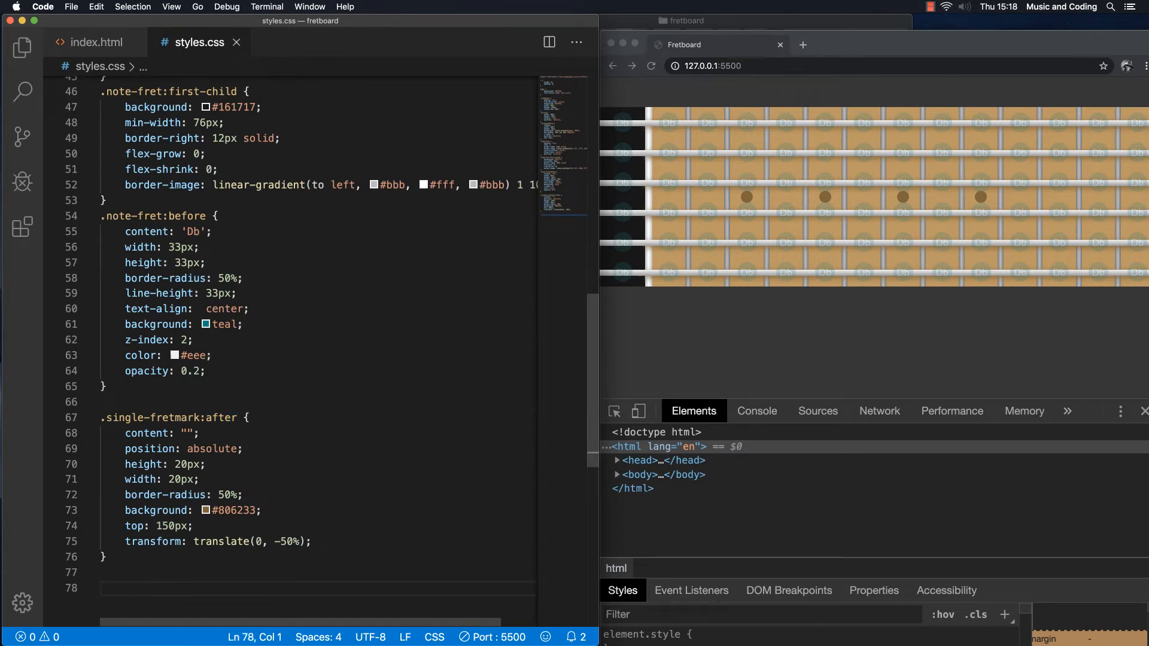
text(.doubla)
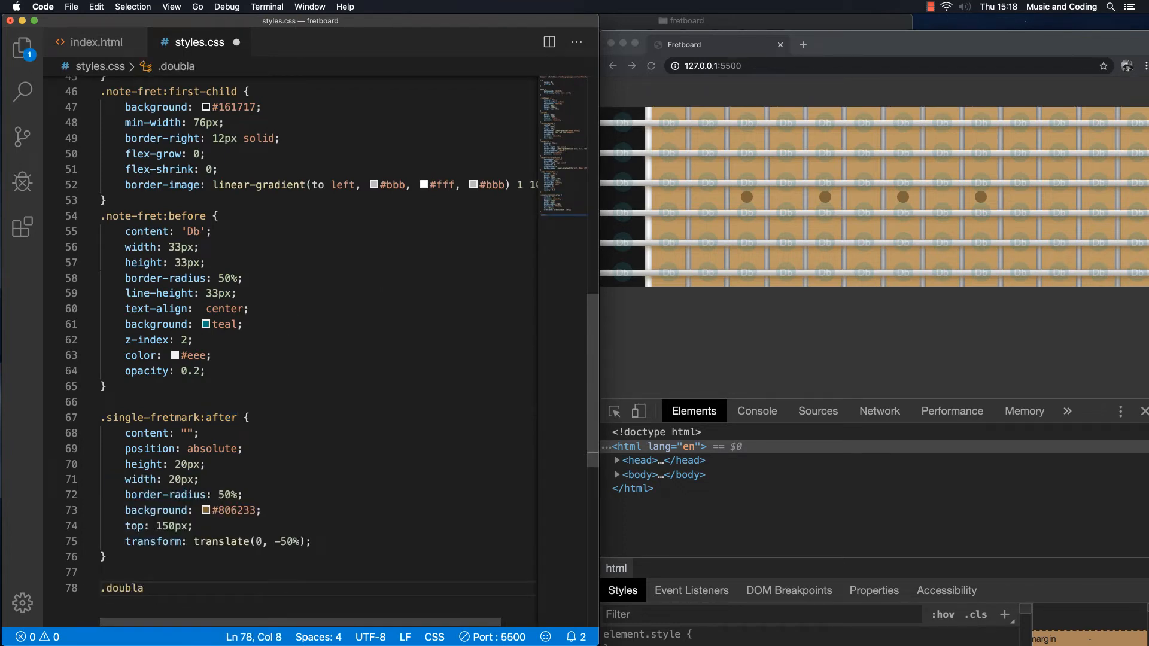
text(-fret)
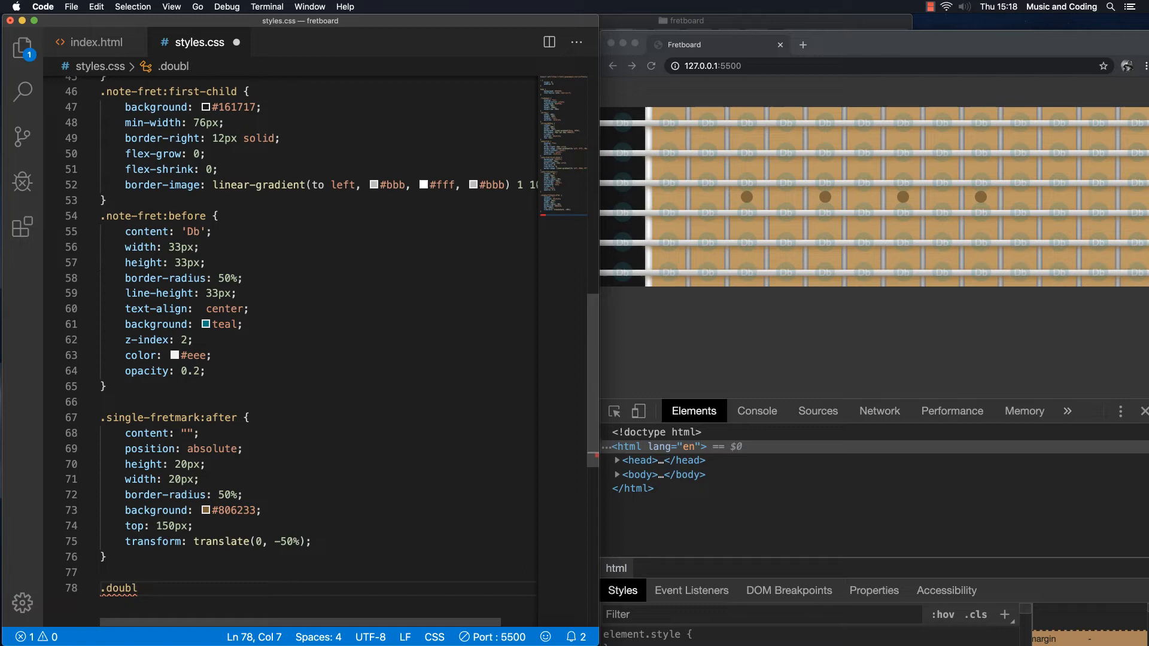
text(e-fretmark)
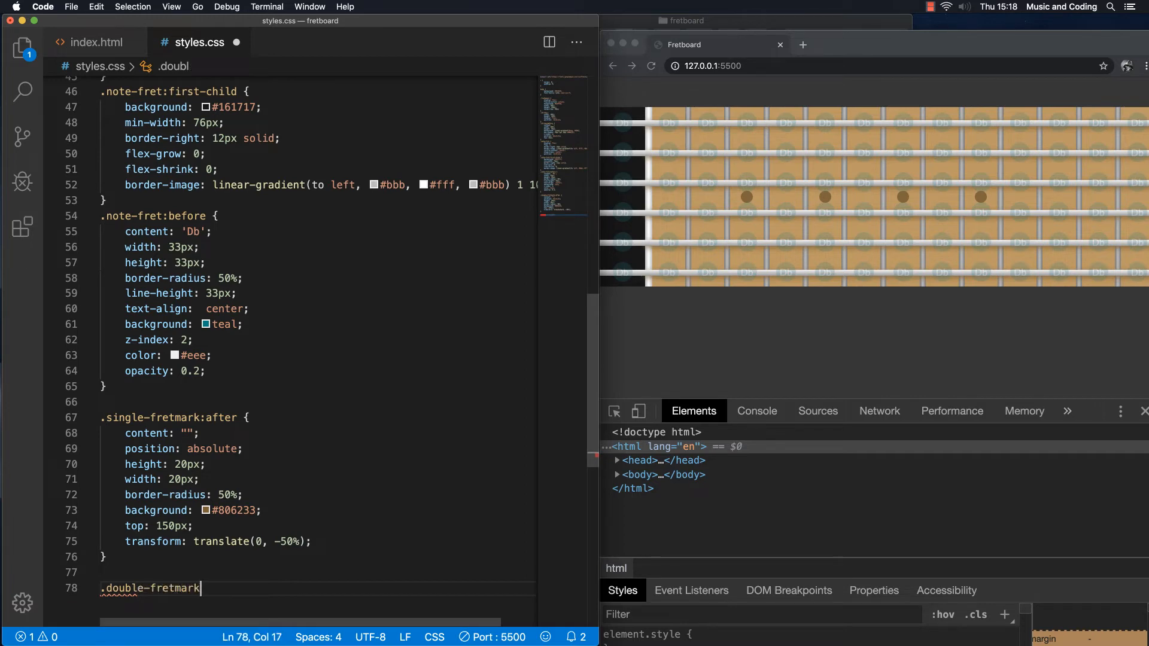
text(:)
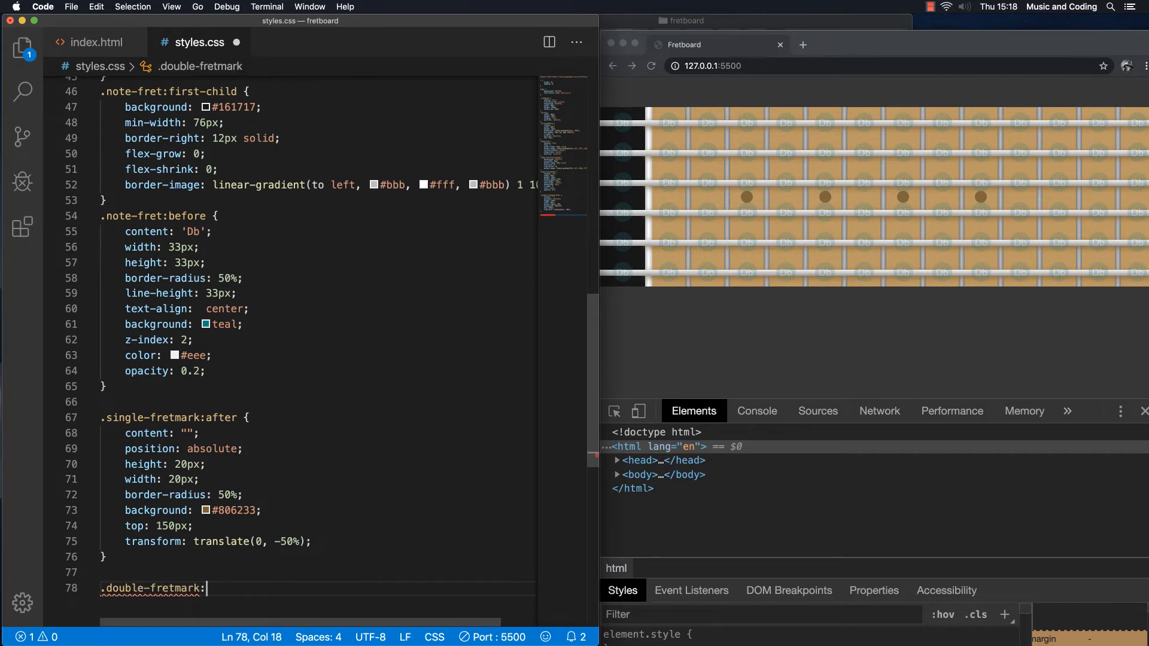
text(before {)
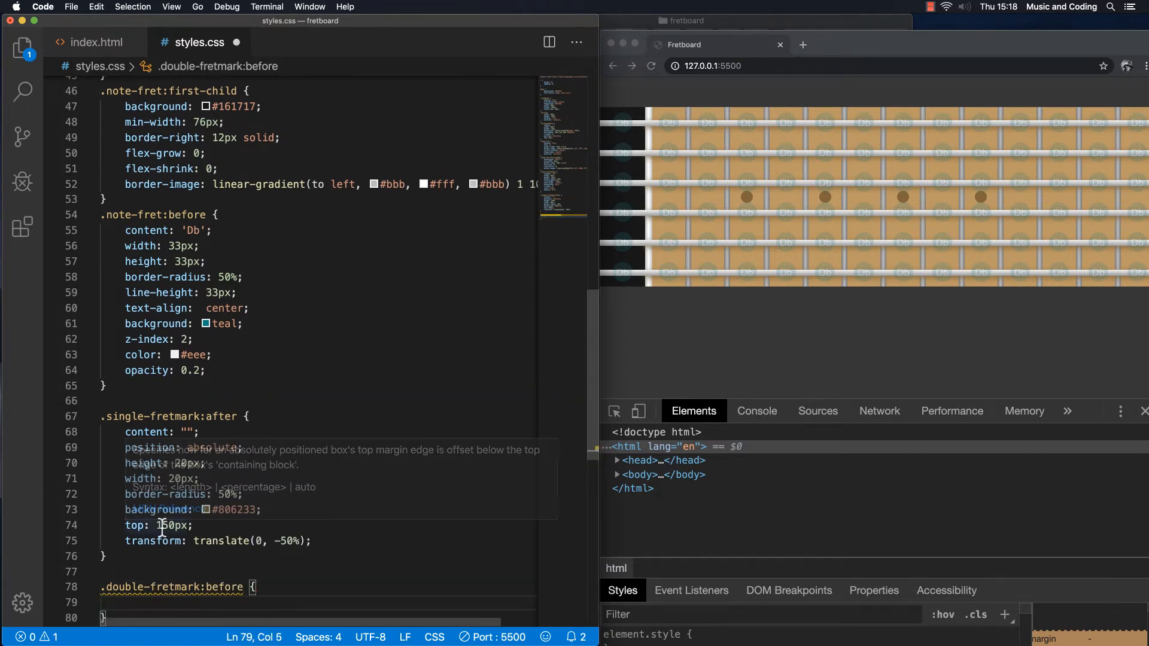
text(contet)
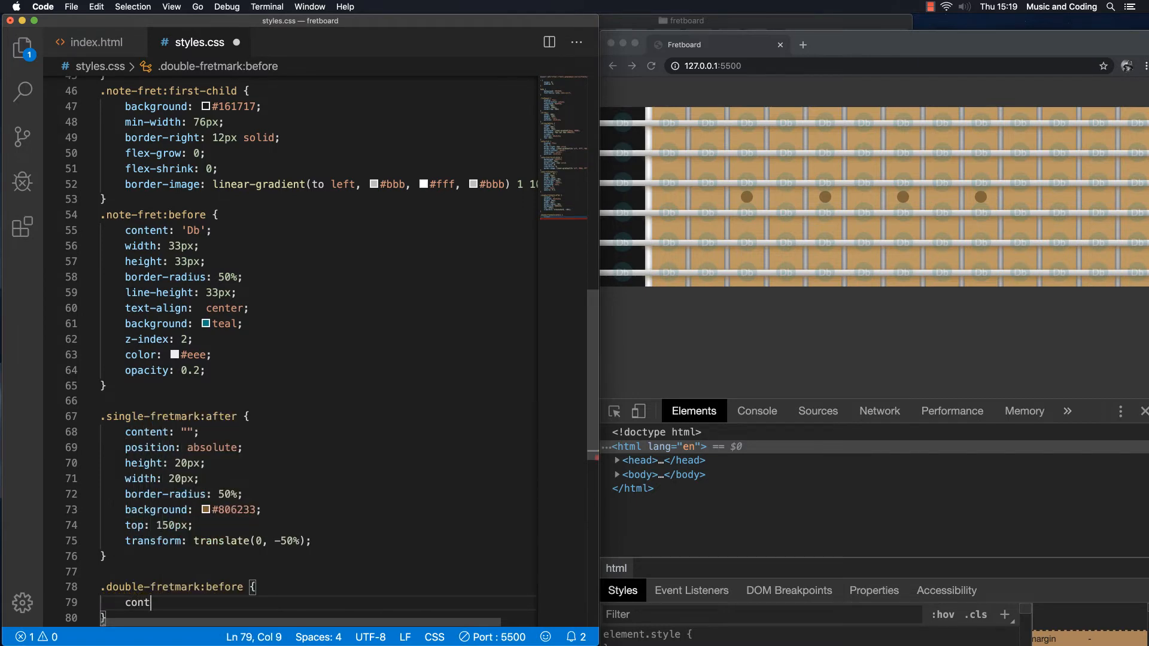
text(ent: "";)
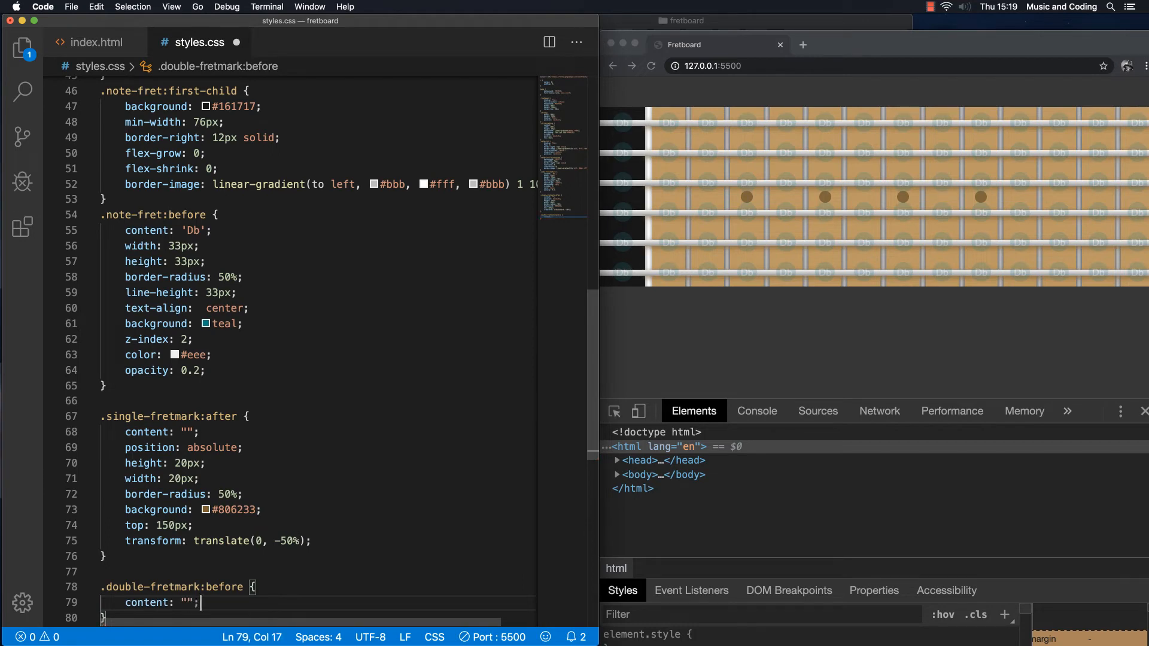
text(posi)
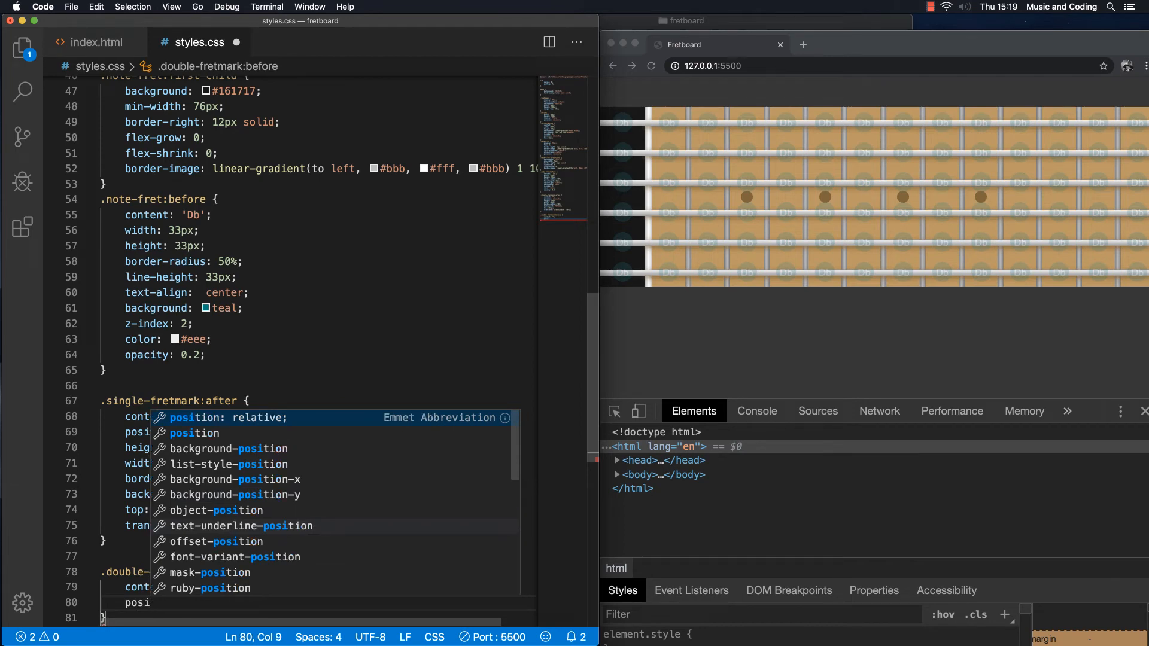
text(absolute)
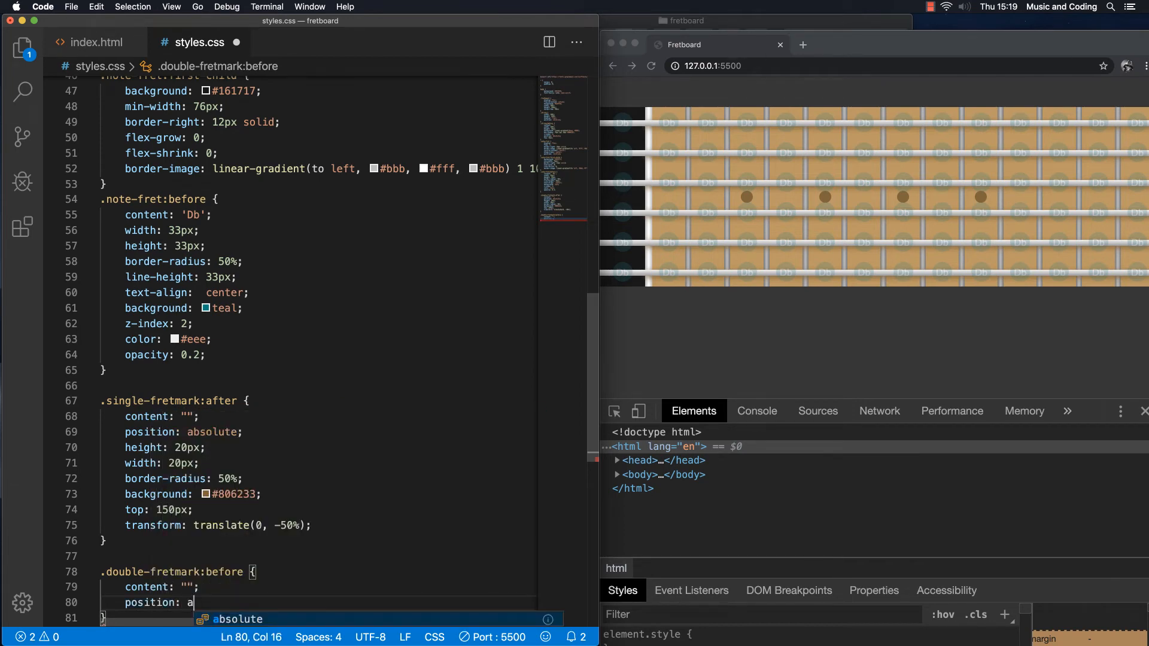
text(bsolute;)
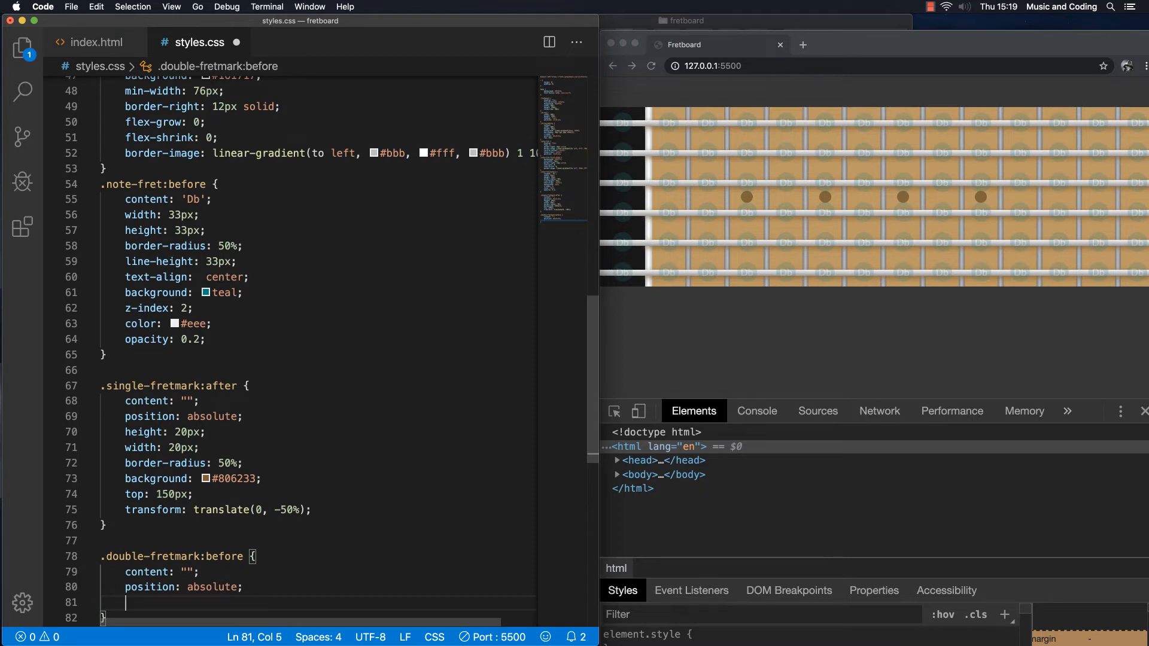
Add width/height 20px, border-radius 50%, background #806233 and top 10px to the rule
text(w)
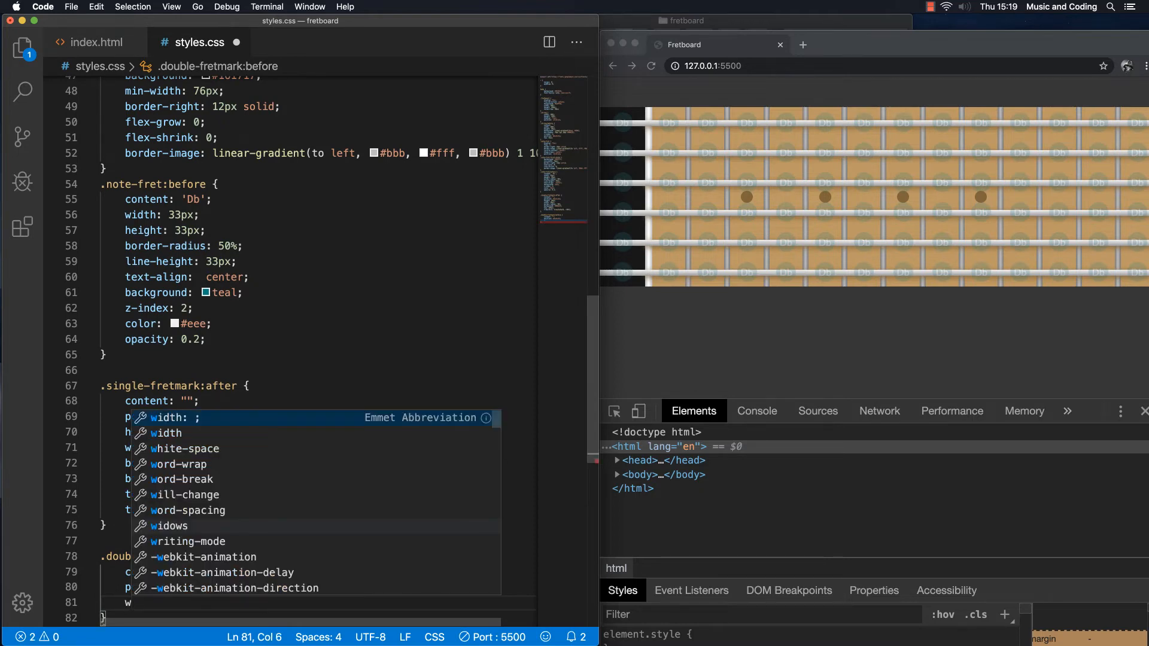
text(width: 20px;)
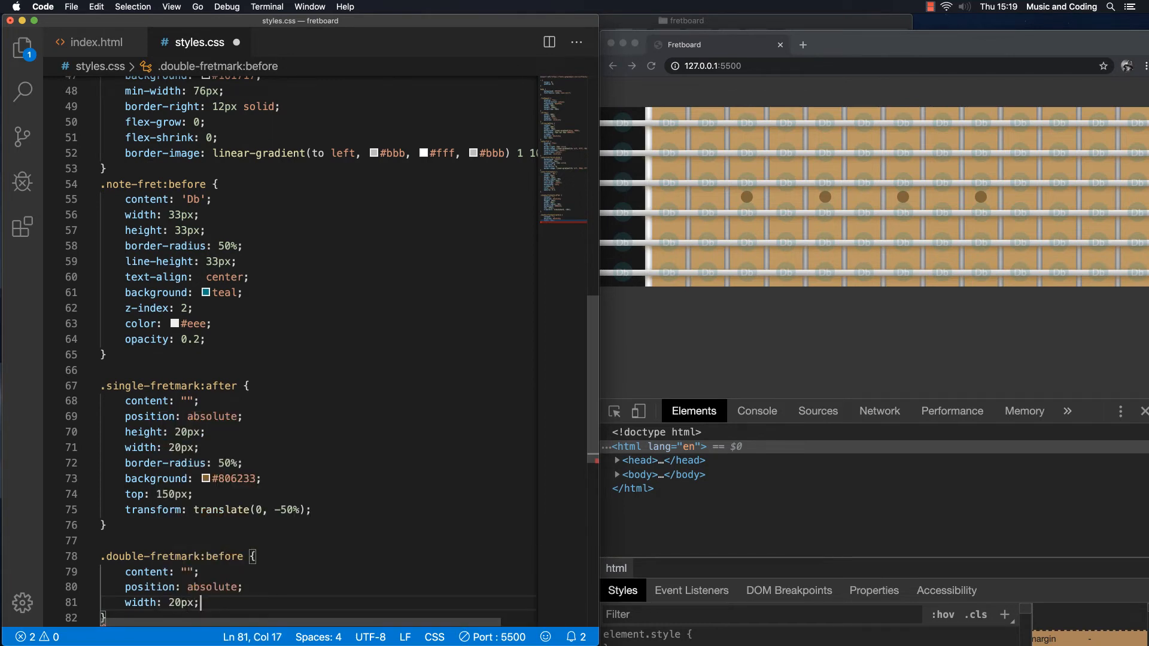
text(height: 20px;)
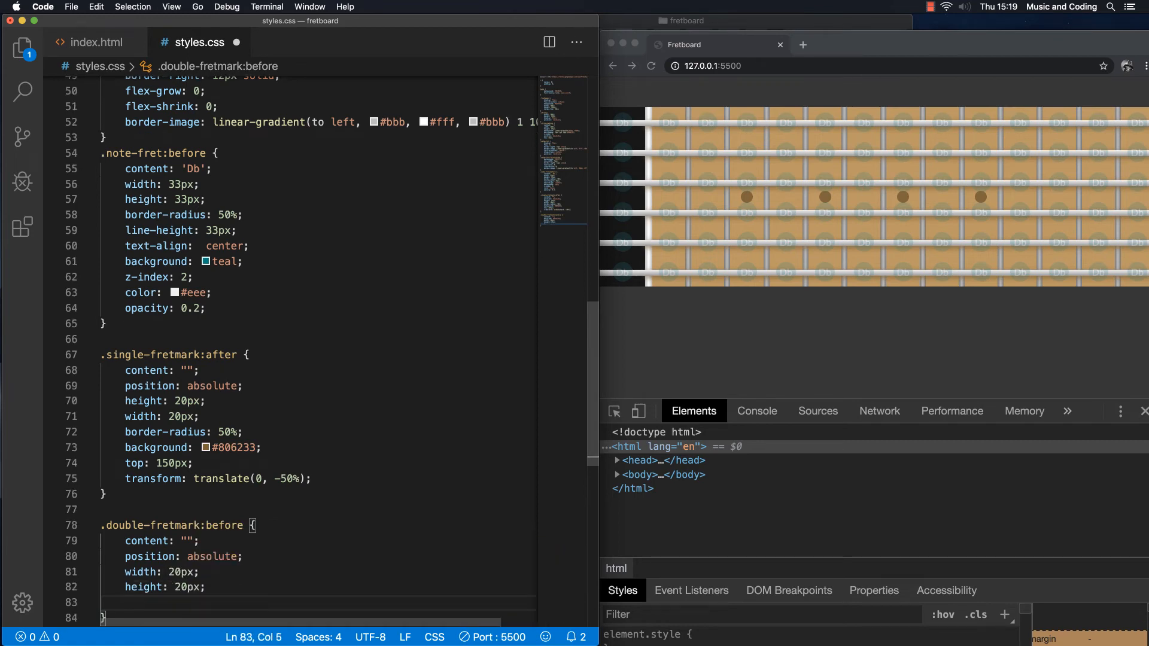
text(border-)
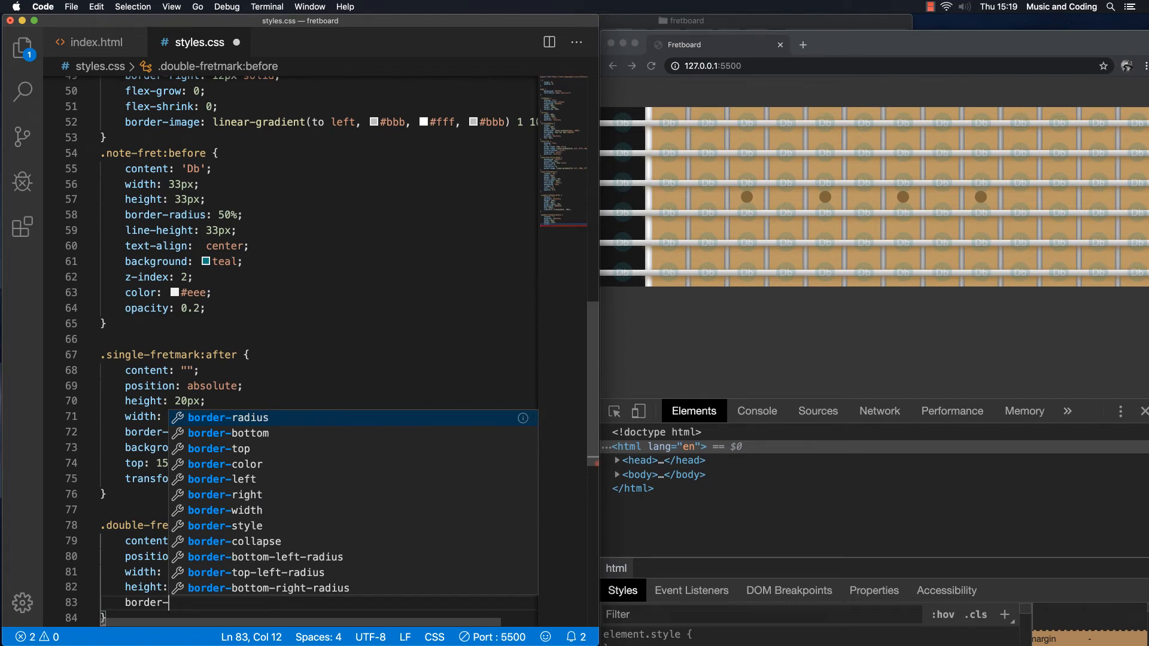
text(radio)
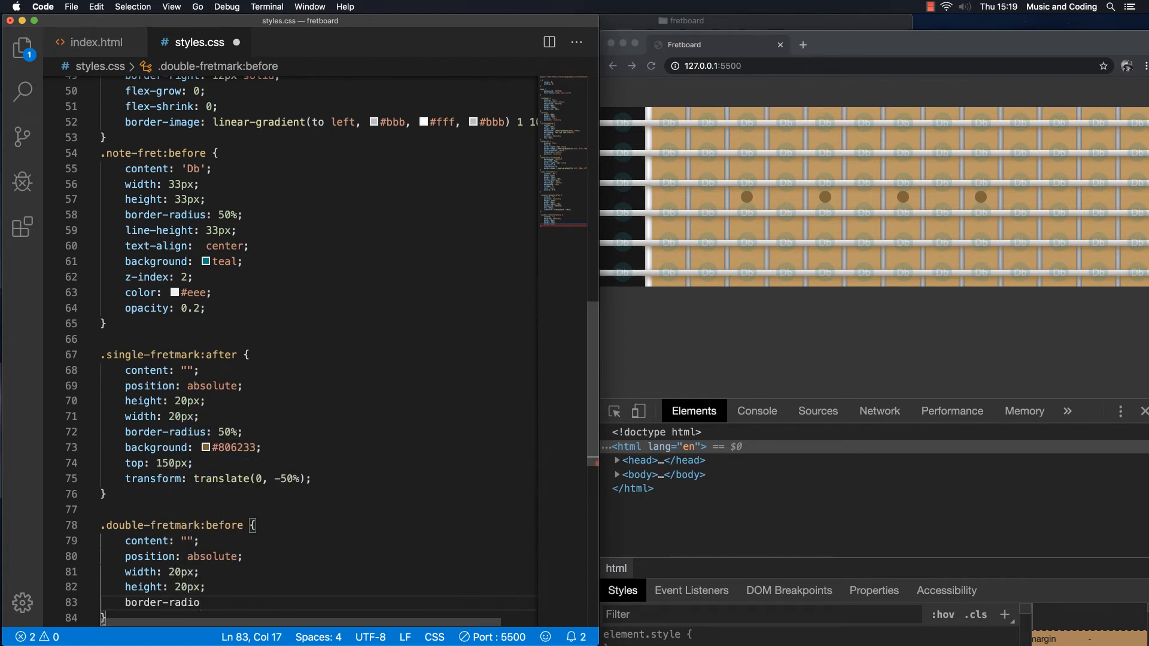
key(backspace)
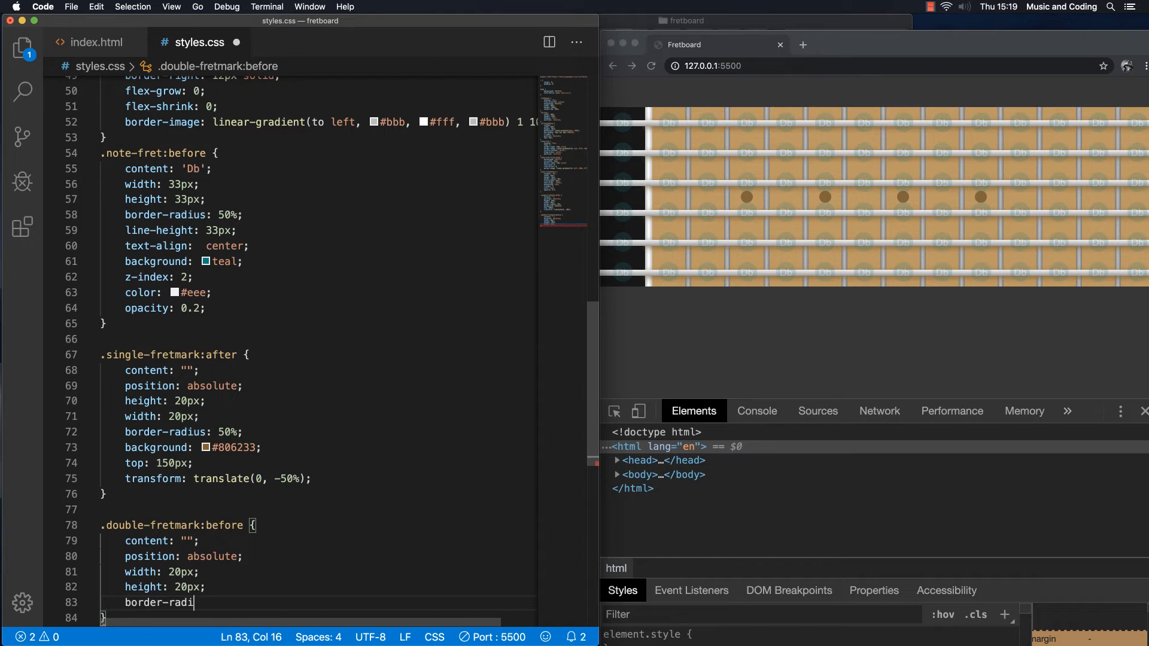
text(us: 50)
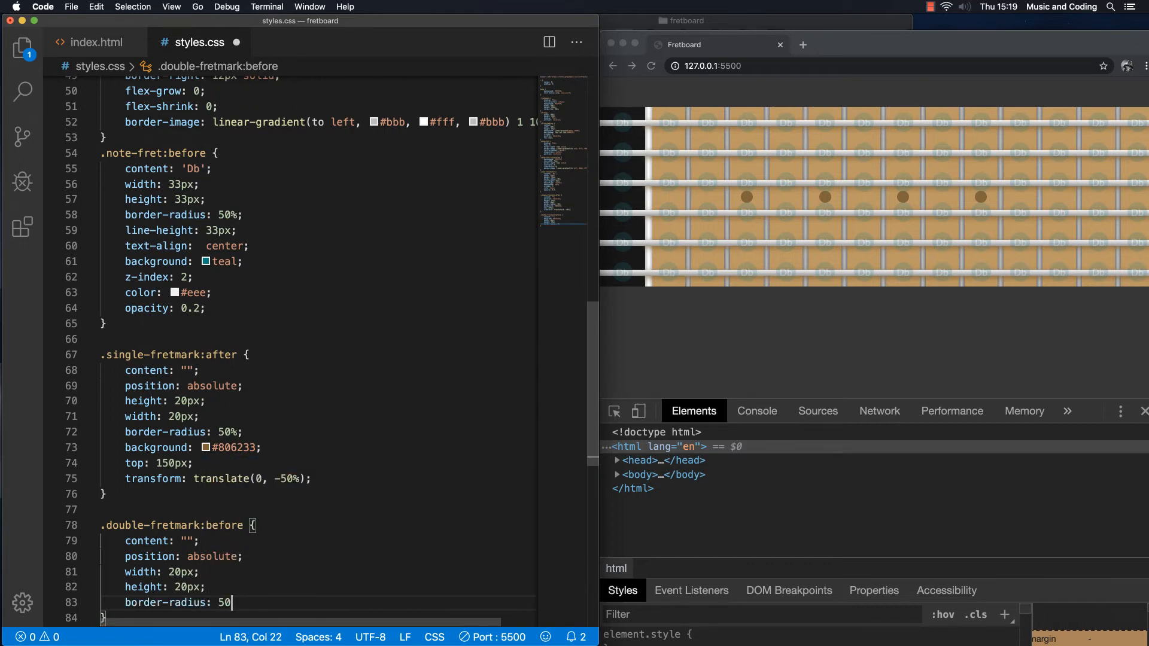
text(%;)
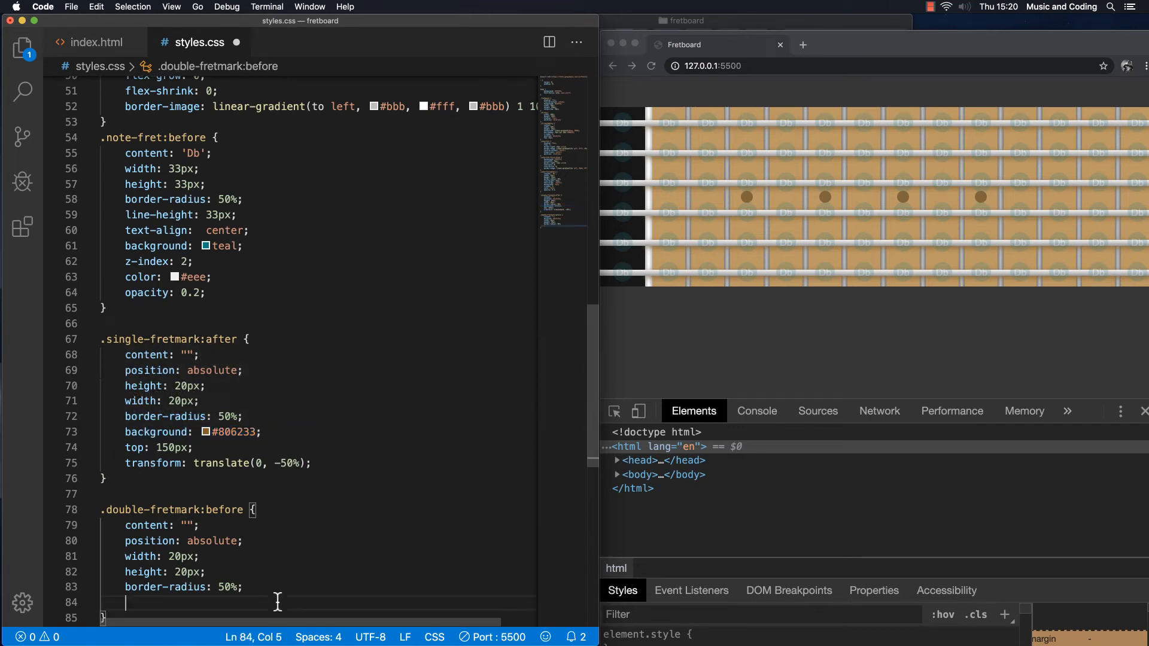
text(background: #806233;)
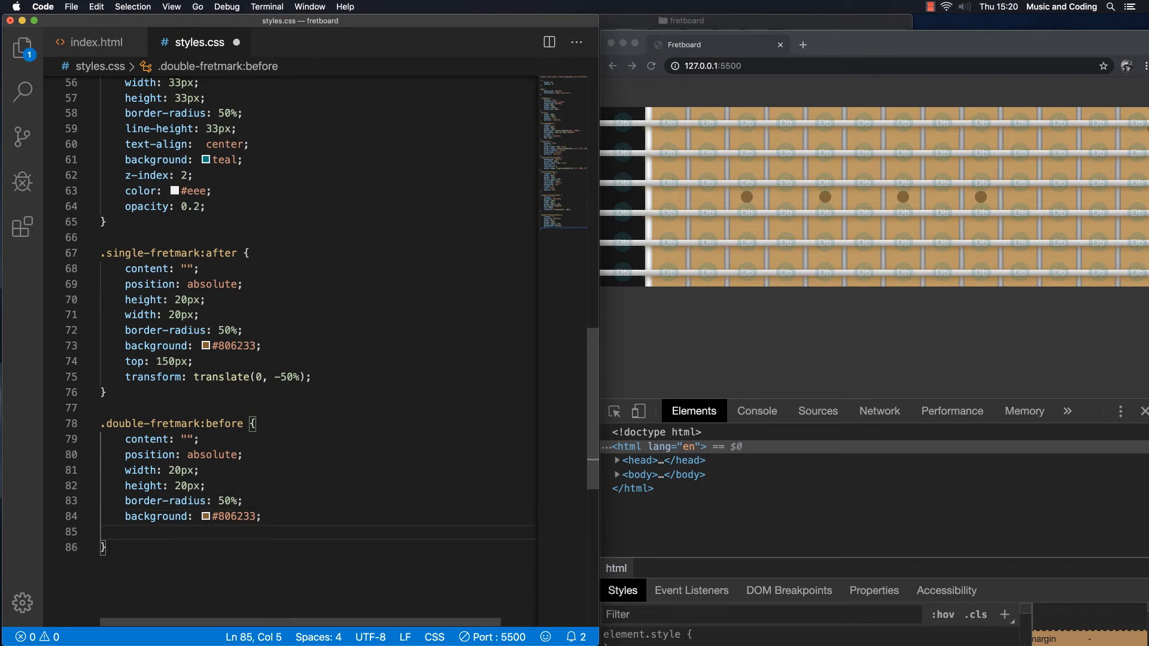
text(top:)
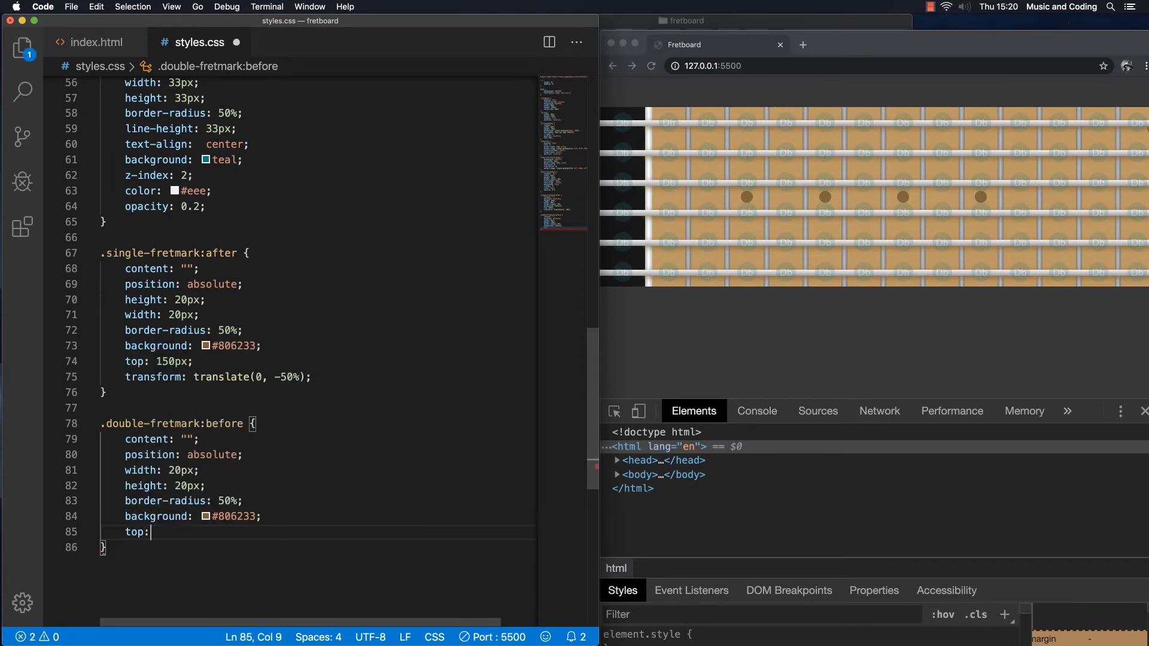
text(10px)
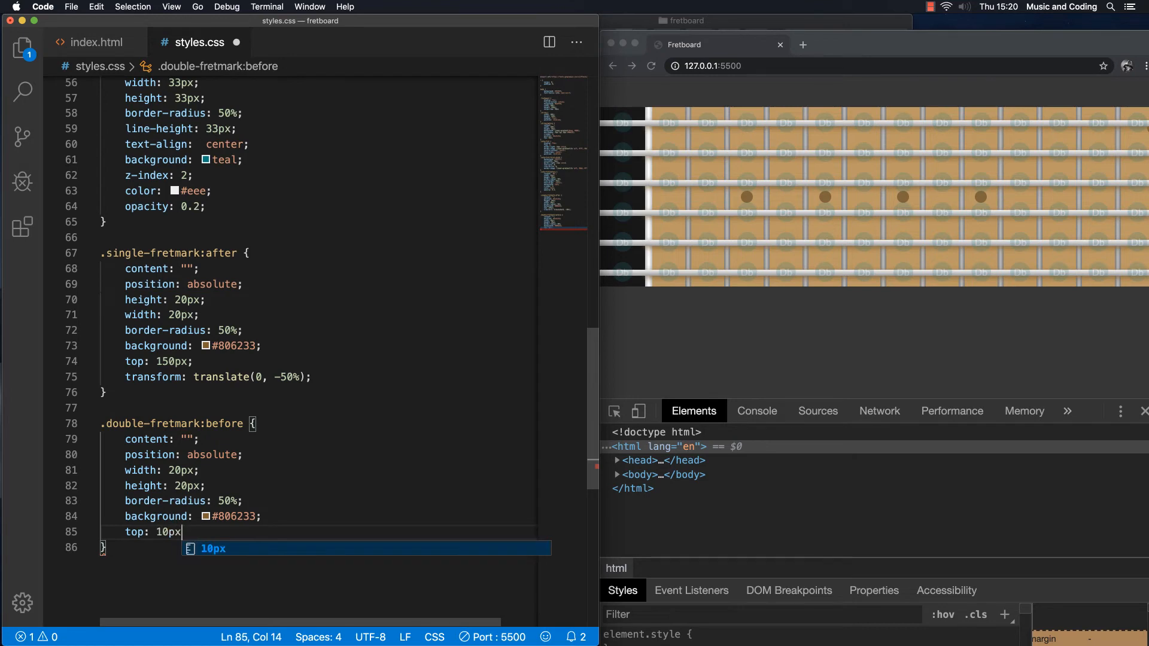
text(;)
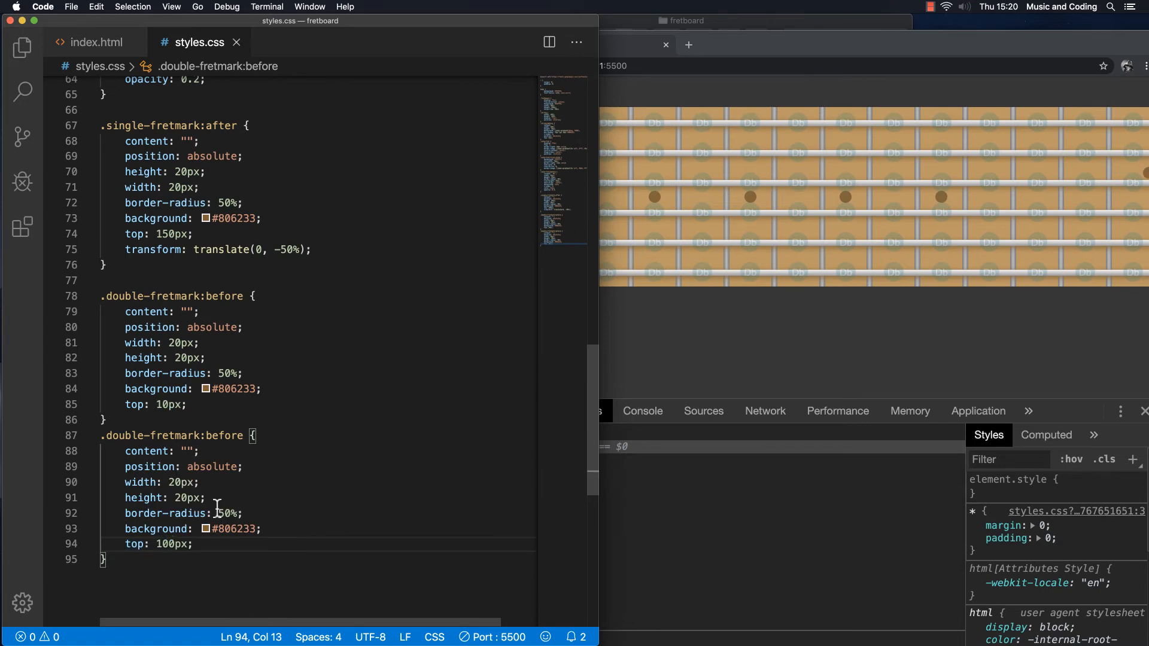
mouse_move(279, 495)
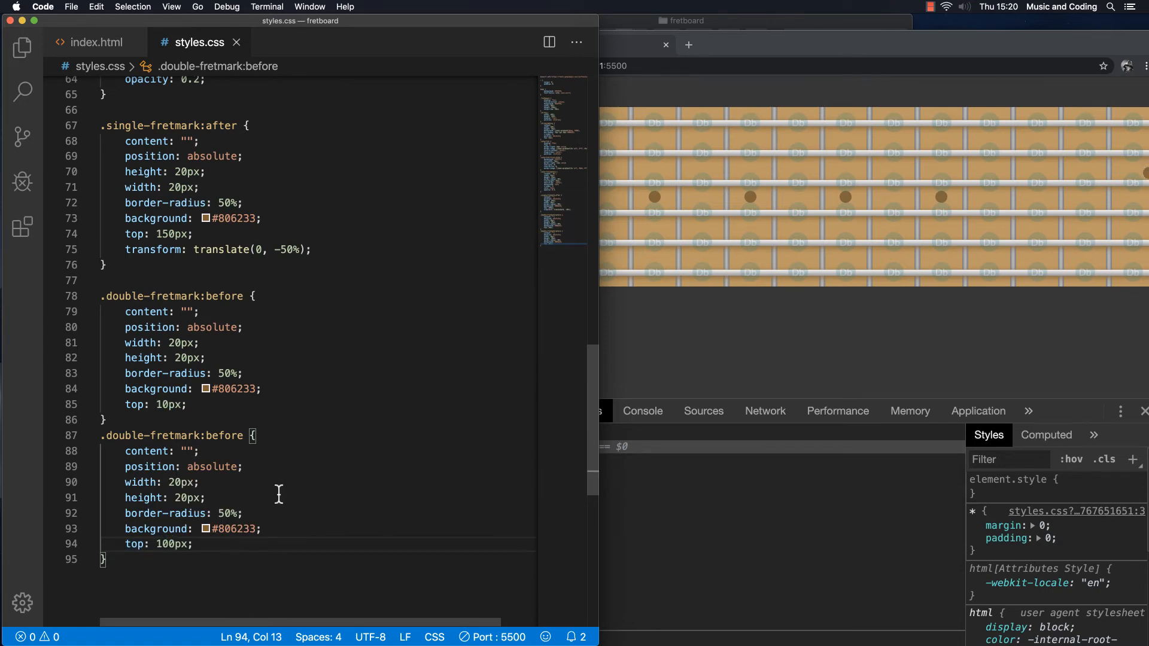
Rename the duplicated rule's selector to .double-fretmark:after, keeping top 100px
text(a)
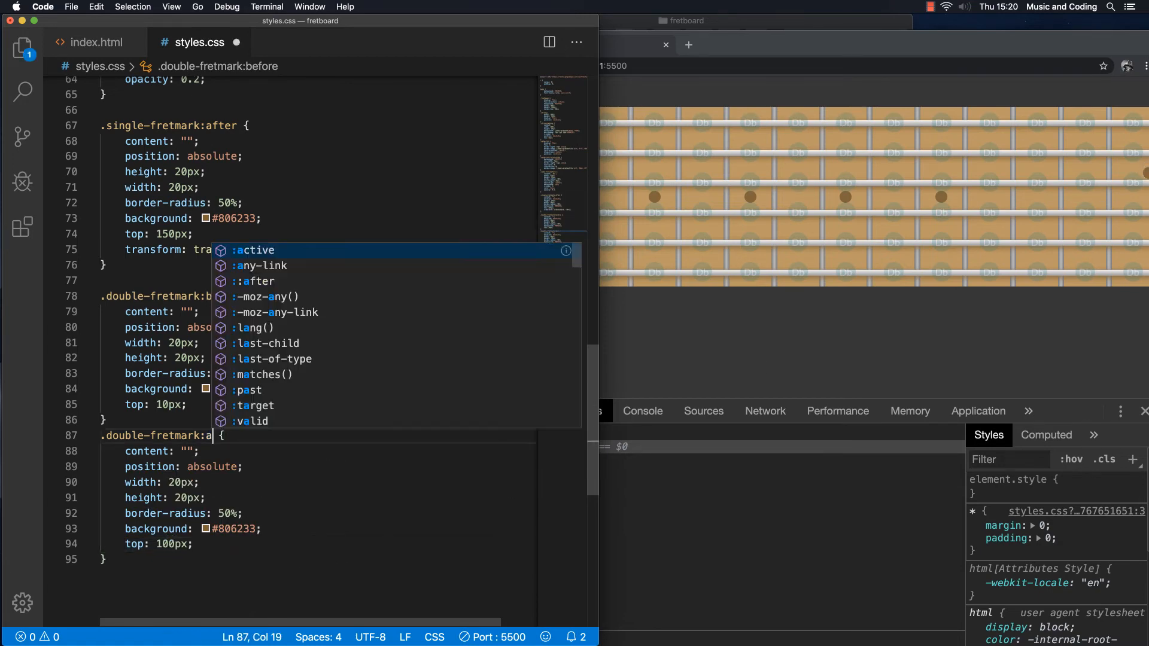
text(fter)
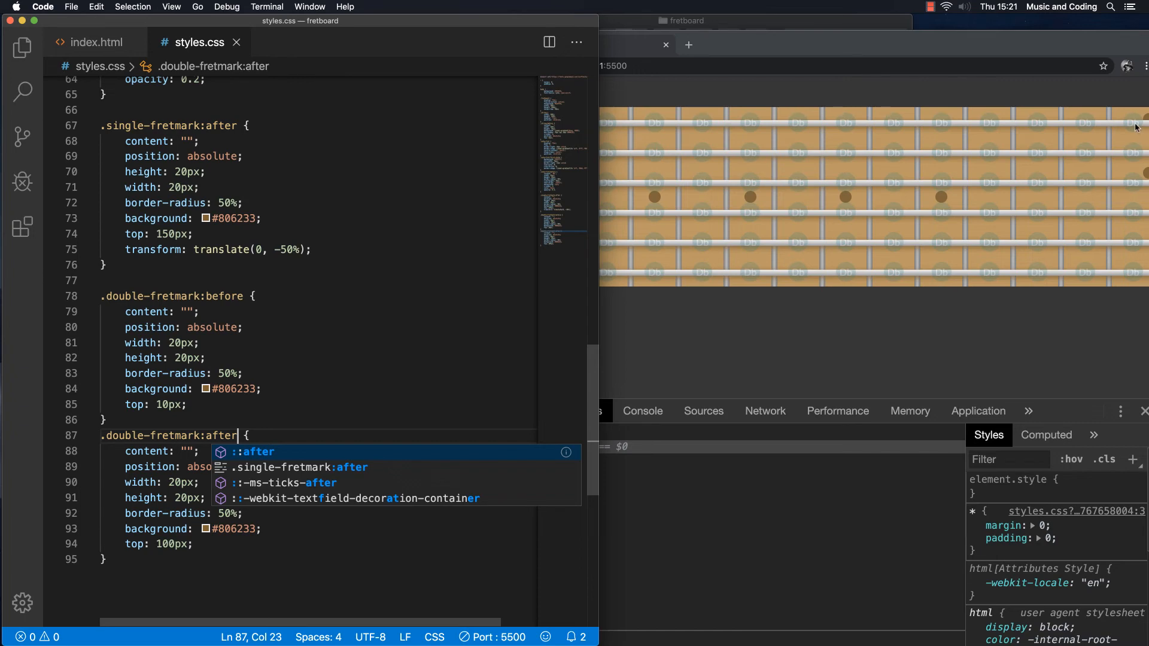
mouse_move(1126, 211)
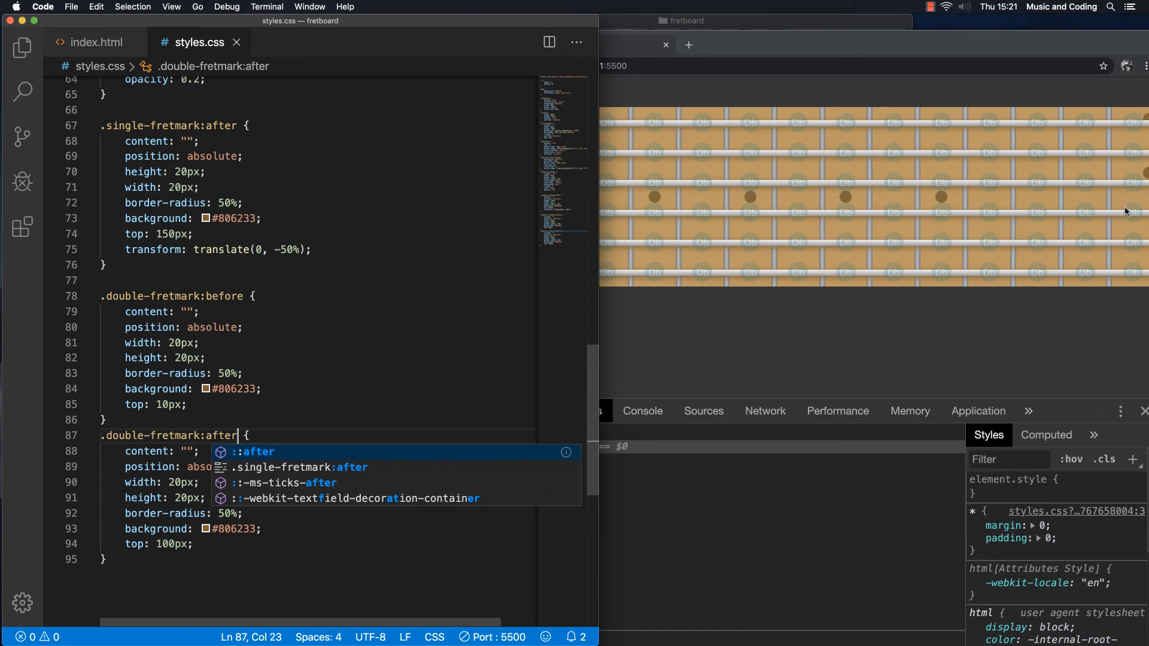
mouse_move(218, 543)
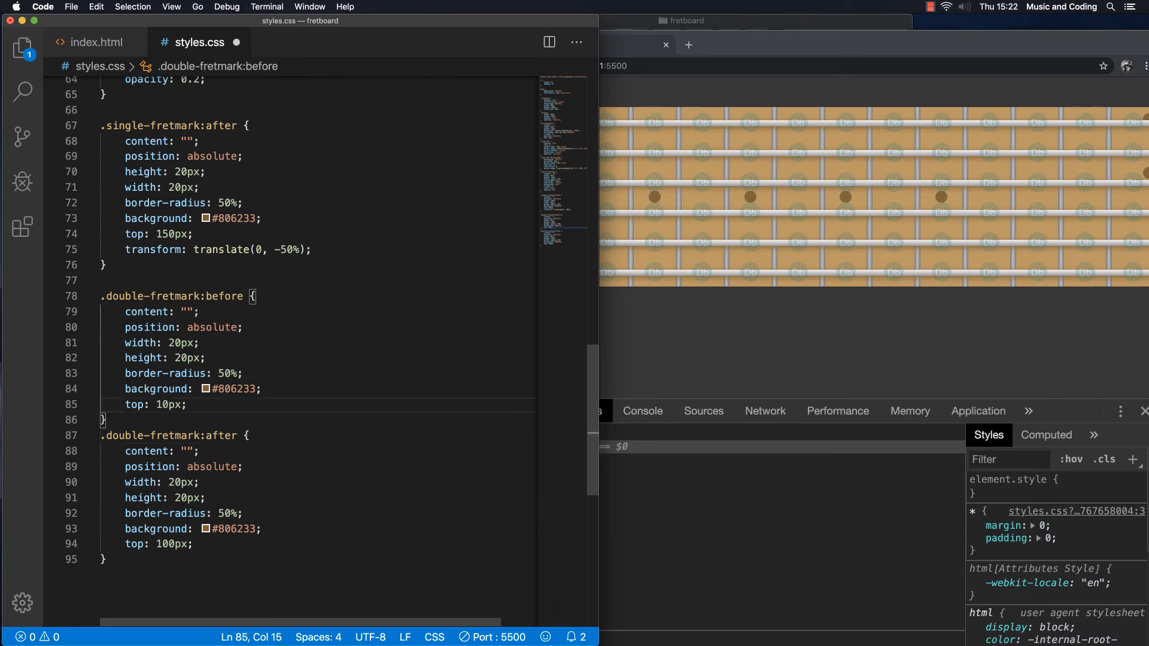
Add transform: translate(-140%, 50%) to .double-fretmark:before
text(t)
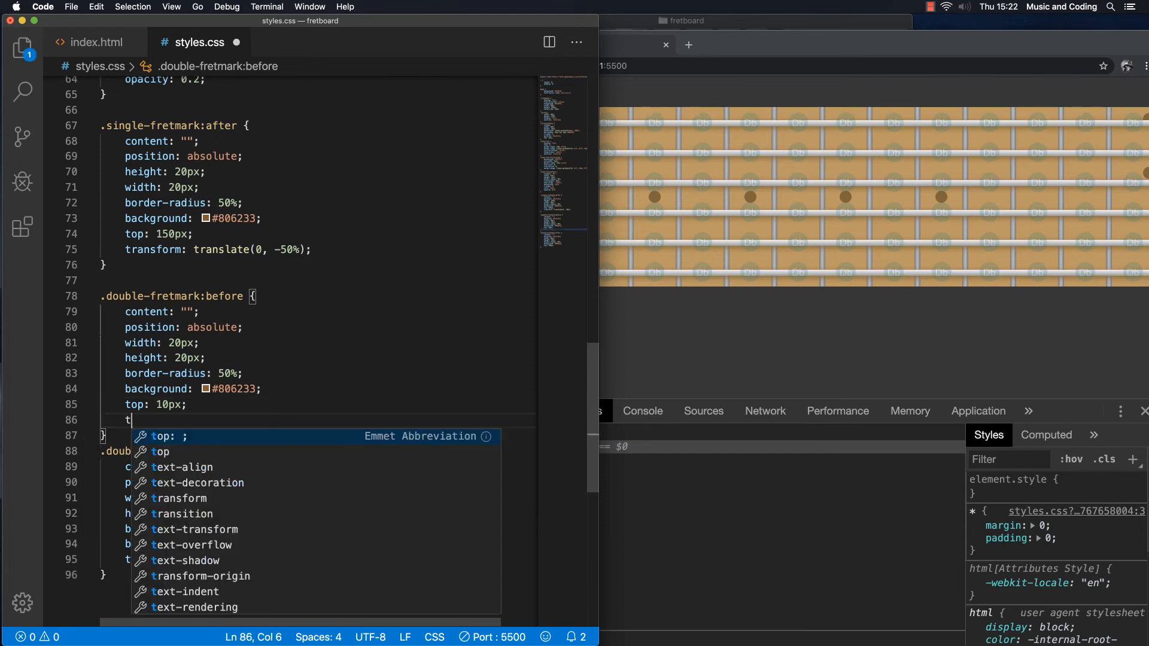
text(ransform)
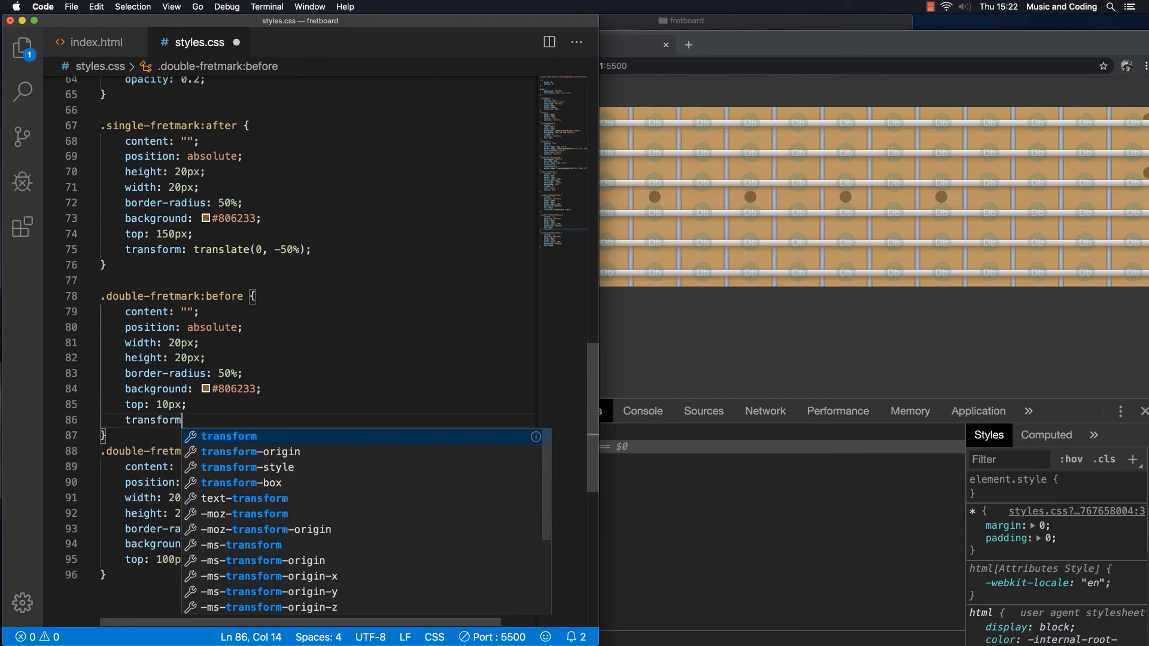
text(:)
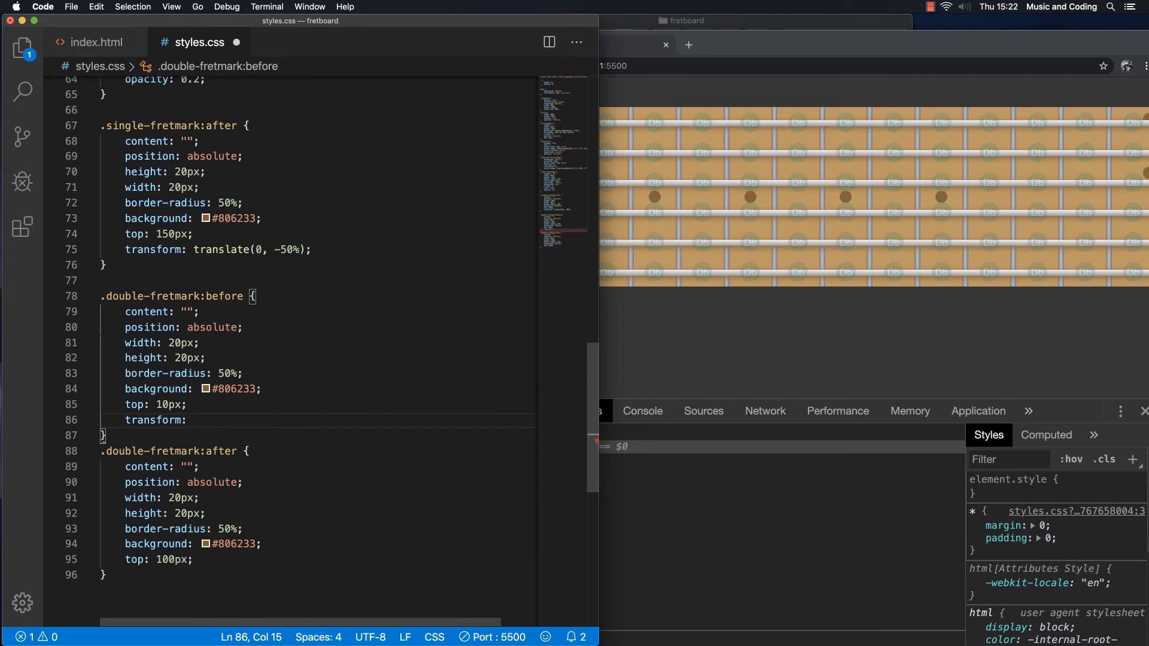
text(translate()
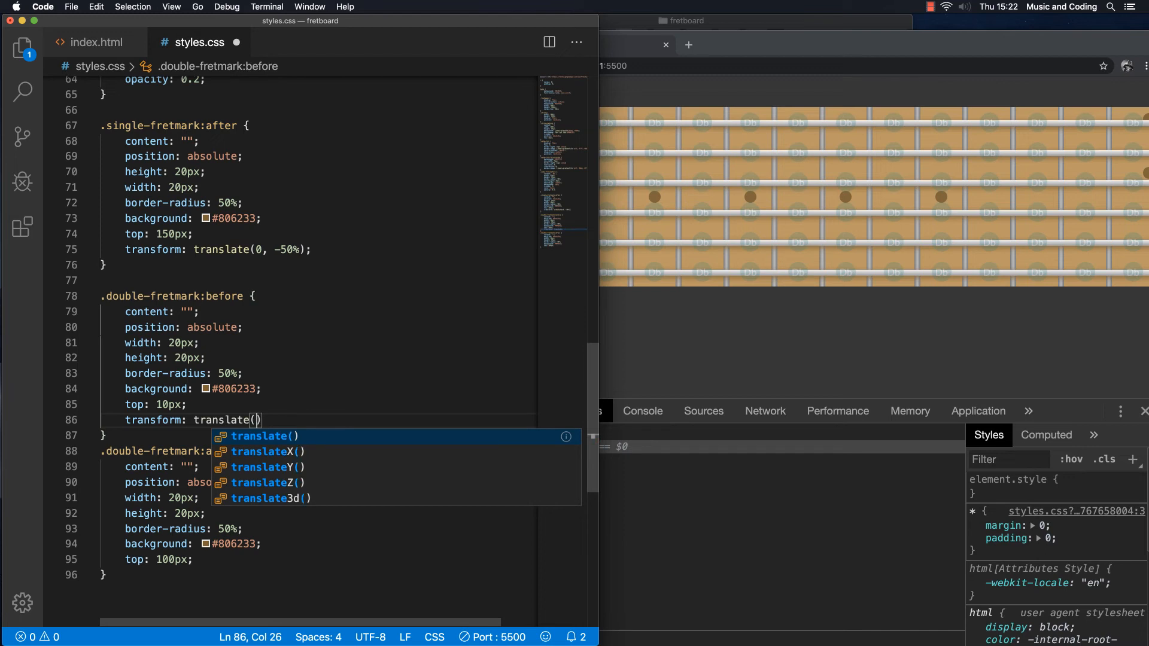
text(0,)
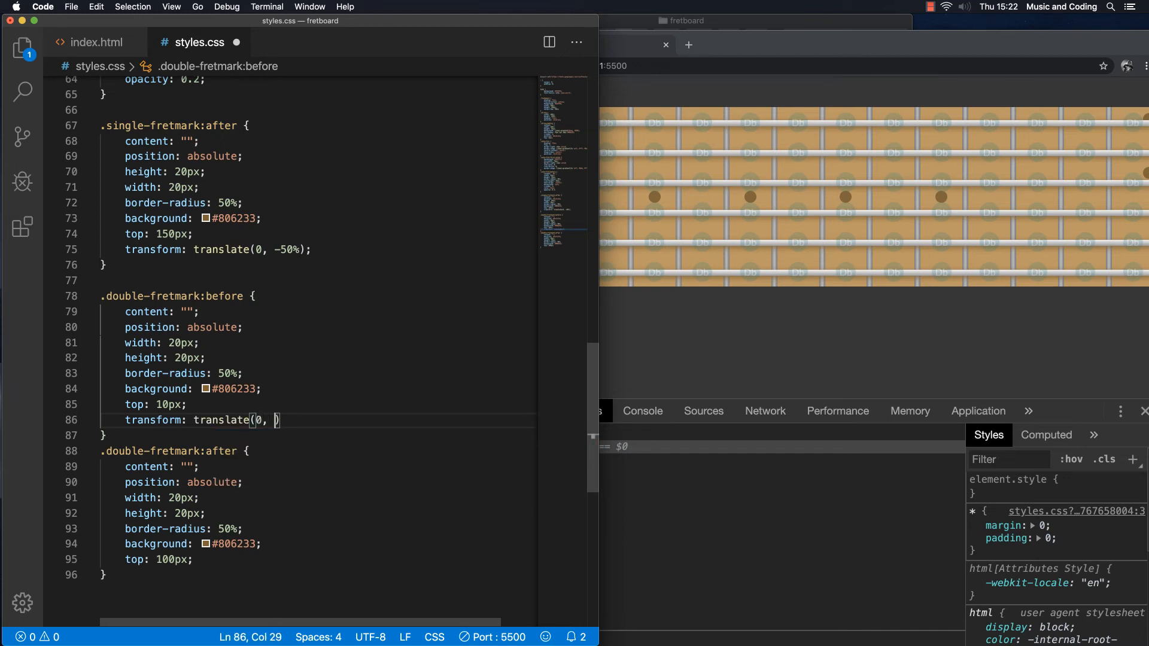
text(50%)
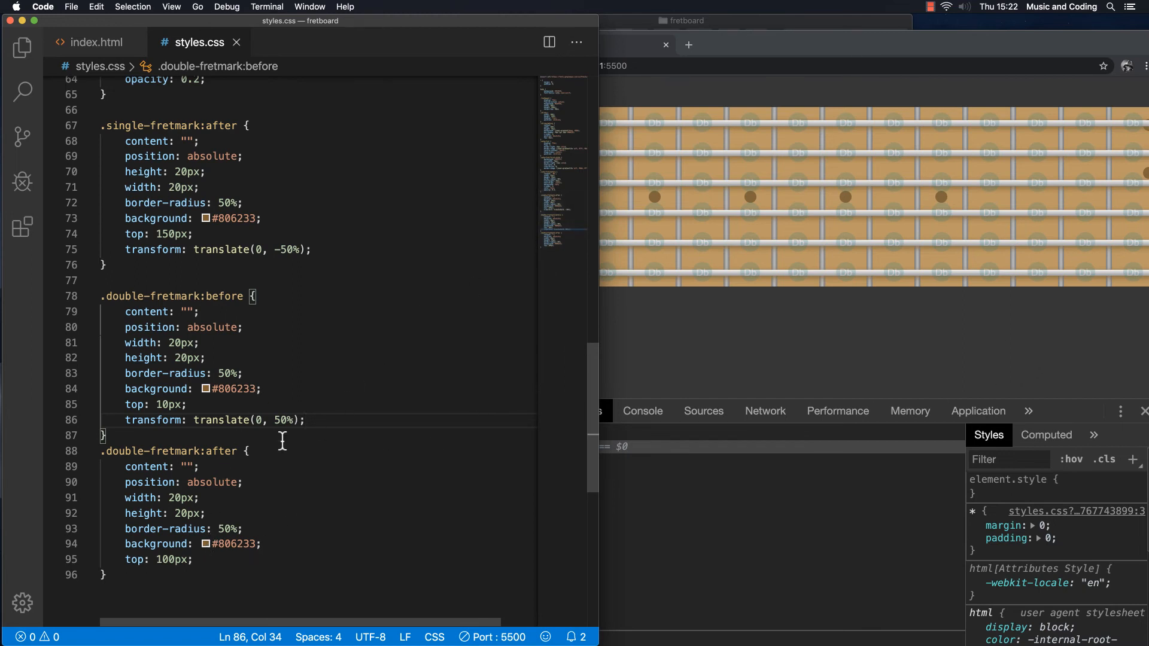
key(Backspace)
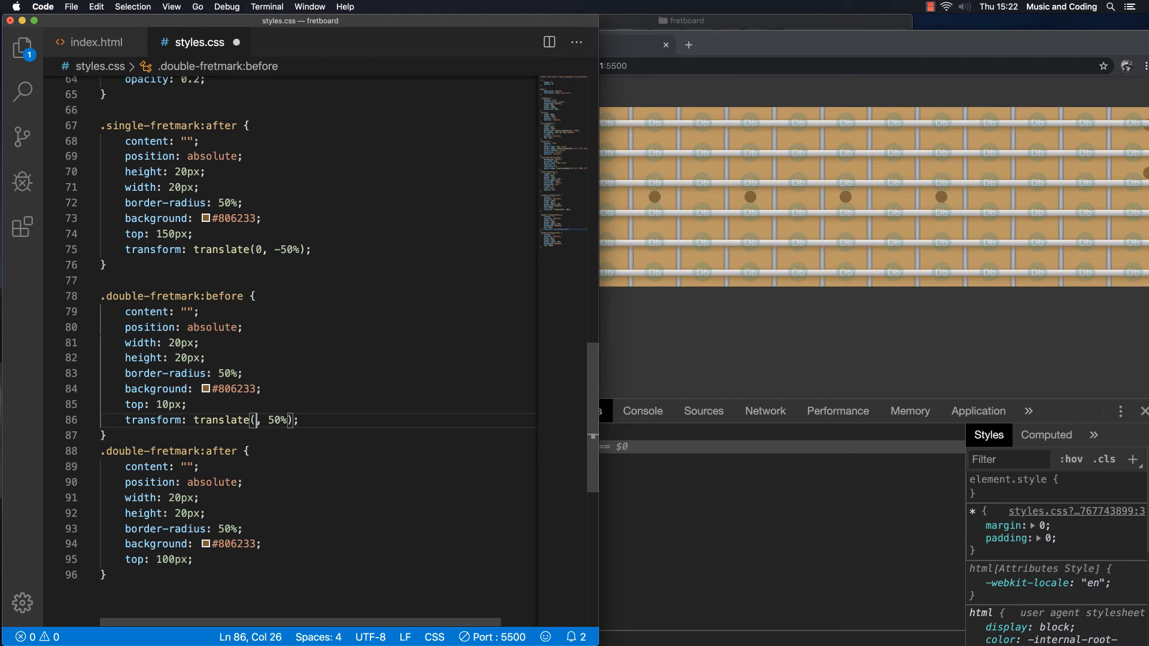
text(-140)
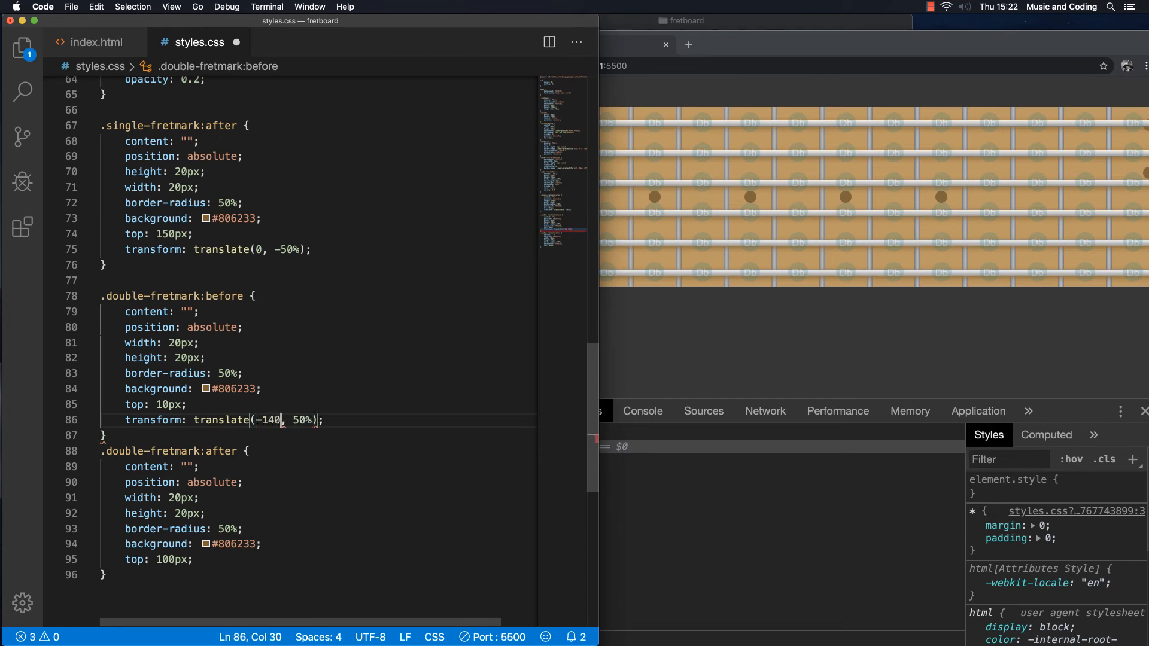
text(%)
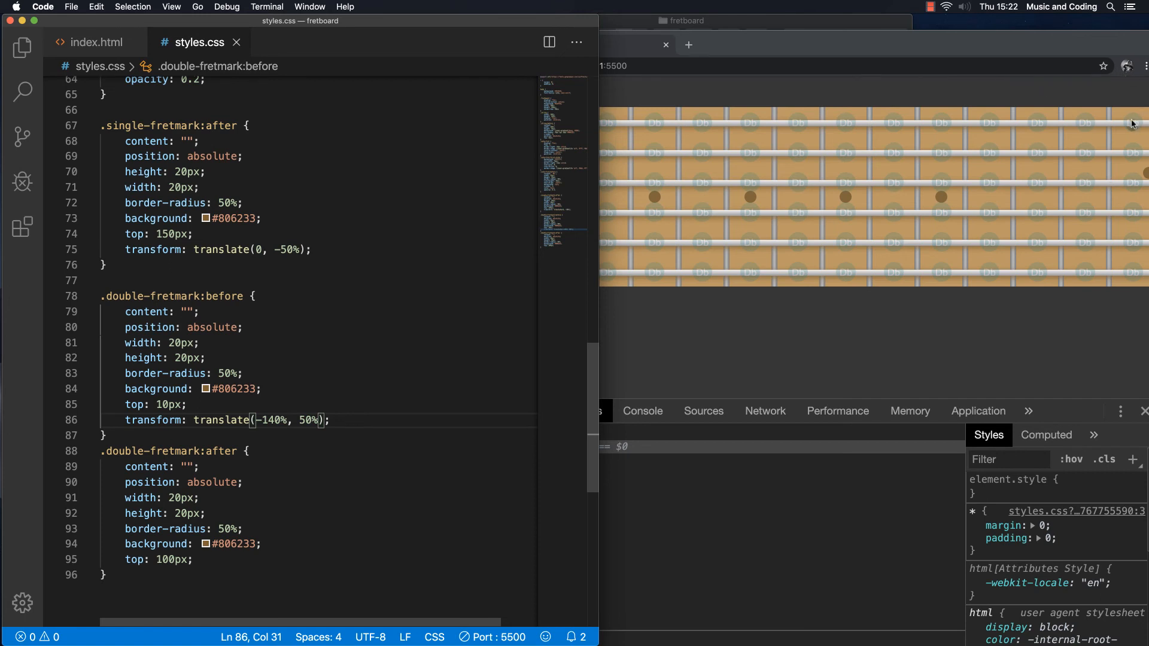
mouse_move(344, 424)
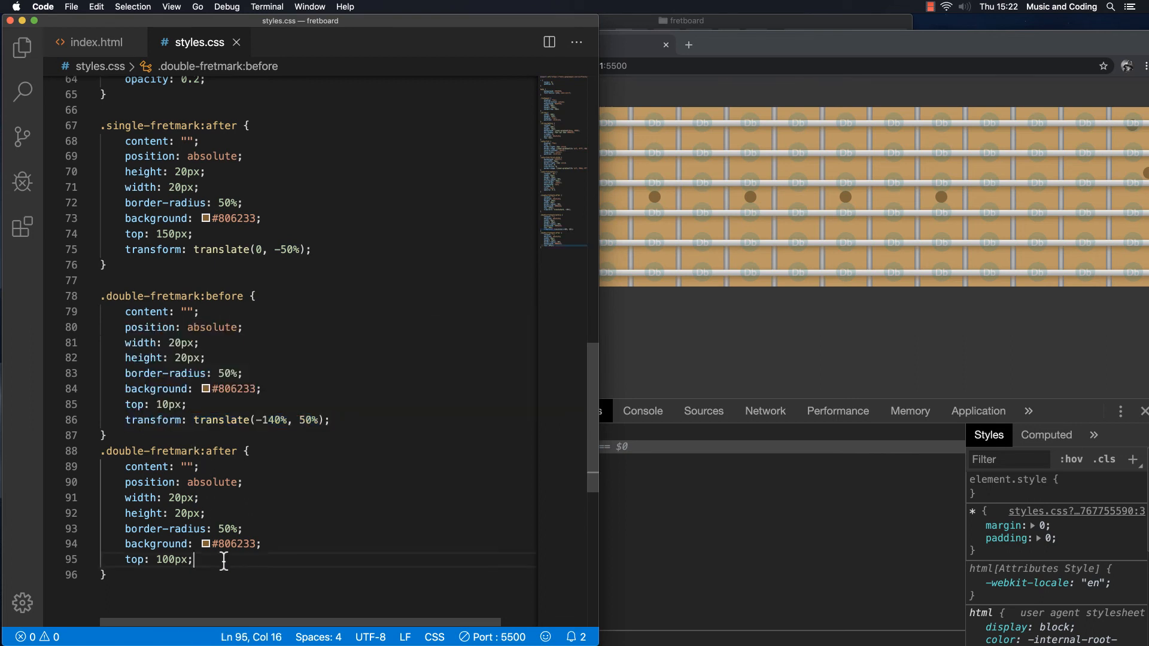
Add transform: translate(-140%, 50%) to .double-fretmark:after and retype the before dot's 10px top offset
text(transform: translate(-140%, 50%);)
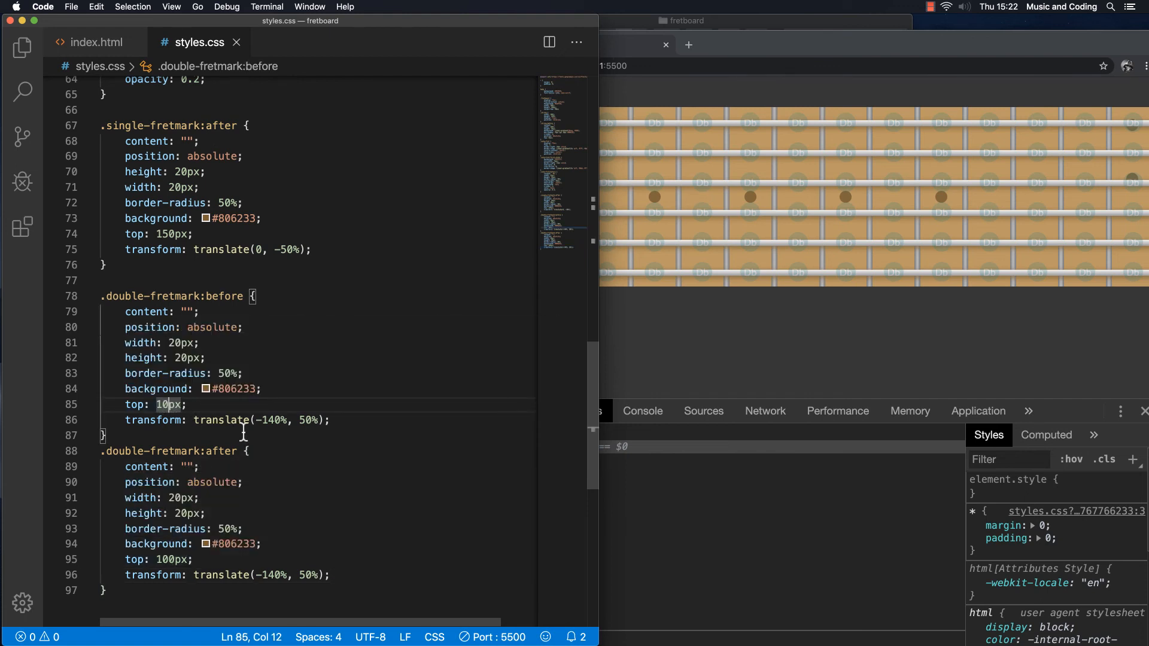
key(Backspace)
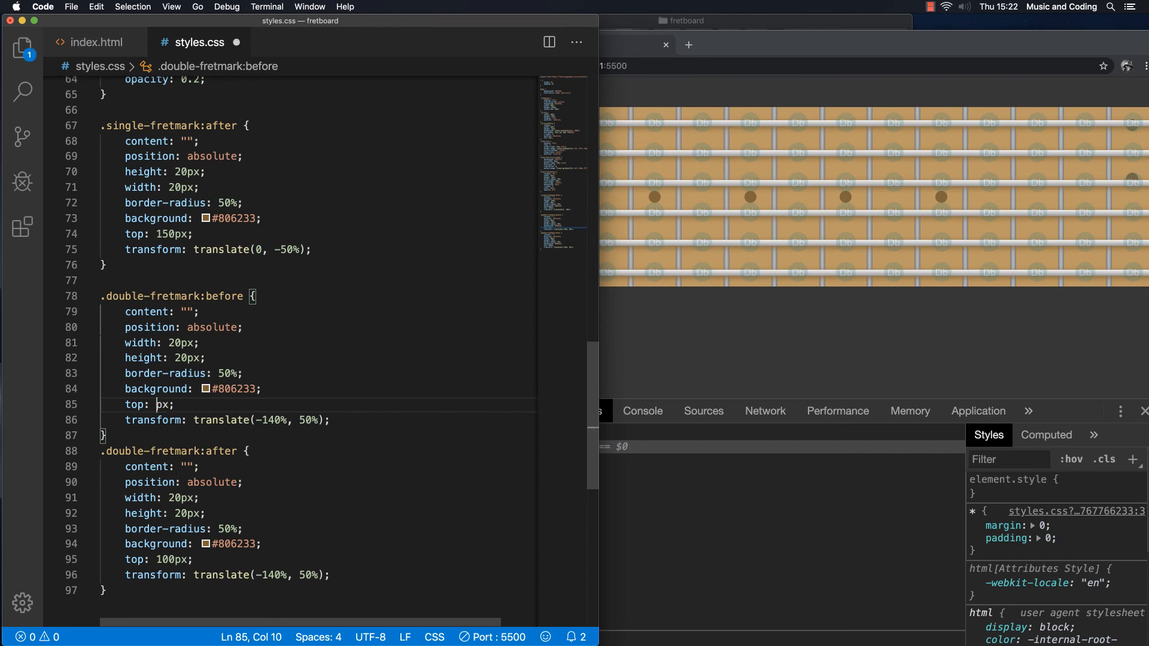
text(75)
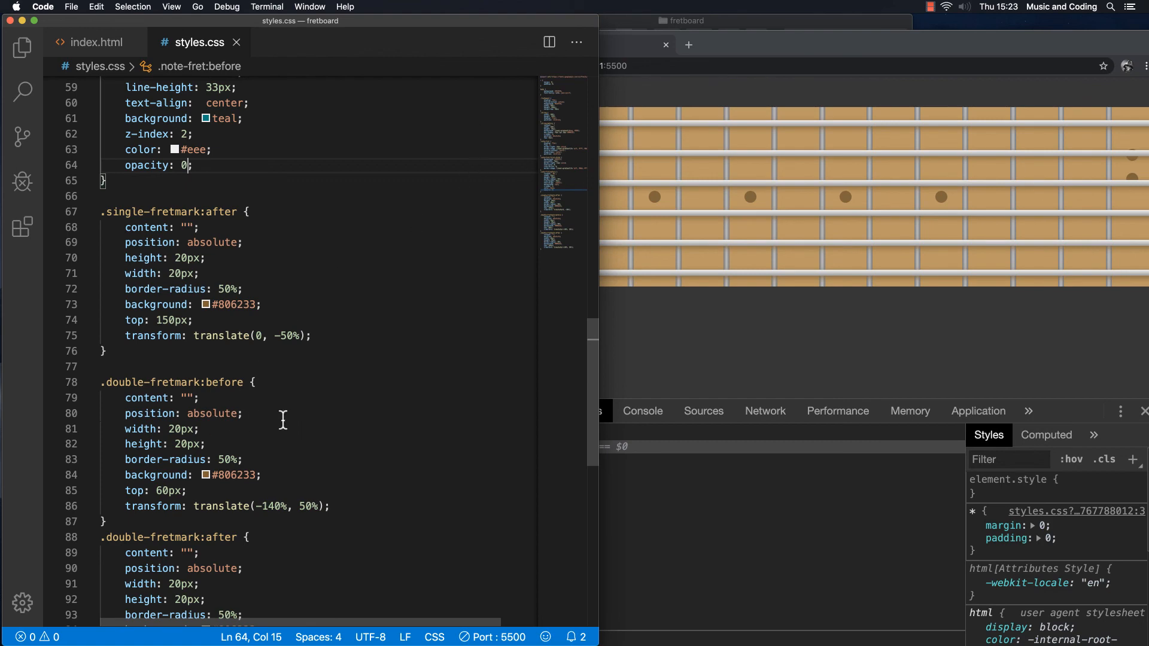
Change .double-fretmark:before top to 55px, then correct it to 58px
scroll(down, 3)
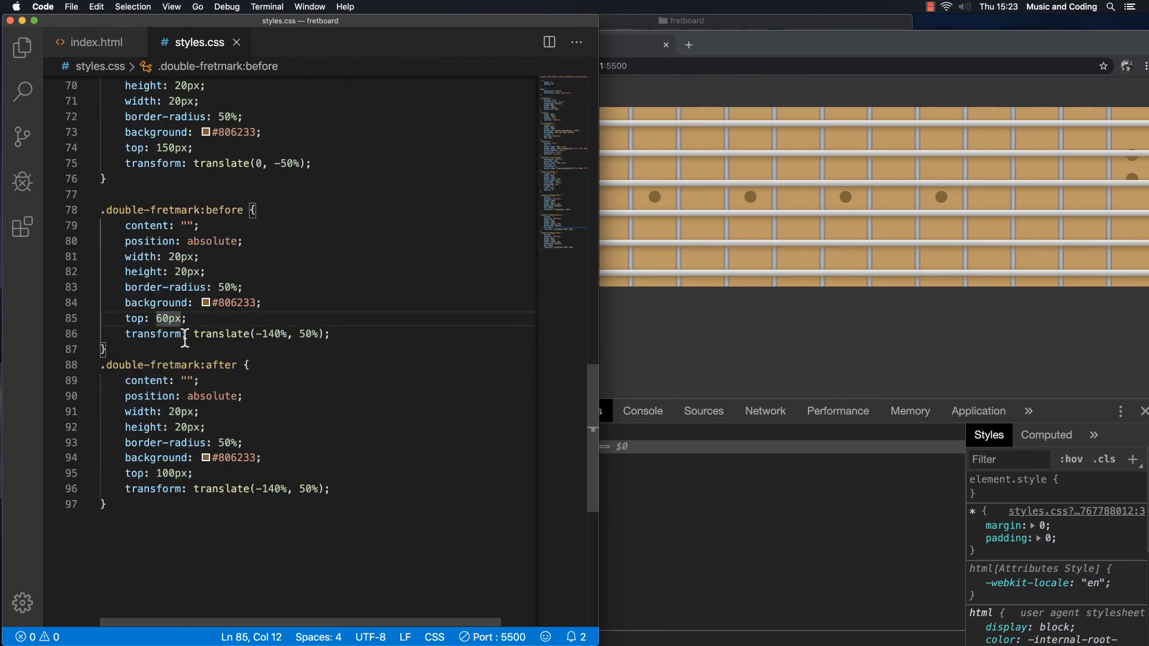
text(55px)
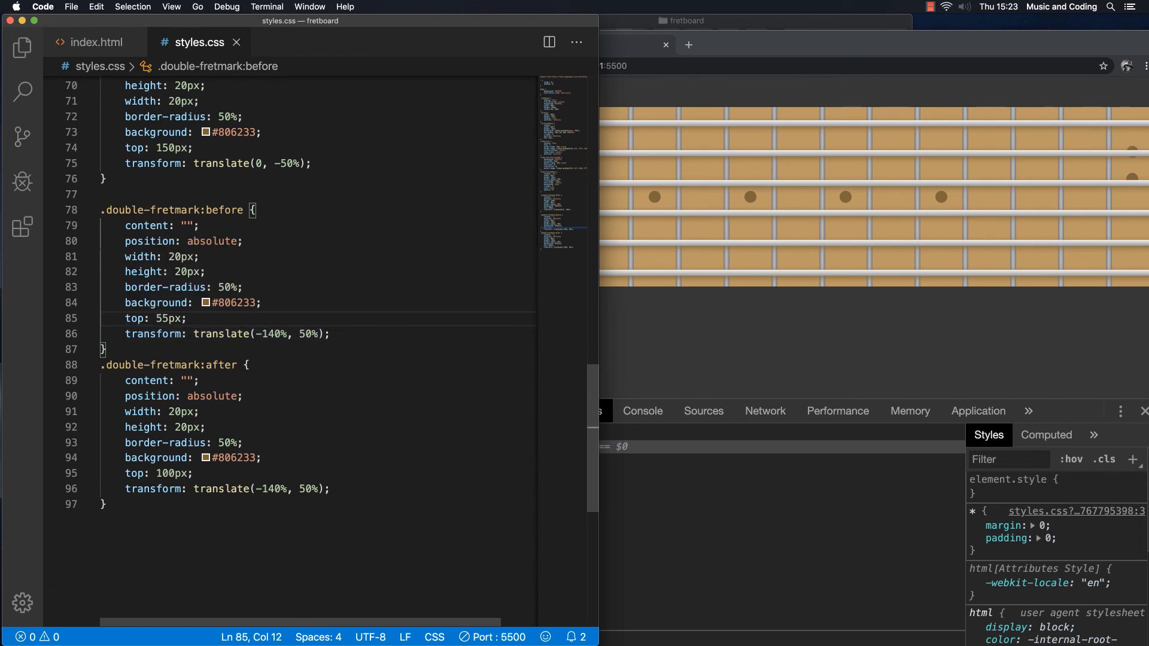
key(backspace)
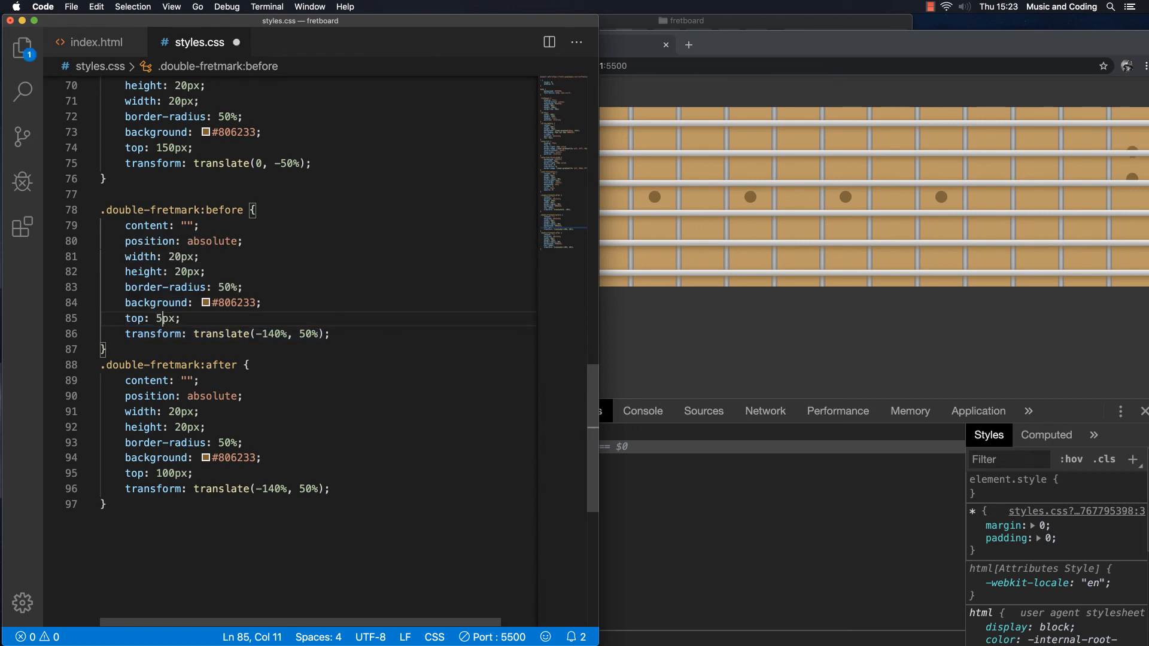
text(8)
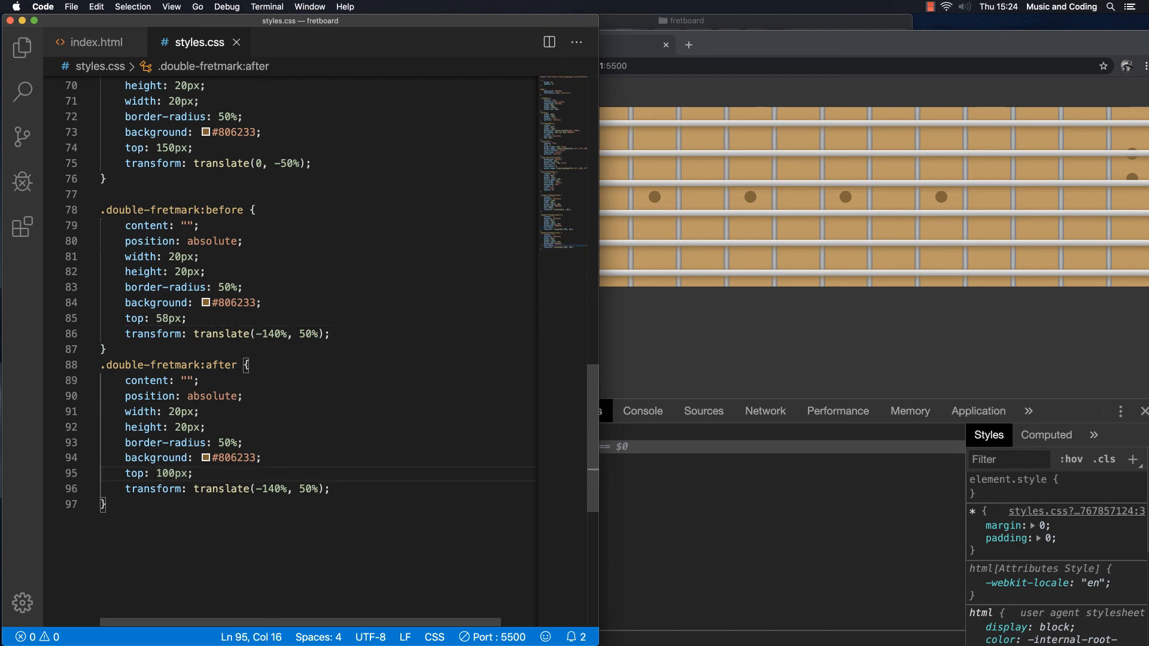
Replace the .double-fretmark:after top offset of 100px with 208px
key(Backspace)
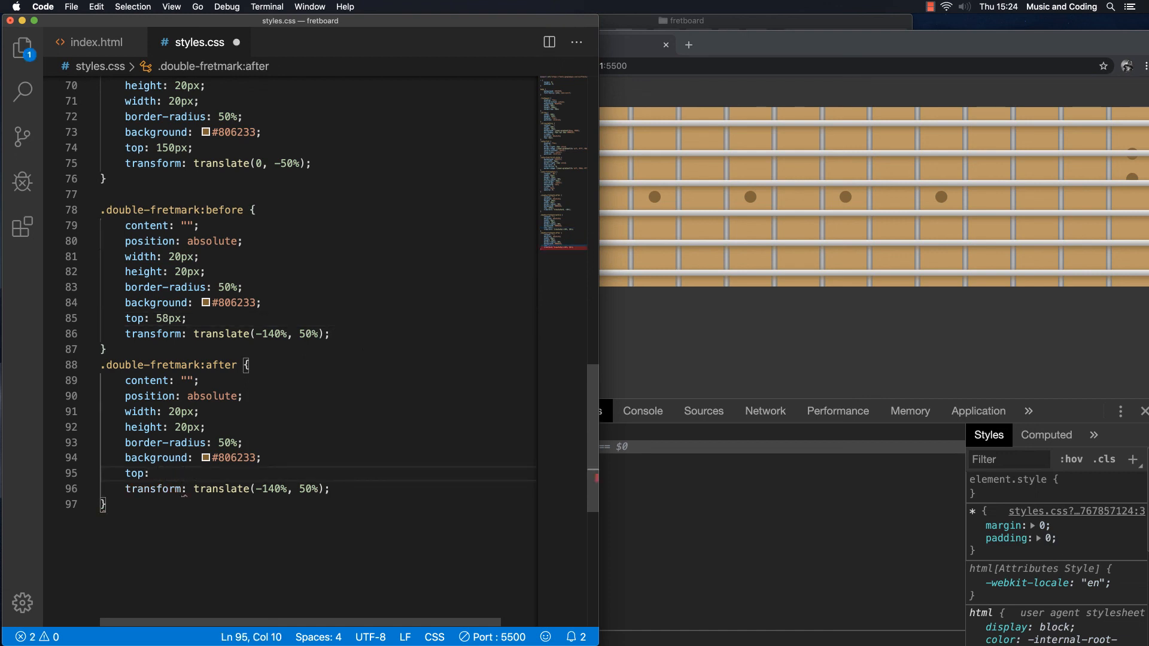
text(208px;)
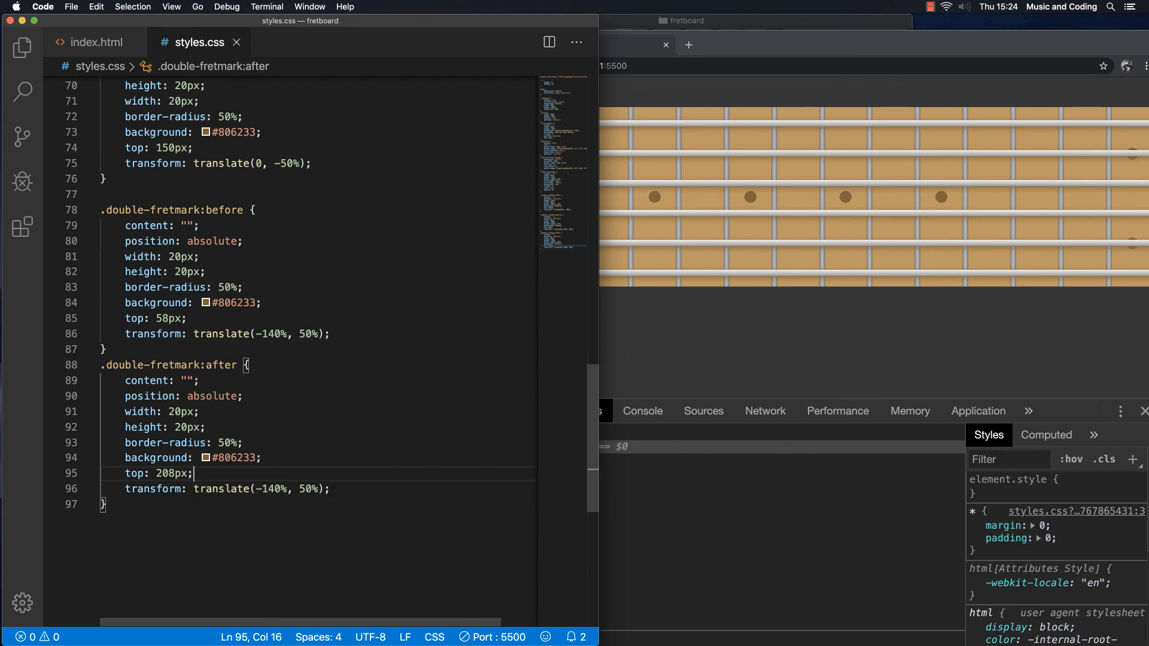
mouse_move(1064, 182)
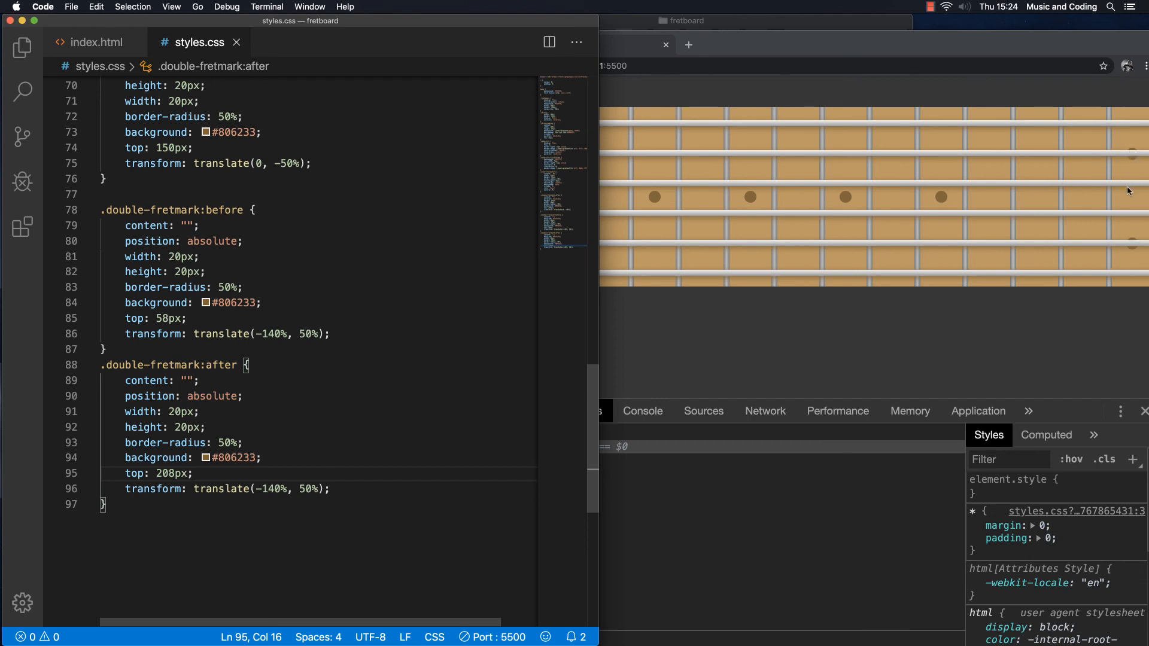
mouse_move(1069, 298)
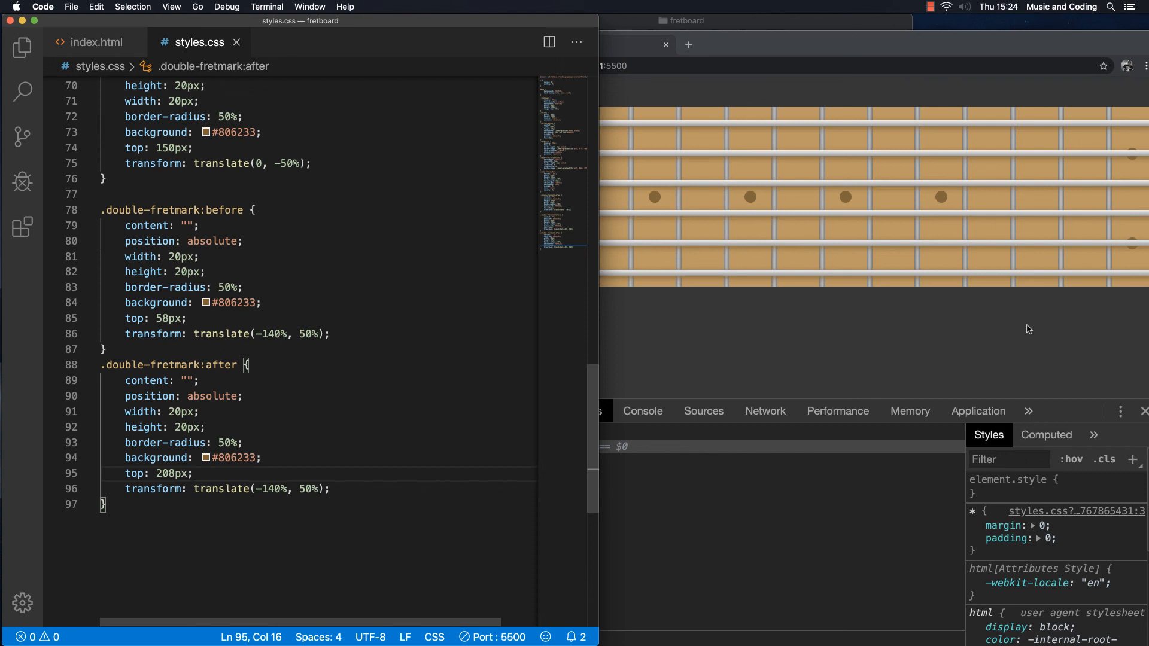
mouse_move(951, 263)
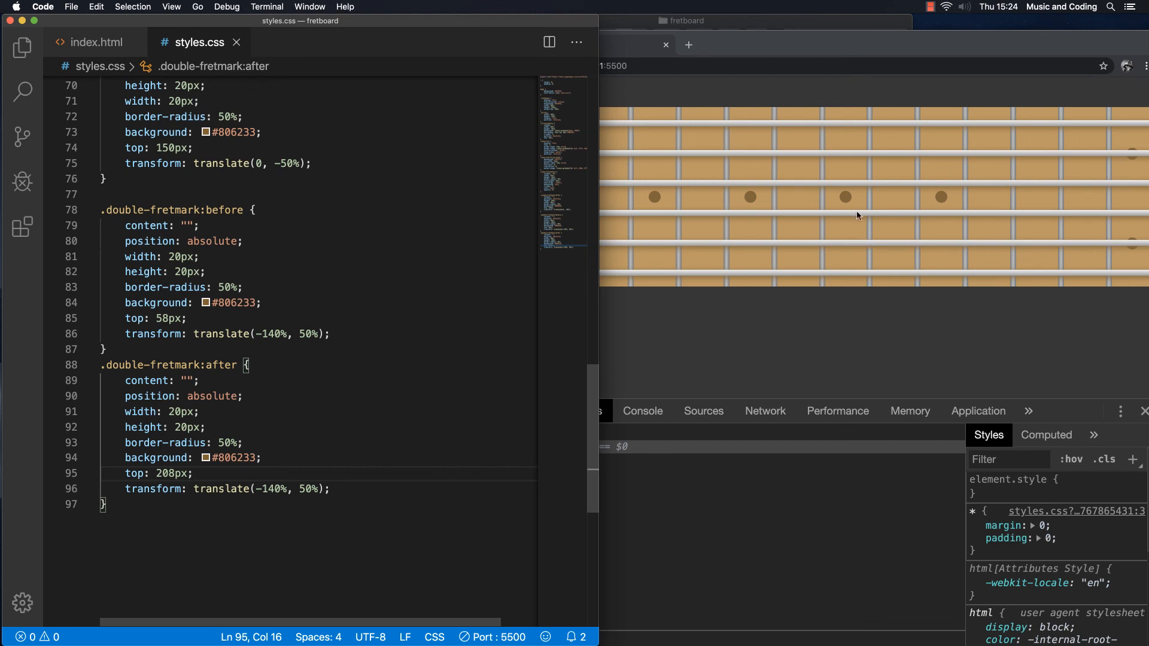
mouse_move(904, 297)
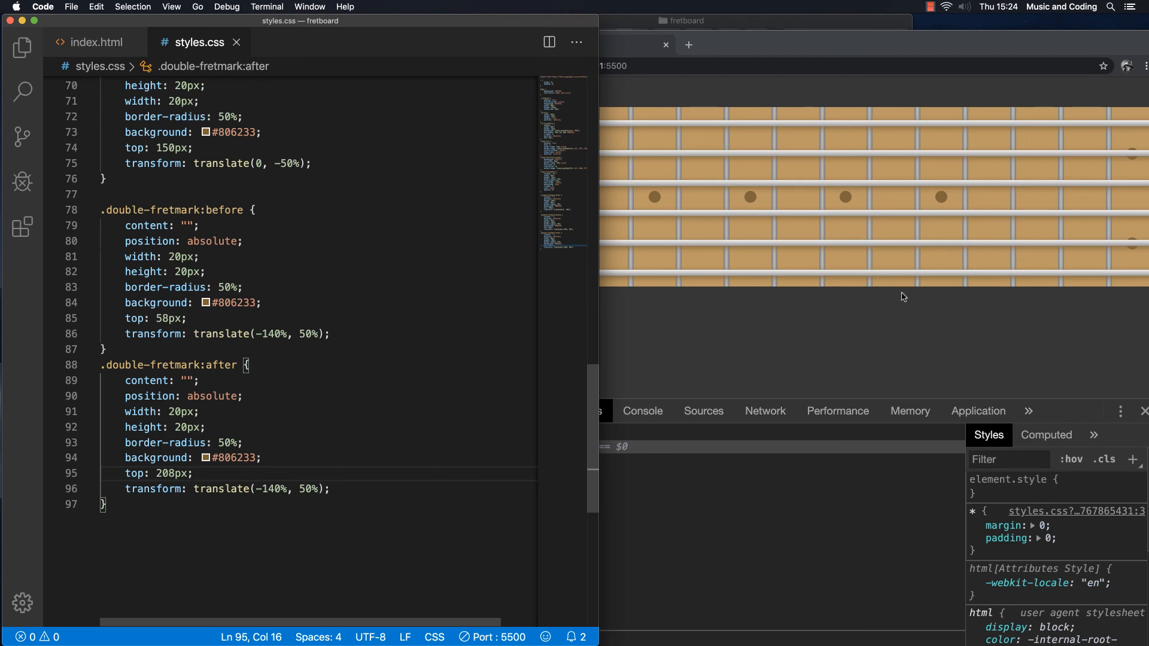
mouse_move(914, 310)
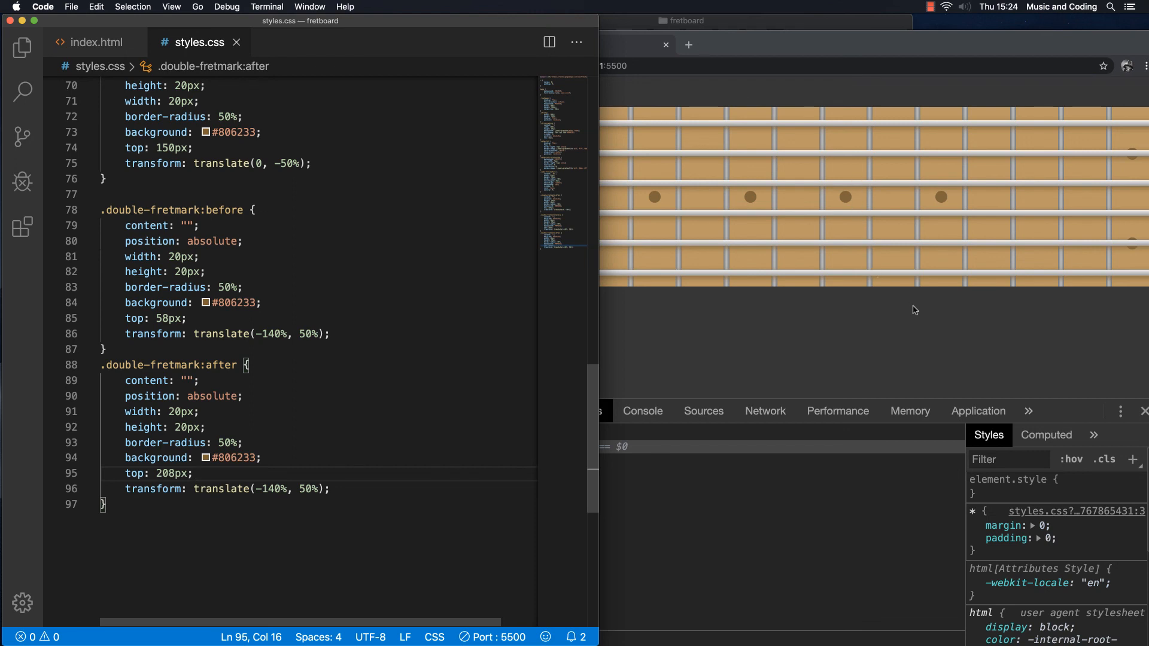